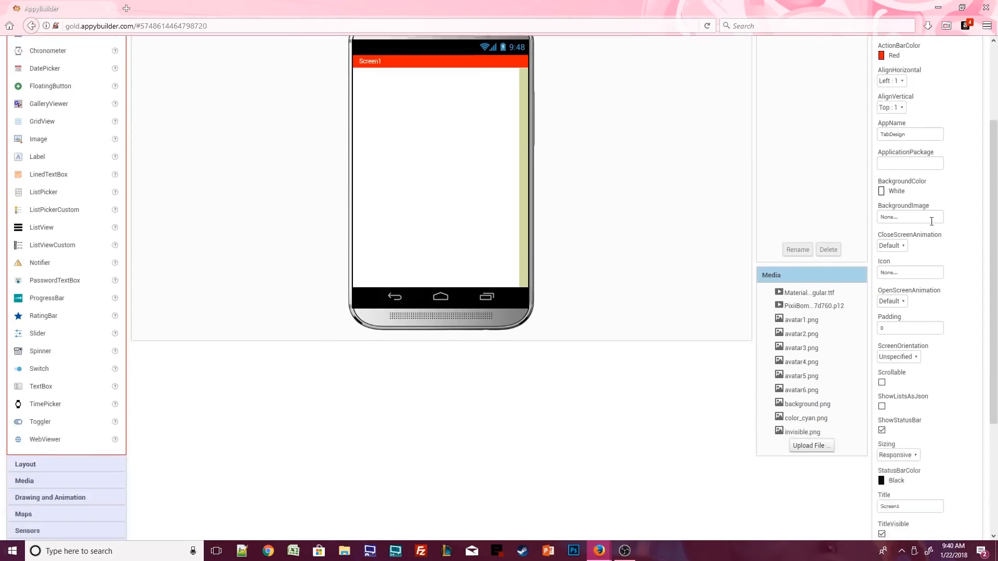
Scroll Screen1's properties to reach the ShowStatusBar and TitleVisible options
scroll(down, 3)
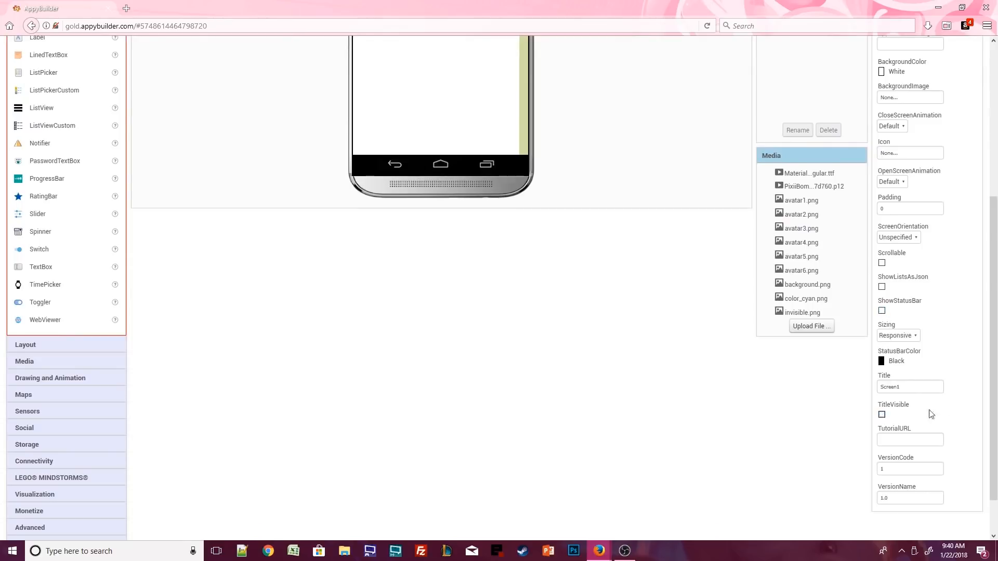
mouse_move(954, 406)
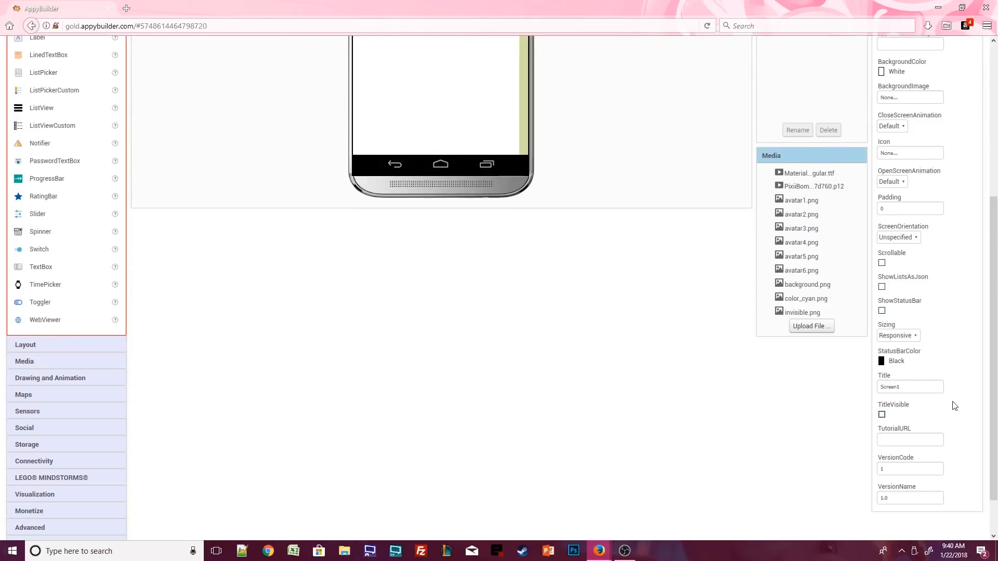
Rename the arrangement CONTAINER_TITLE, make it 75 pixels tall, and give it a dark gray background
scroll(up, 3)
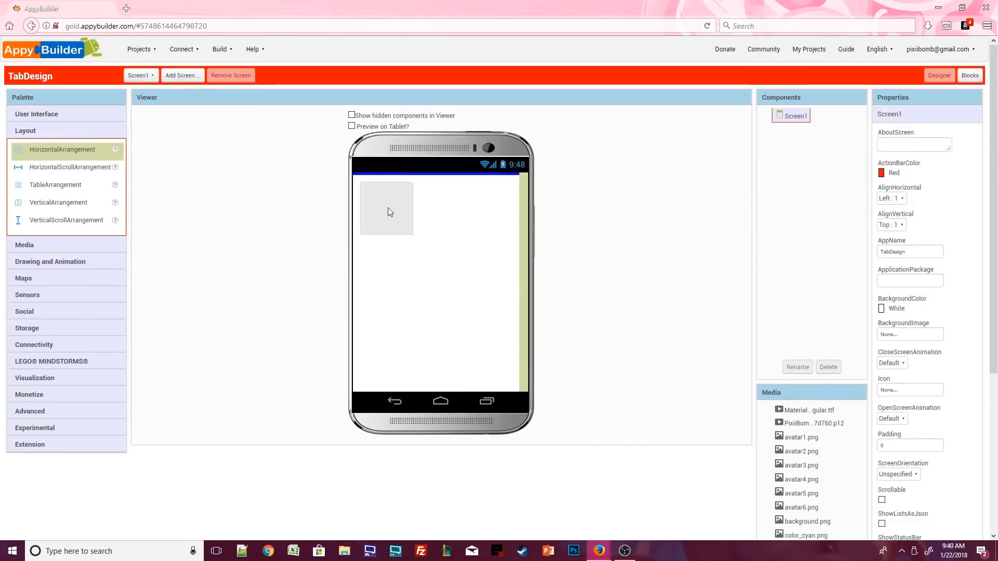
click(797, 367)
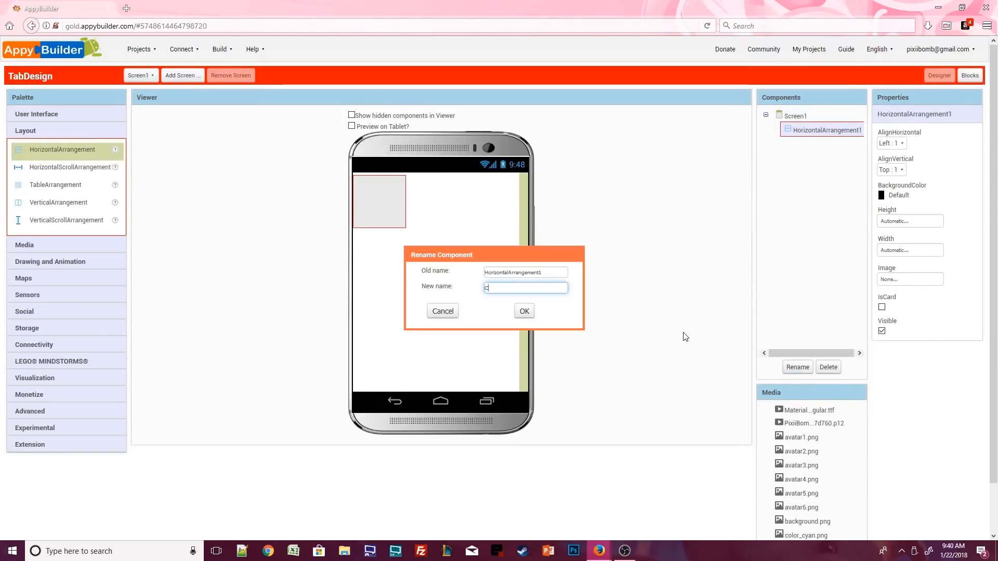
click(524, 312)
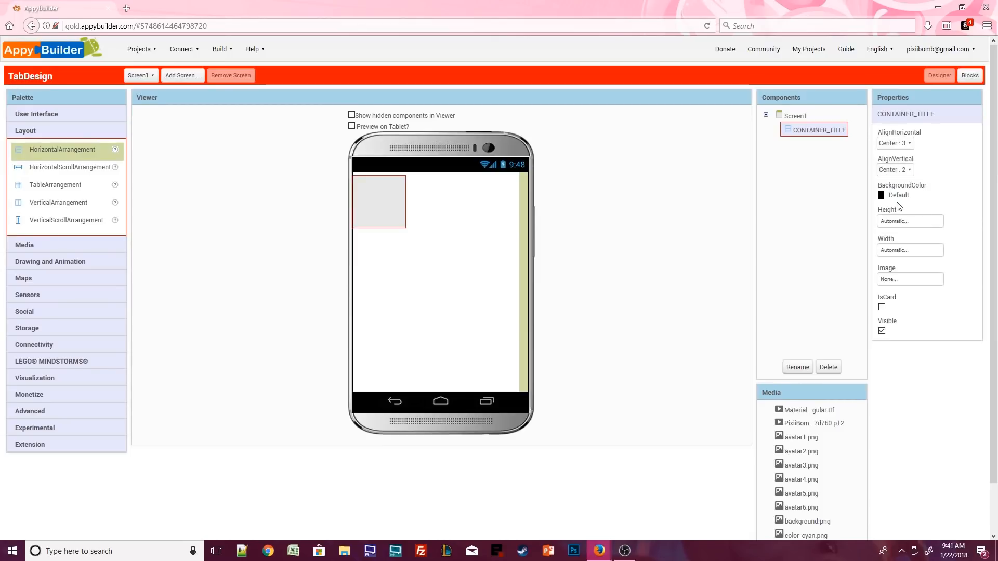
click(909, 220)
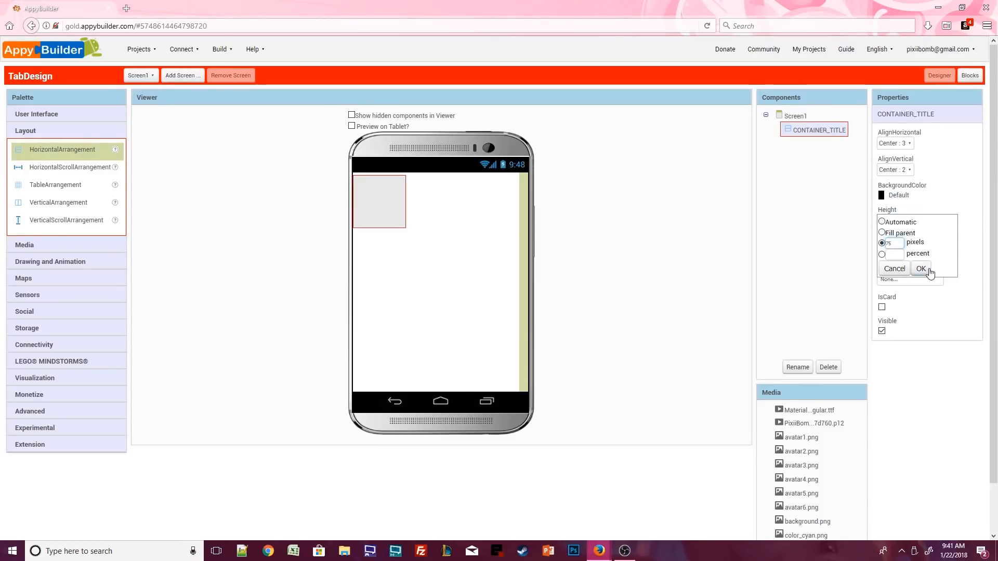
click(921, 268)
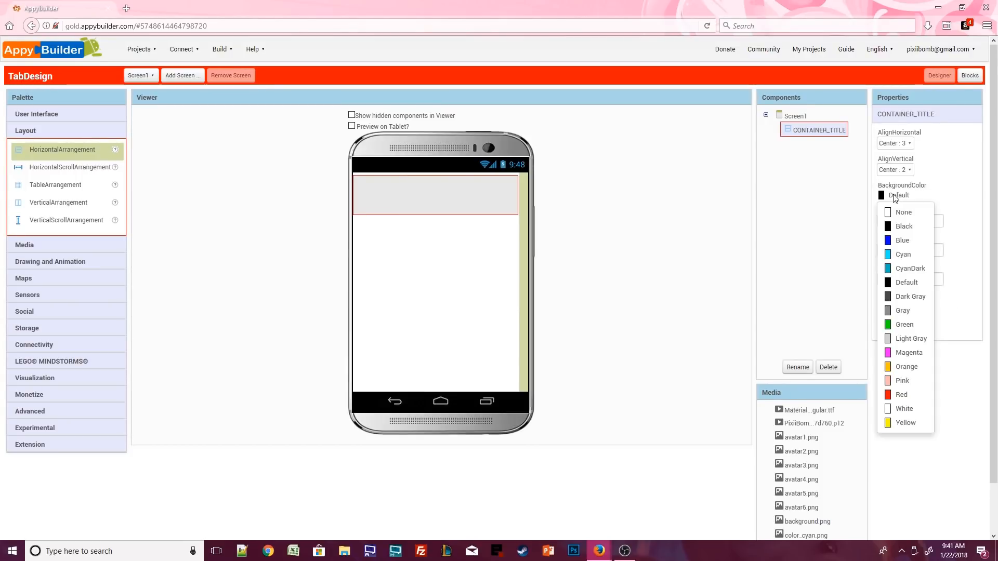
mouse_move(911, 296)
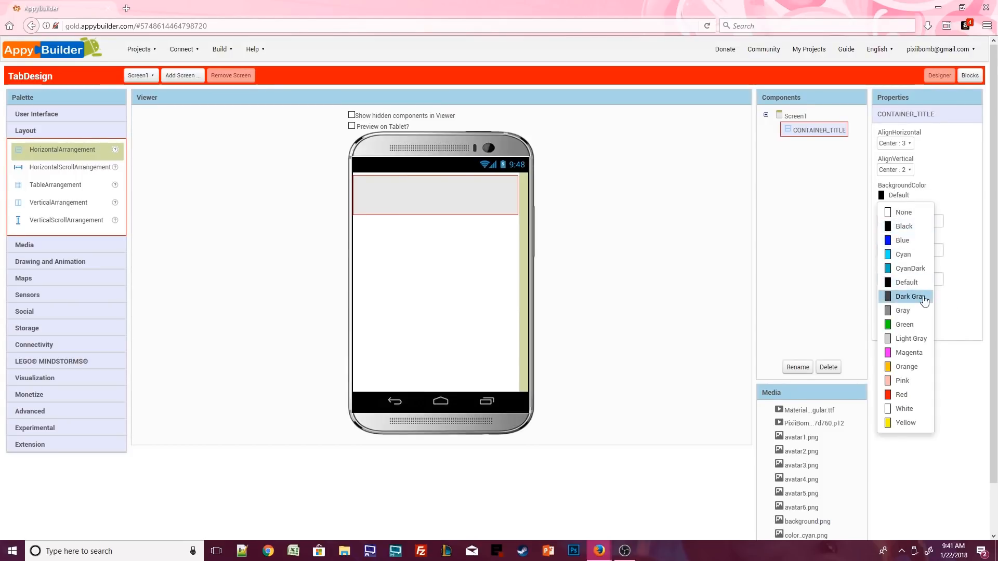
click(910, 296)
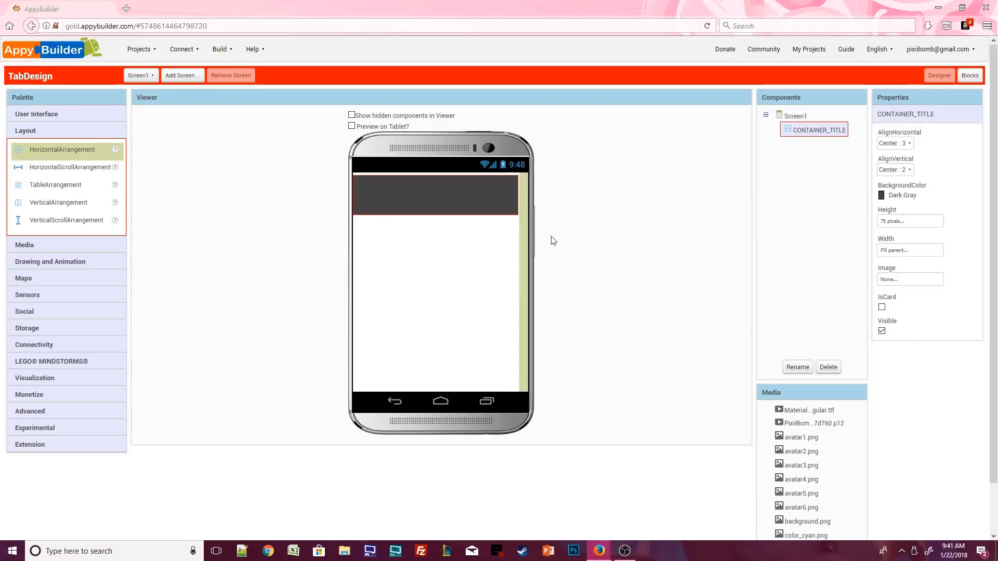
mouse_move(60, 121)
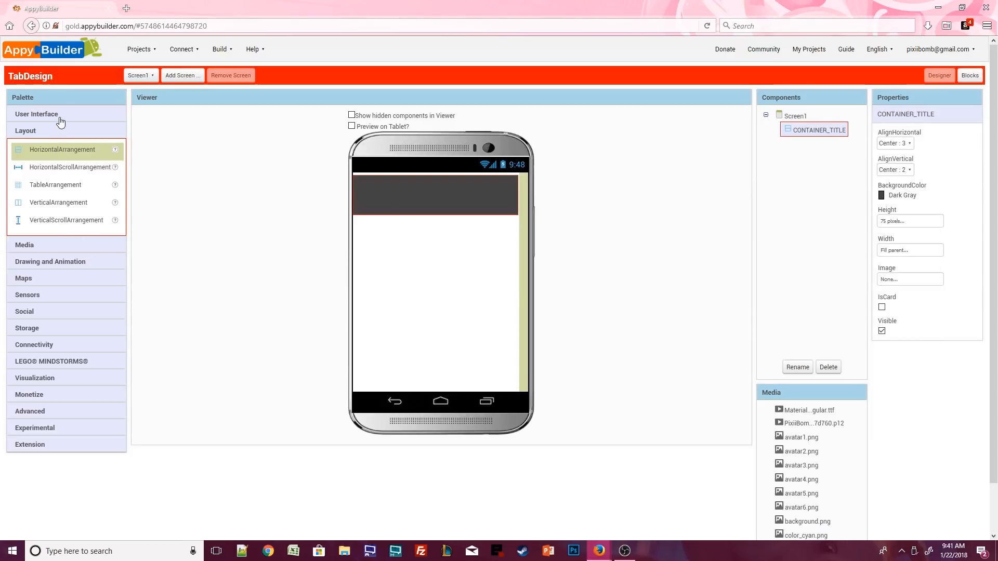
Drop a Label into CONTAINER_TITLE and rename it lbl_title
click(36, 114)
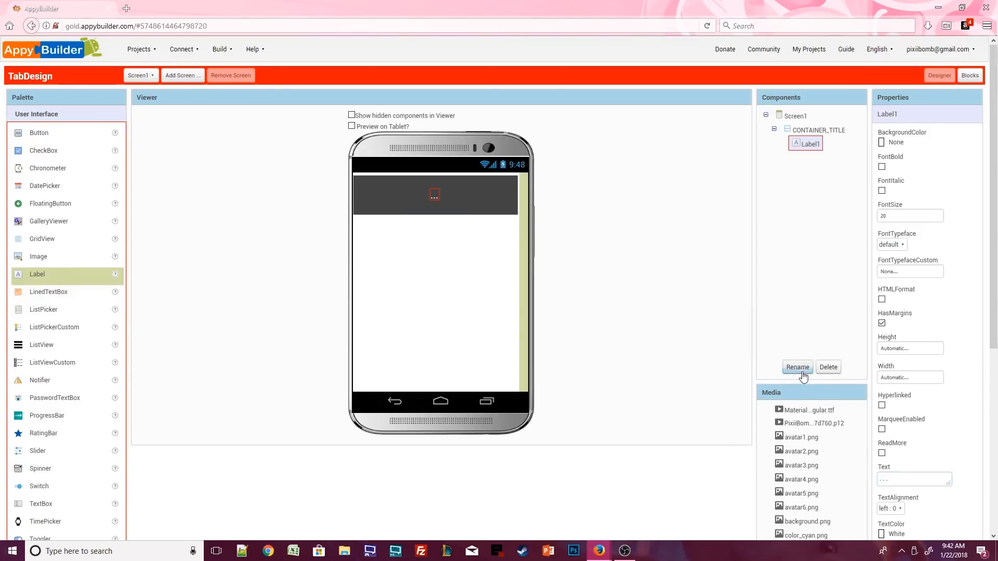
click(797, 368)
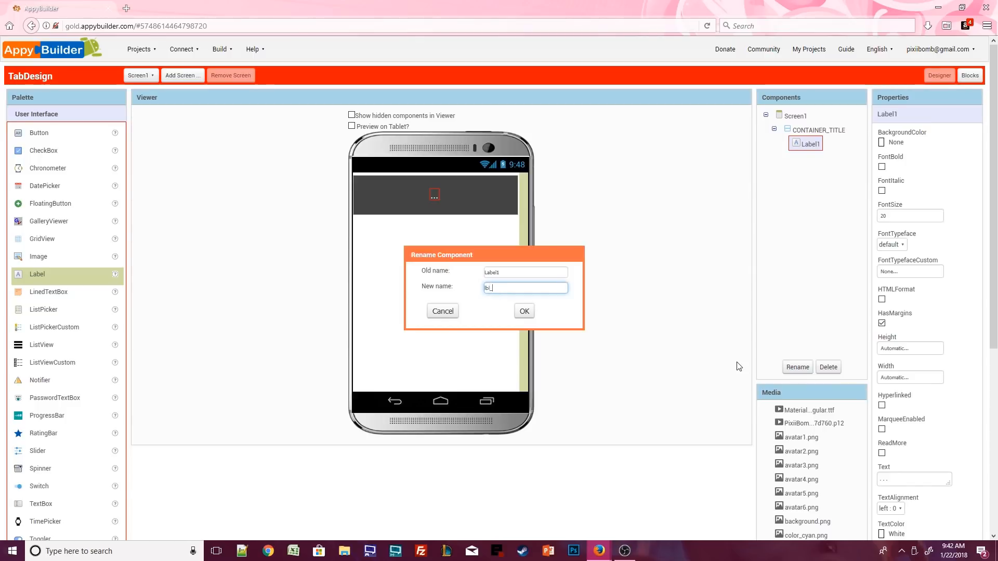
click(523, 311)
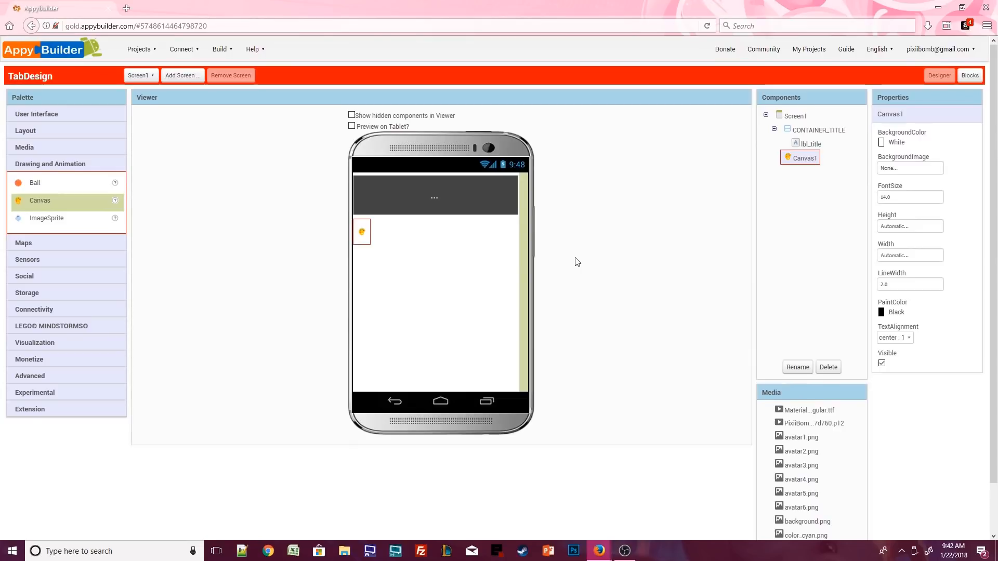
Make the canvas fill the parent width and place a cyan sprite at its top-left corner
click(910, 255)
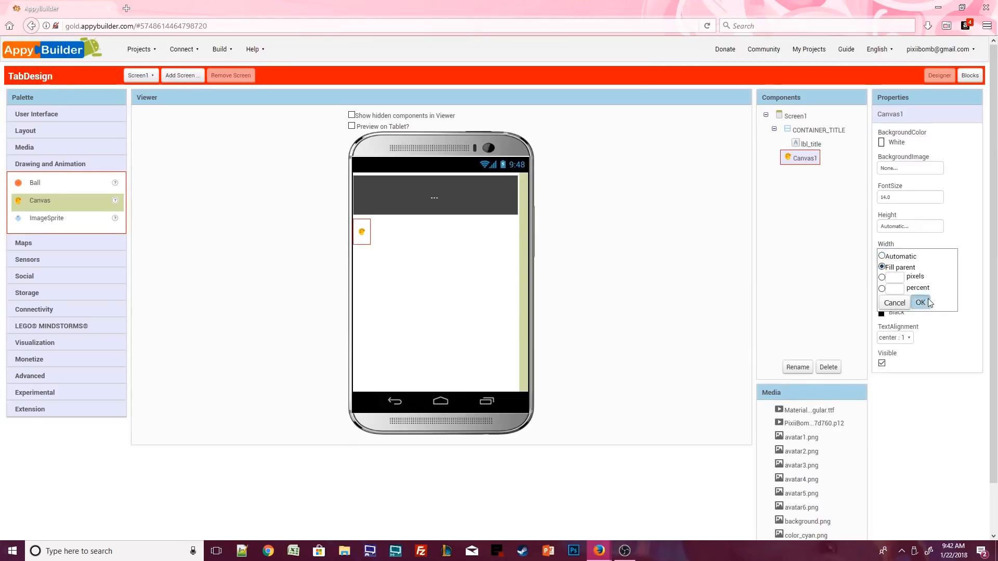
click(921, 303)
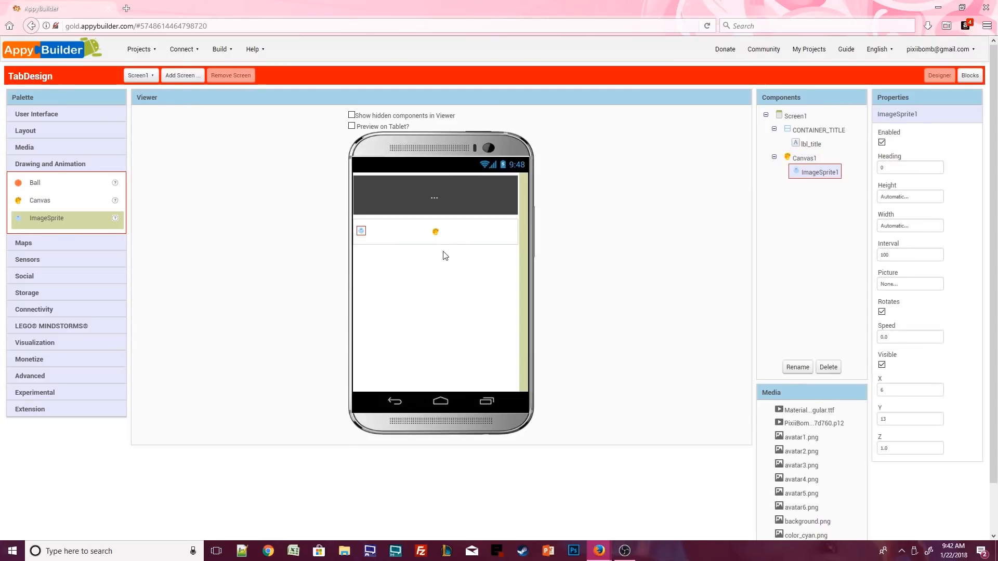
click(910, 284)
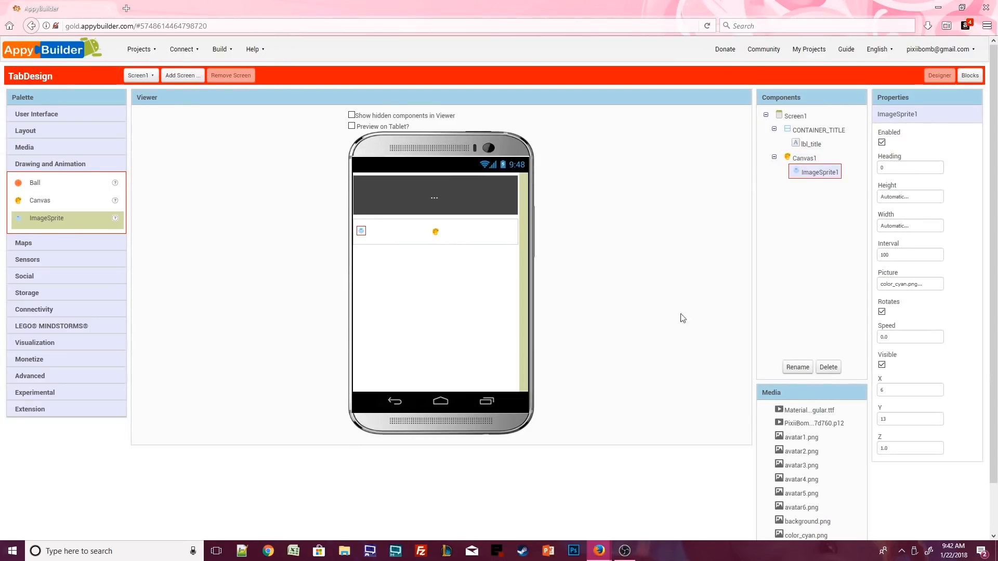
drag(361, 231, 381, 230)
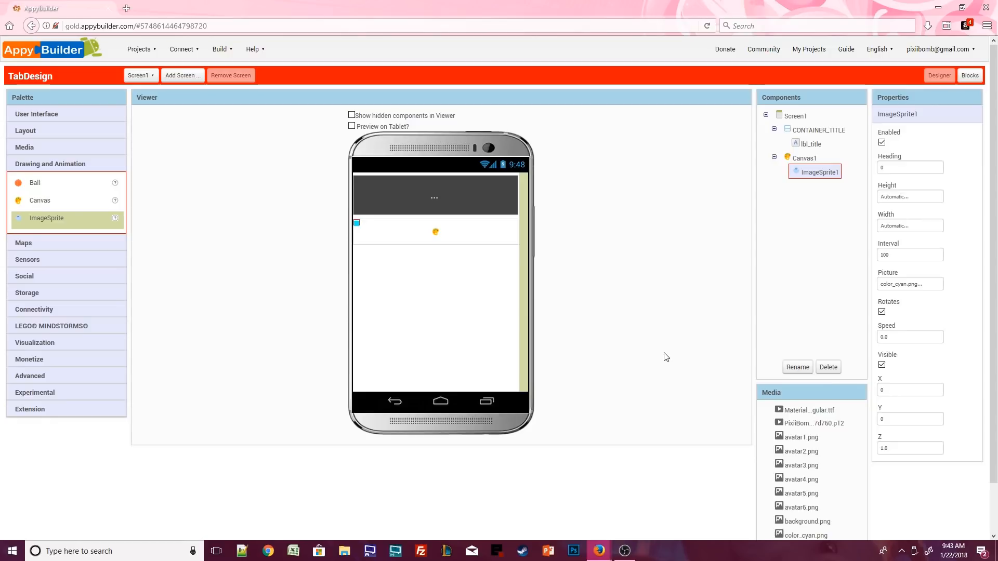
Set the canvas height to 5 pixels and its background to dark gray
click(804, 157)
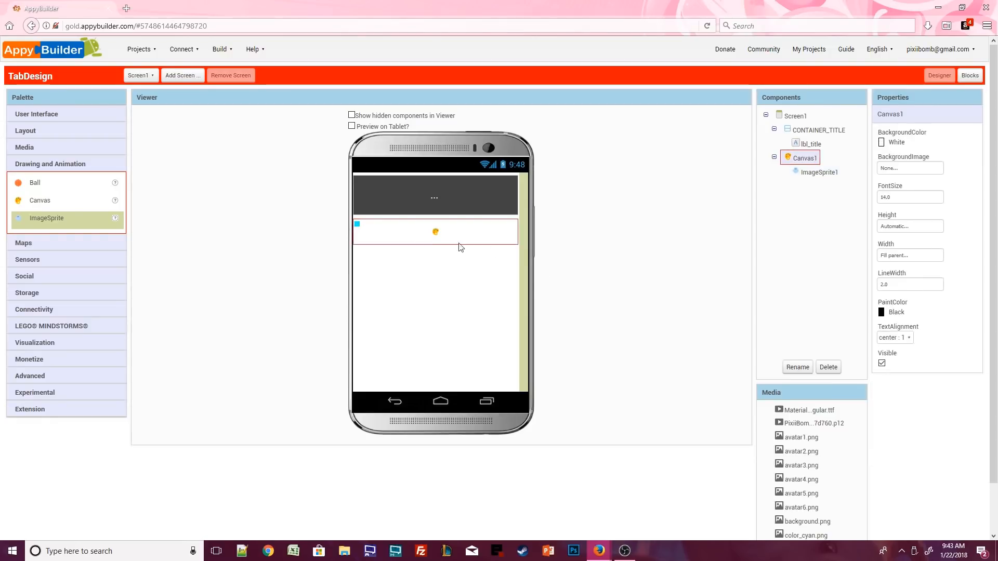
click(909, 226)
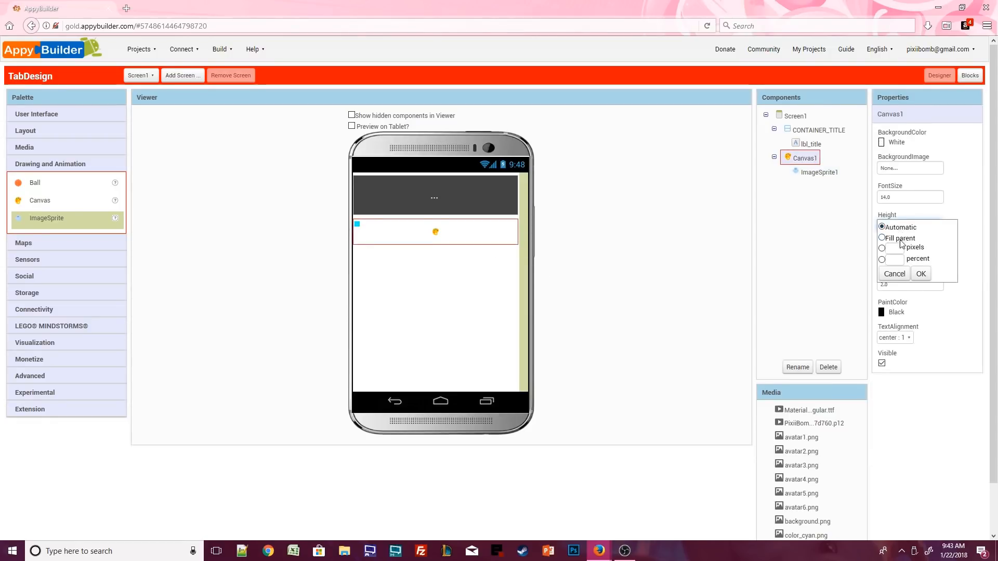
click(882, 248)
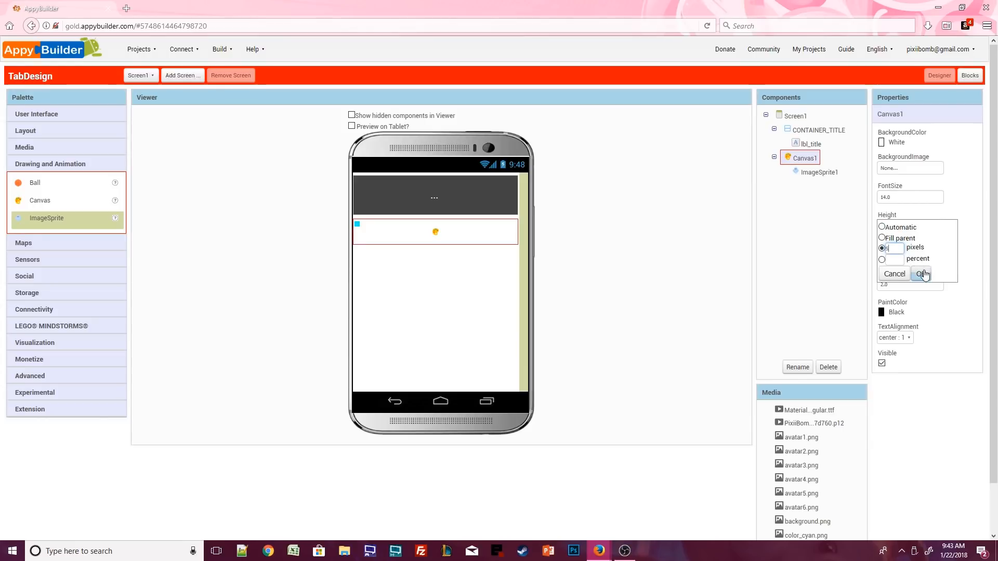
click(922, 274)
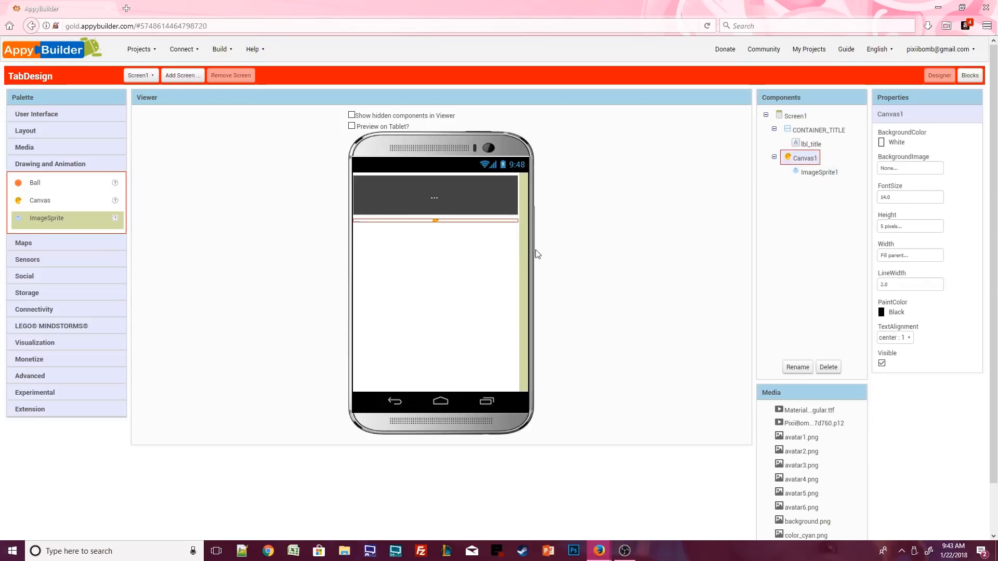
mouse_move(868, 312)
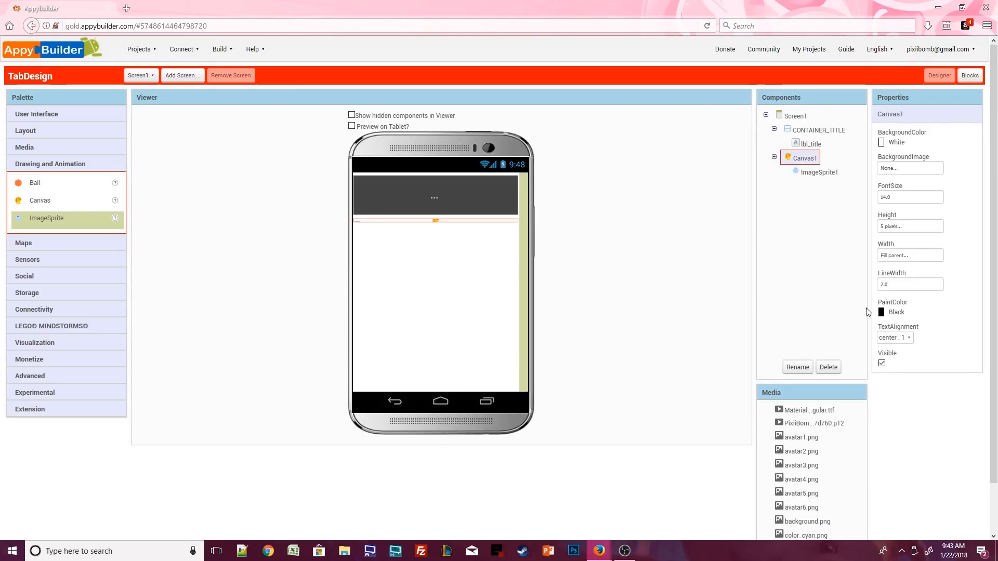
click(896, 142)
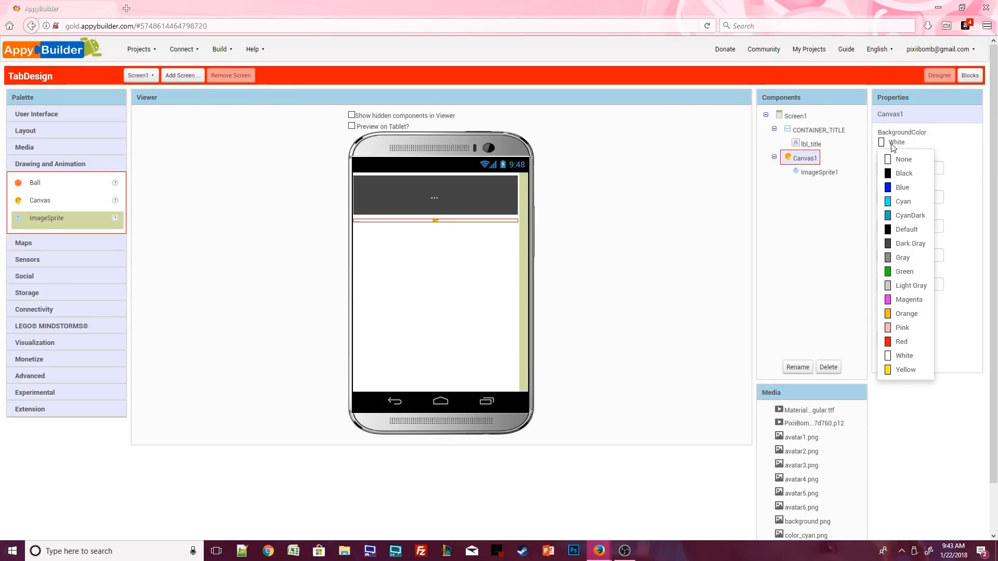
click(910, 243)
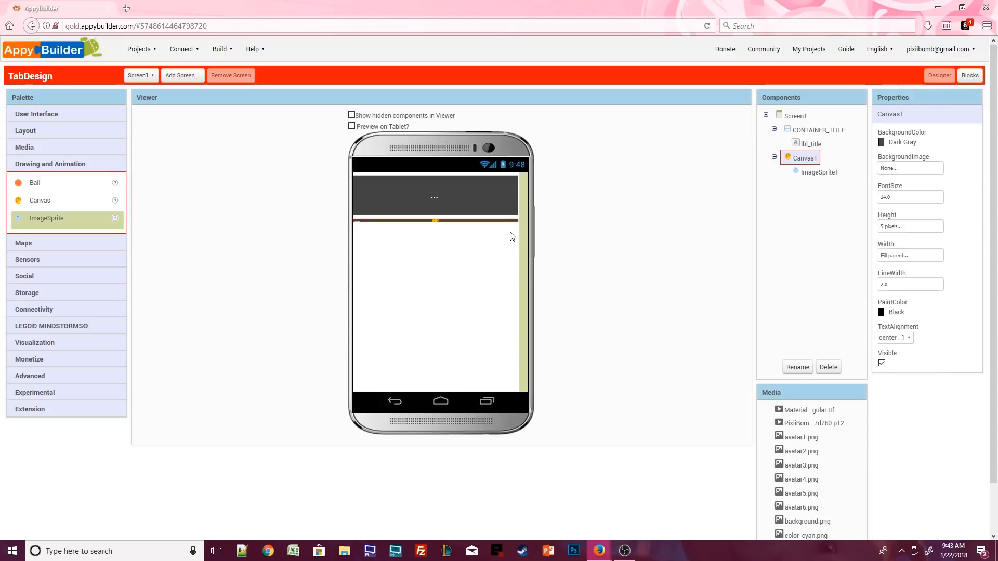
mouse_move(552, 217)
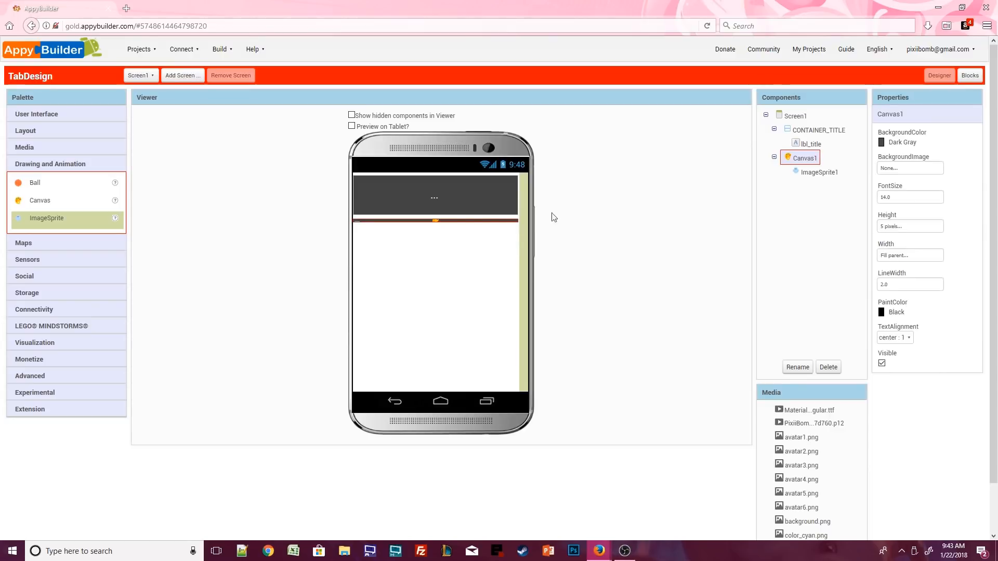
mouse_move(587, 225)
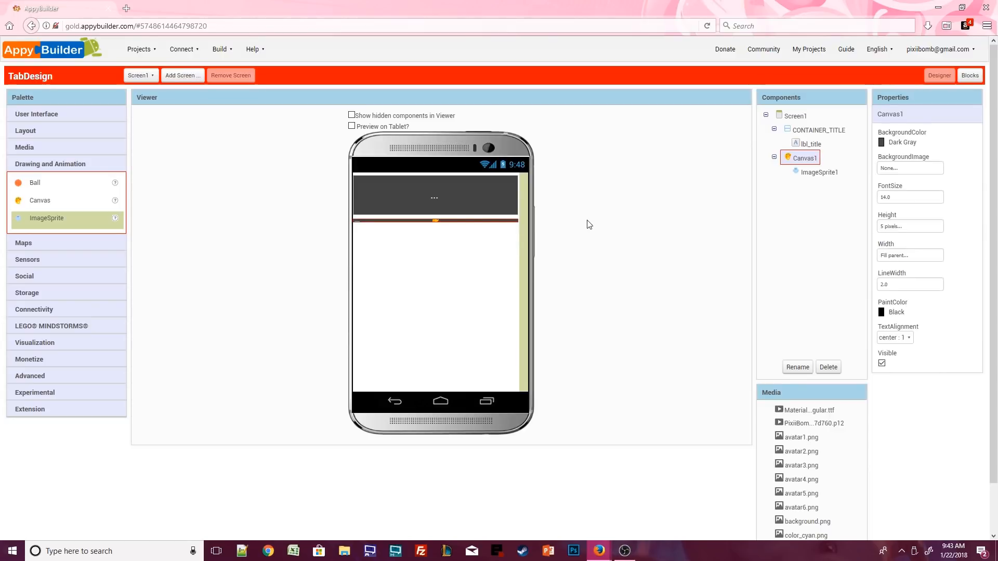
Rename the image sprite to 'sprite'
click(820, 172)
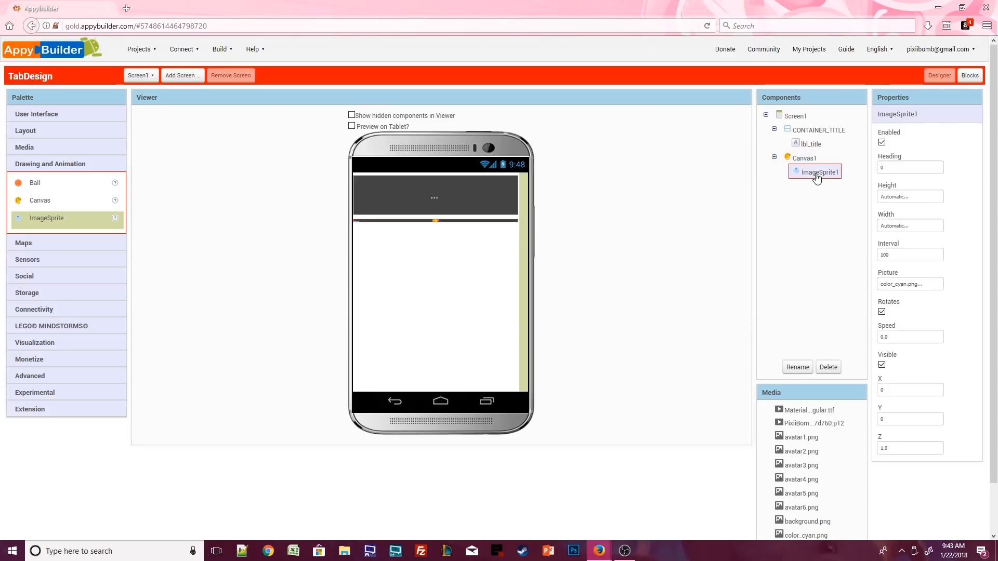
click(797, 366)
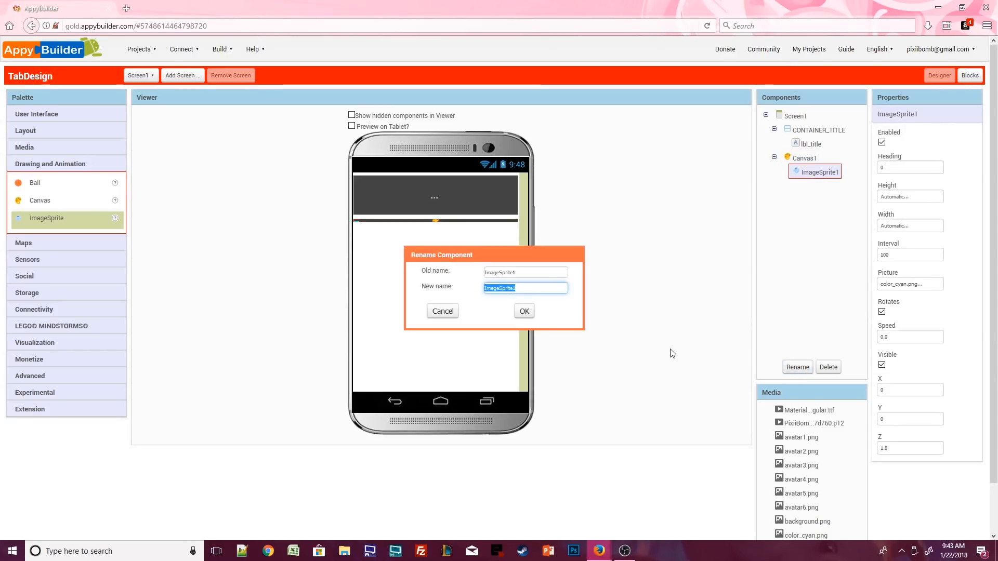
text(sprite)
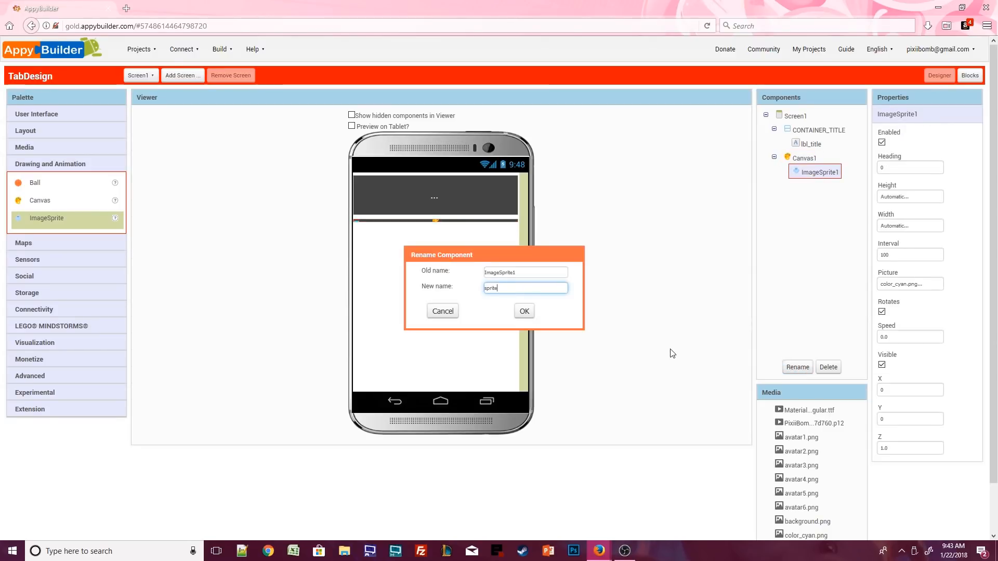
click(524, 312)
text(CONTAINE)
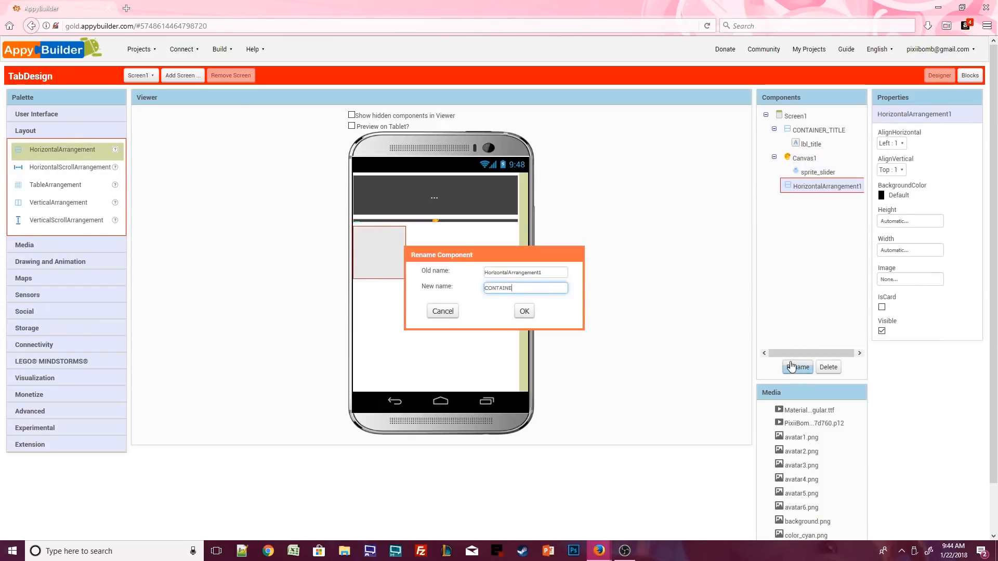
Rename the arrangement CONTAINER_TABS, center it horizontally, and make it 75 pixels tall
click(523, 312)
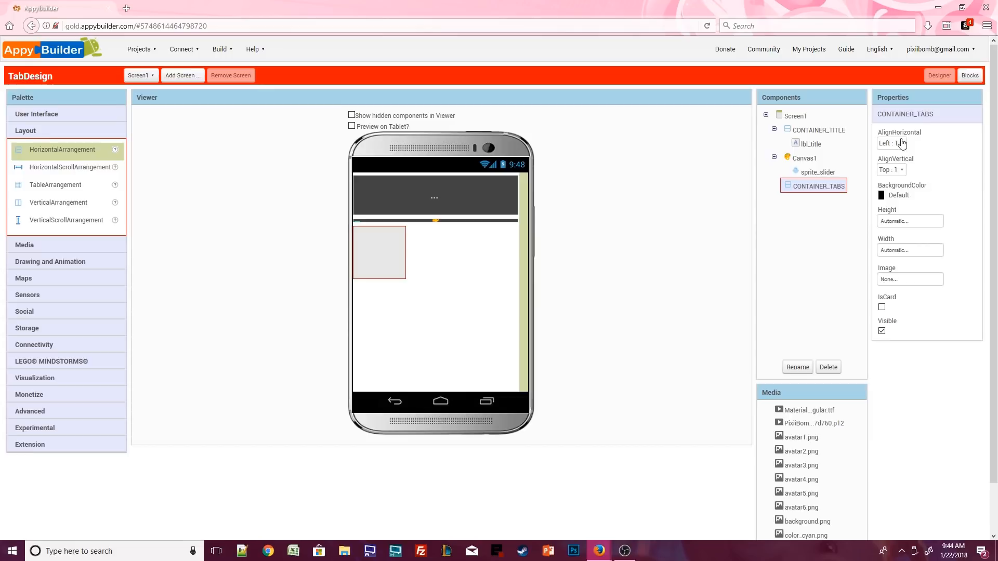
click(894, 143)
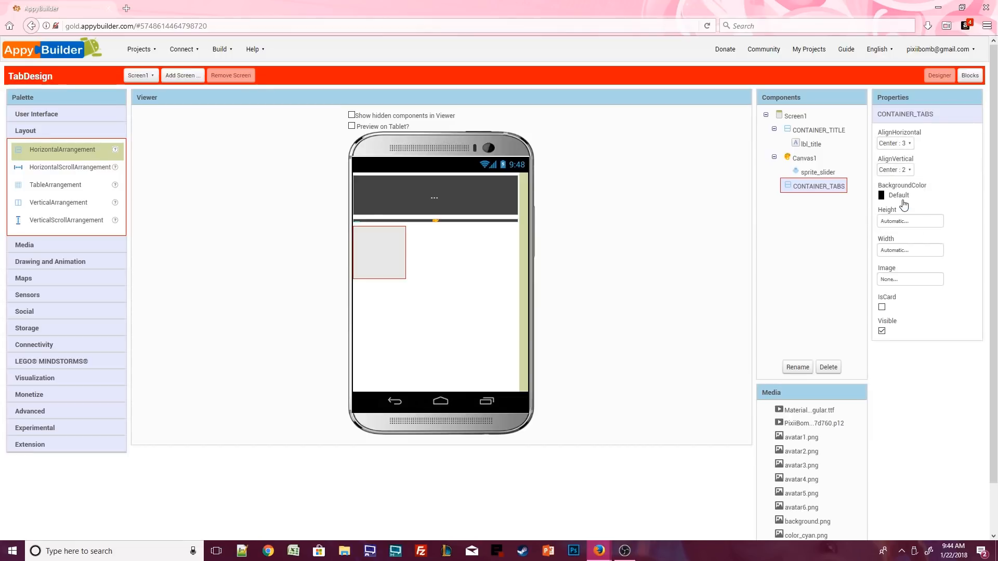
click(910, 221)
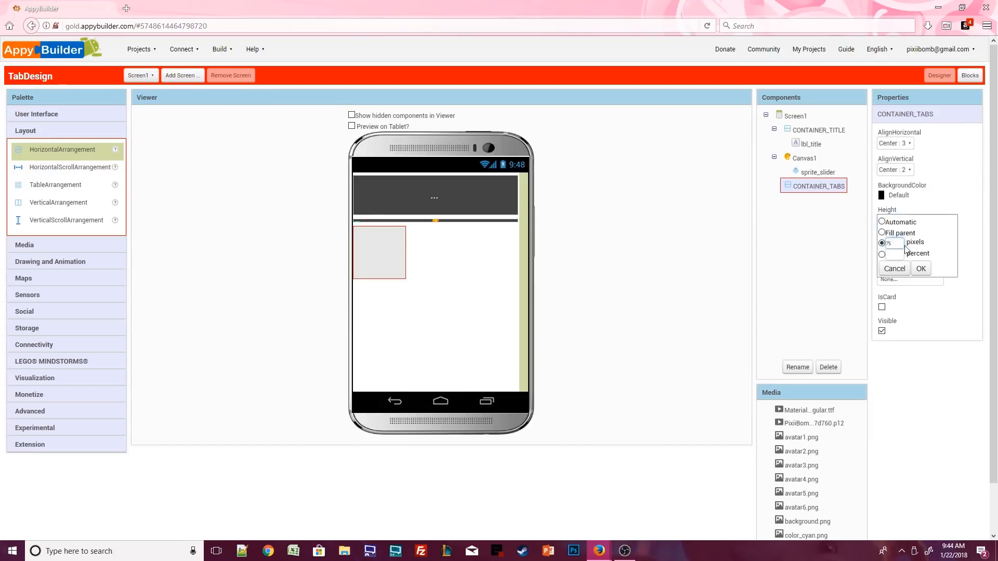
click(921, 268)
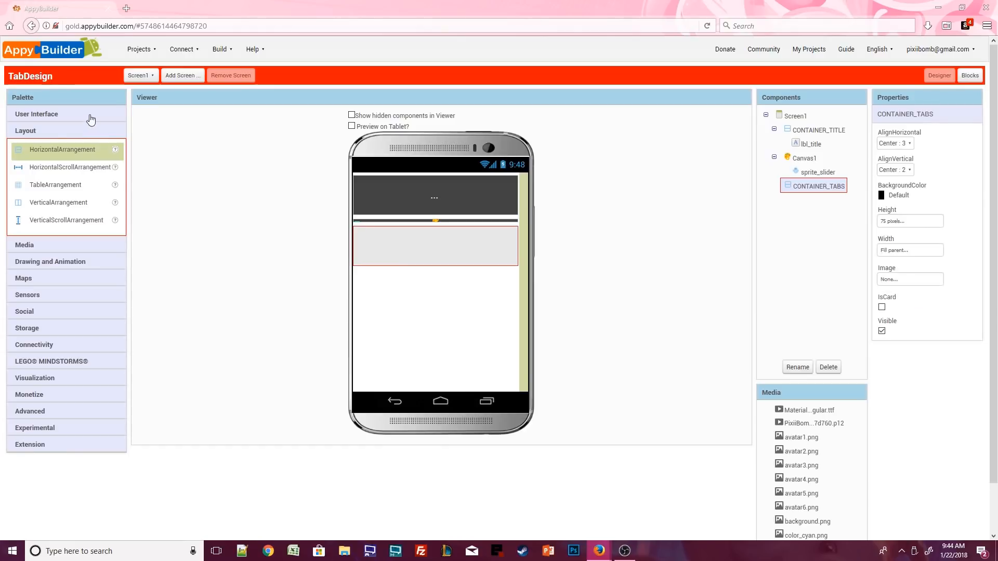
Add four buttons to CONTAINER_TABS and rename them, including btn_add and btn_edit
click(36, 114)
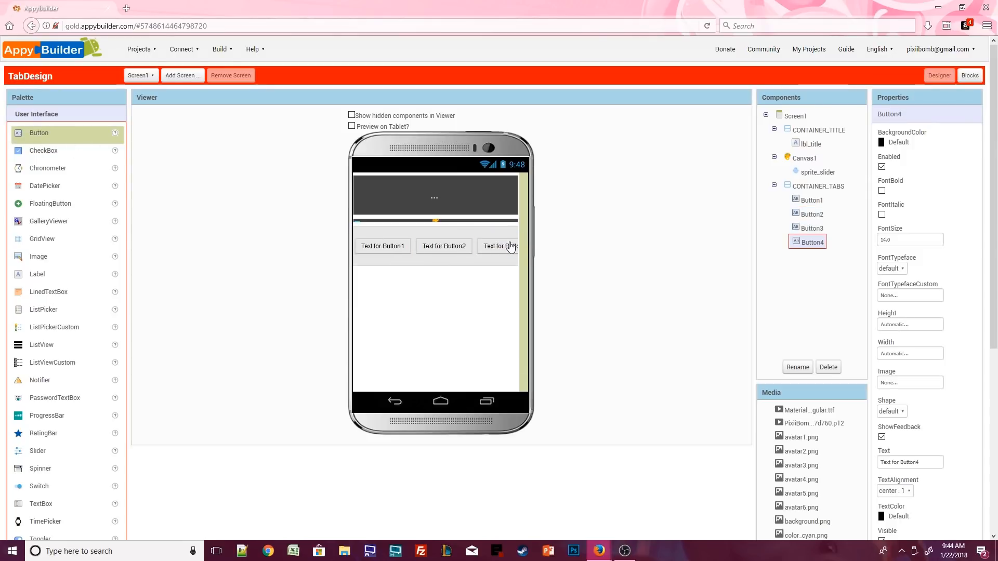
mouse_move(517, 250)
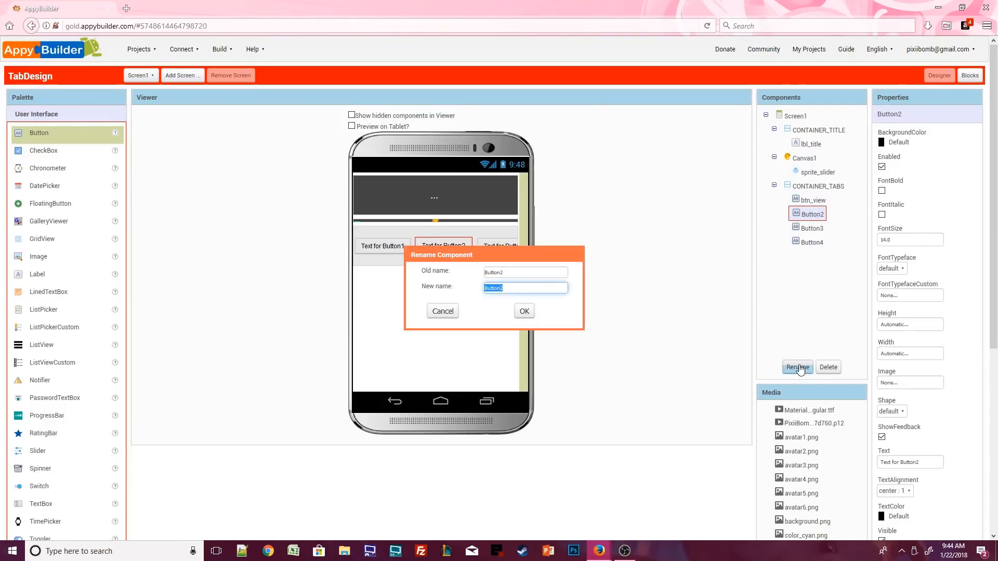
click(524, 311)
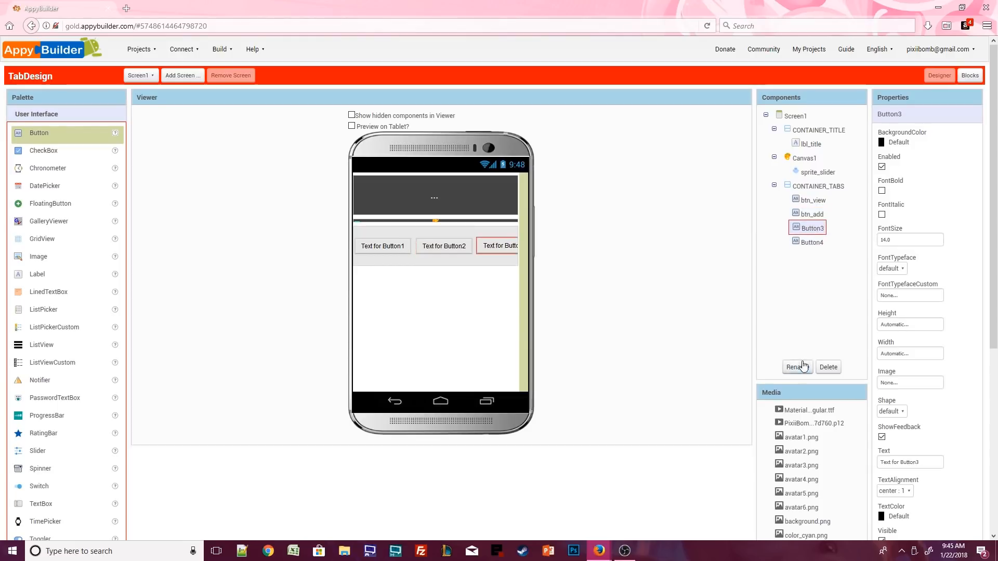
click(798, 367)
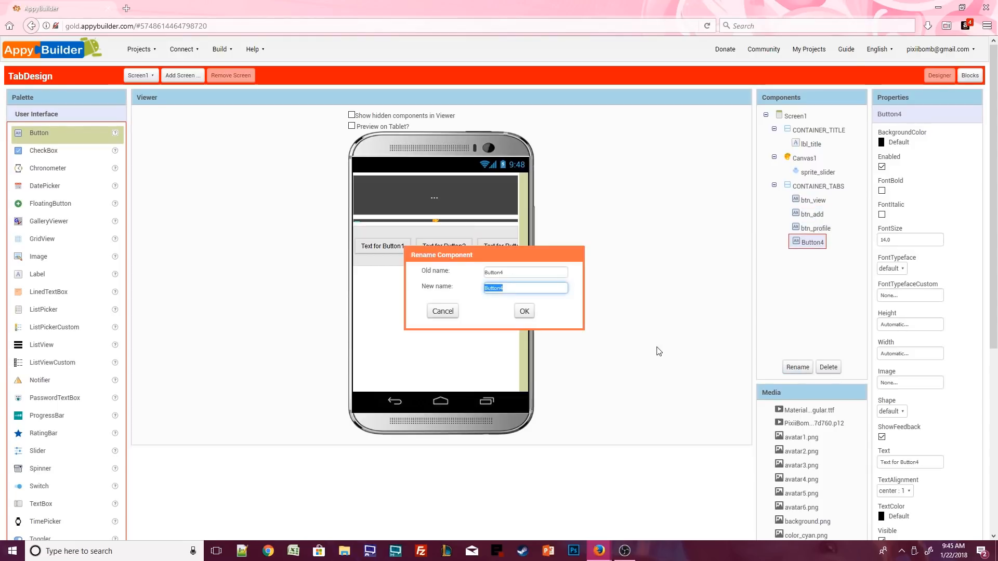
click(524, 311)
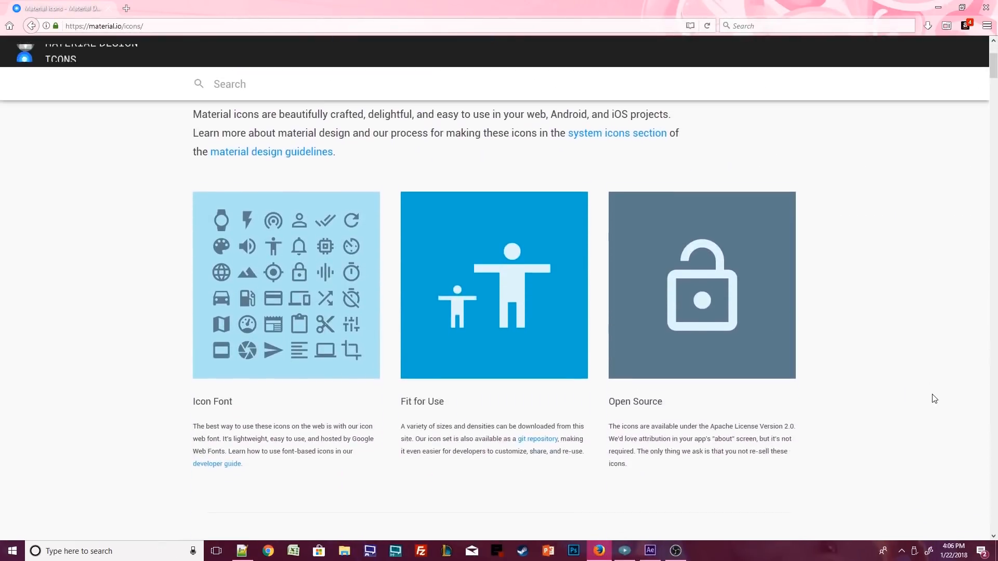
Scroll the Material Design Icons site to the Action icons and look up an icon name
scroll(down, 3)
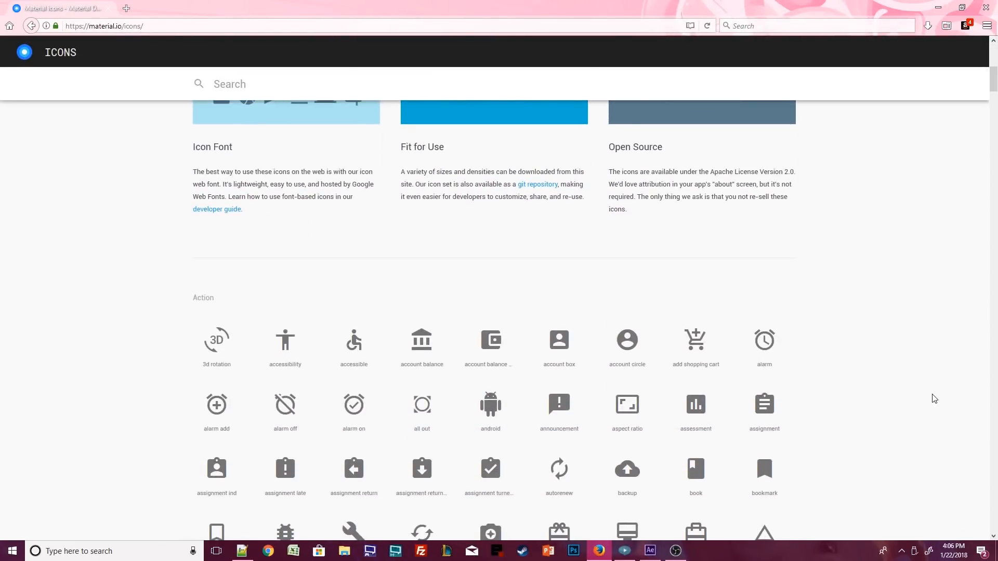
click(626, 339)
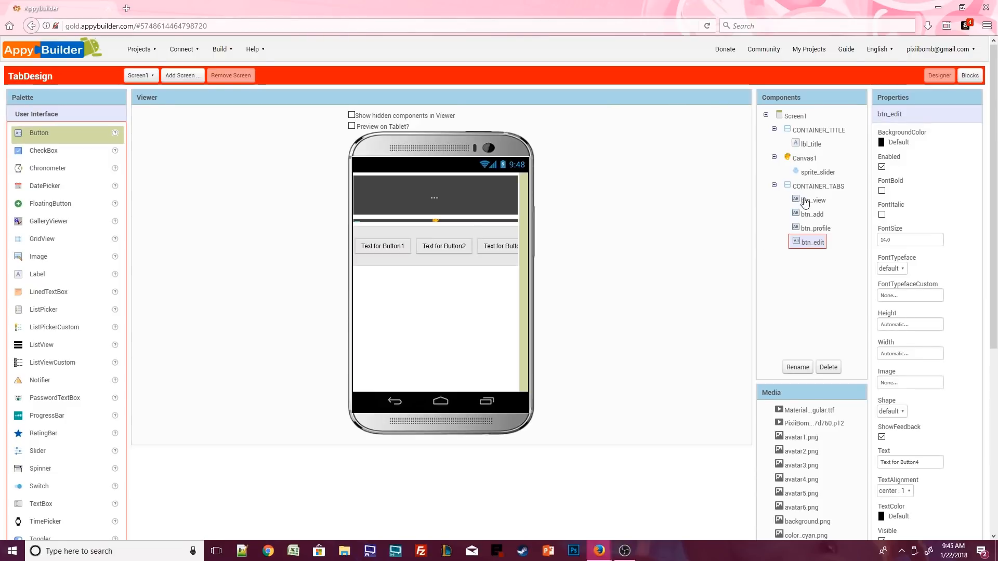
Give btn_view the MaterialIcons font, fill-parent height and 25 percent width
click(813, 200)
text(30)
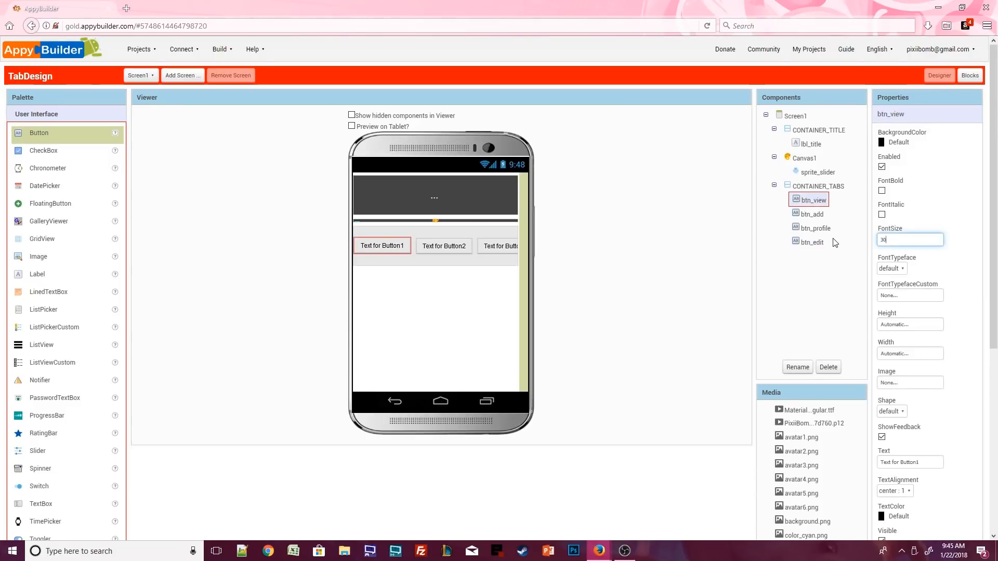
click(910, 294)
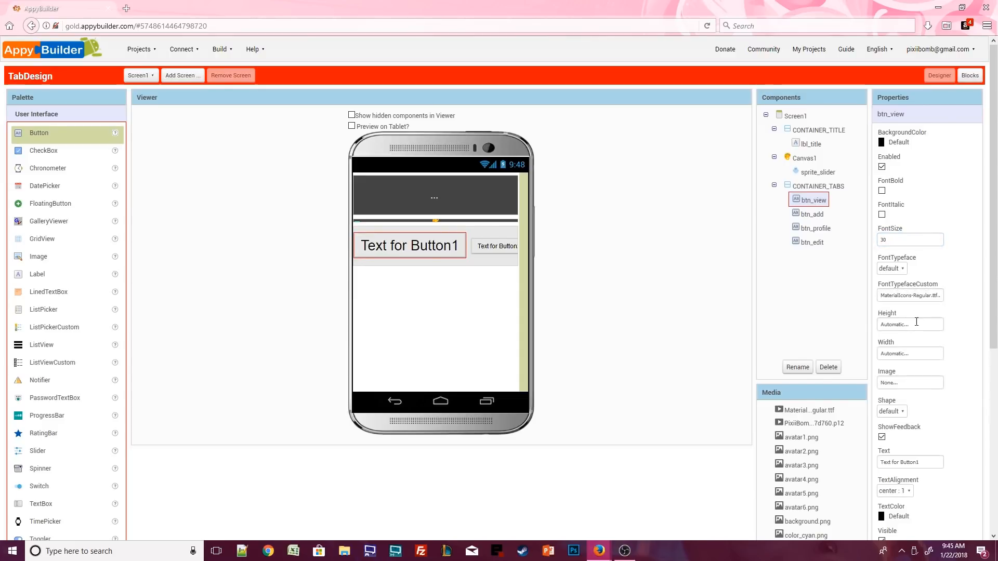
click(910, 324)
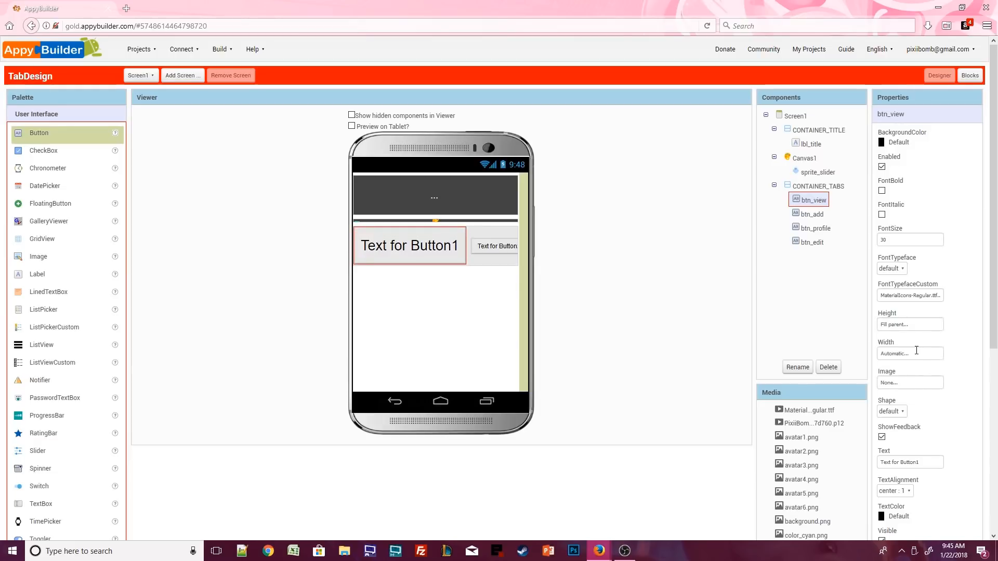
click(908, 354)
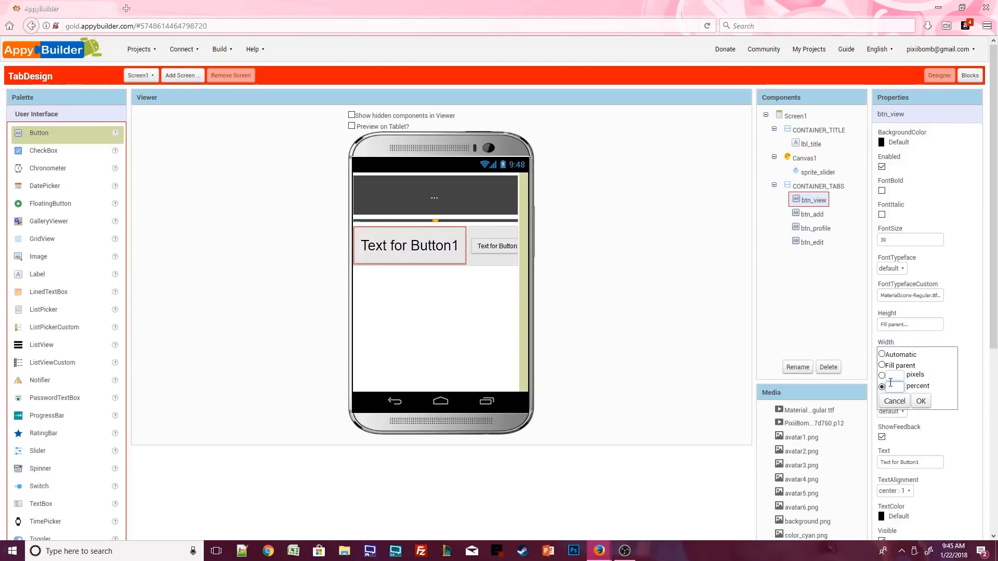
click(921, 401)
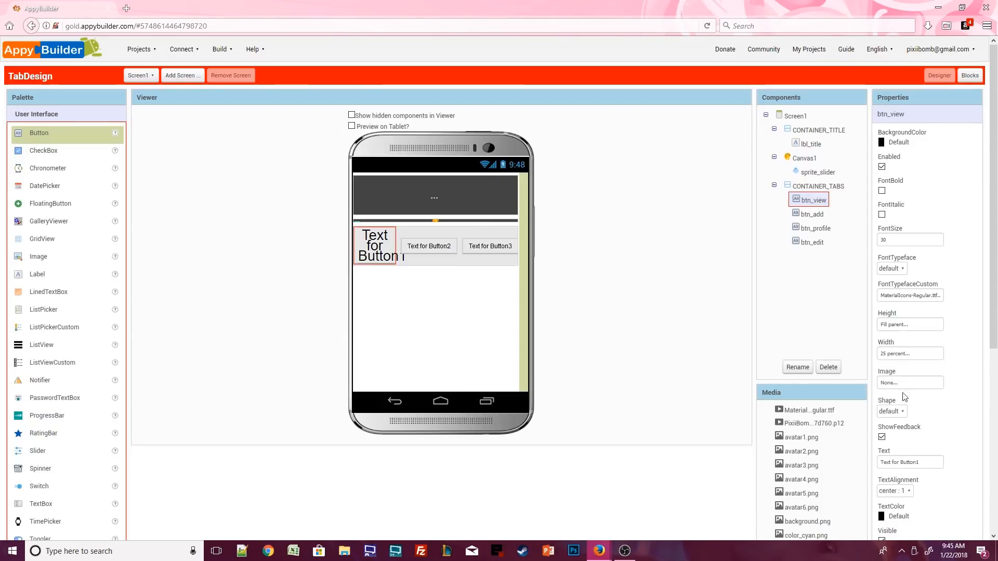
Label the buttons with icon names and make the second button rectangular
click(896, 411)
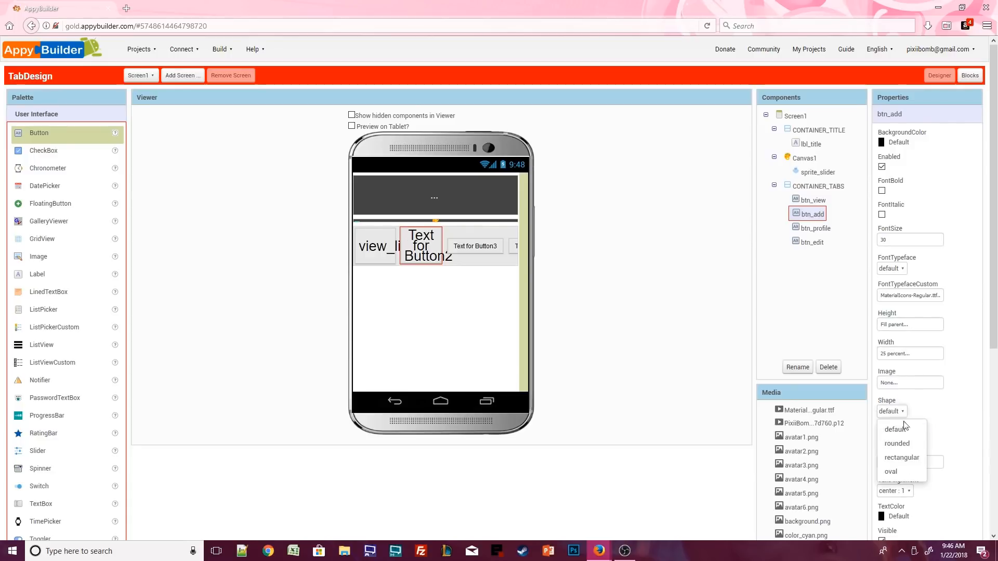
click(901, 457)
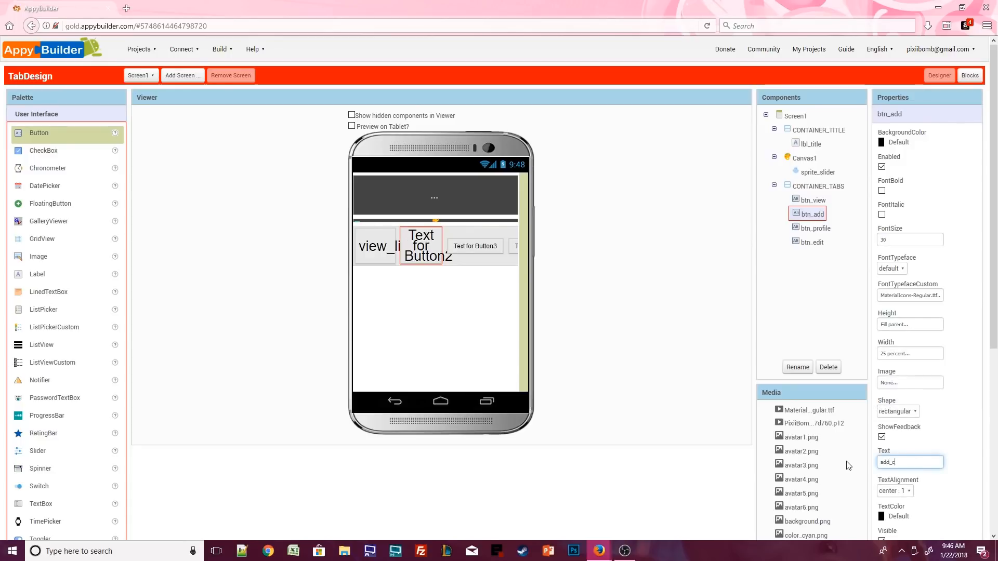
click(814, 227)
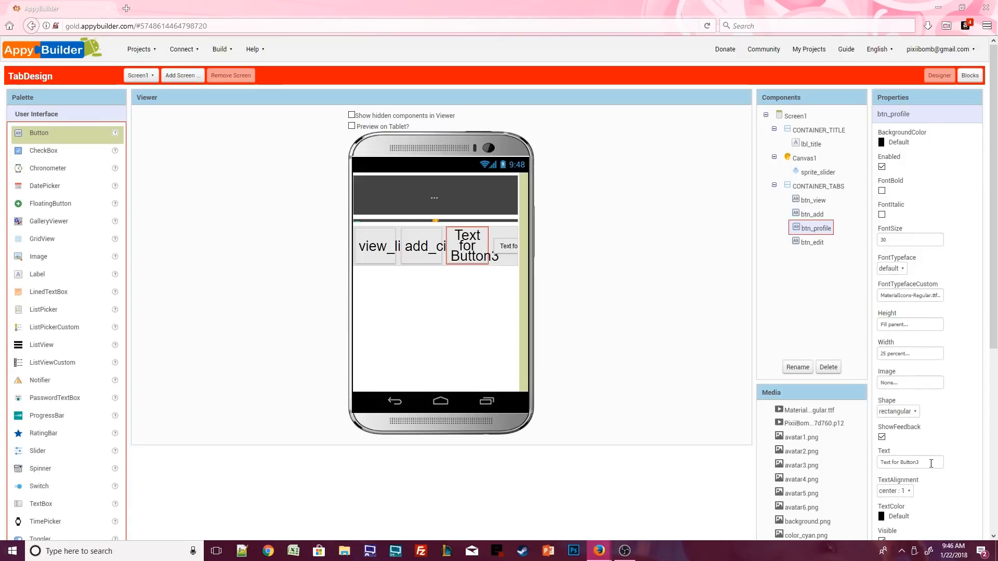
click(813, 241)
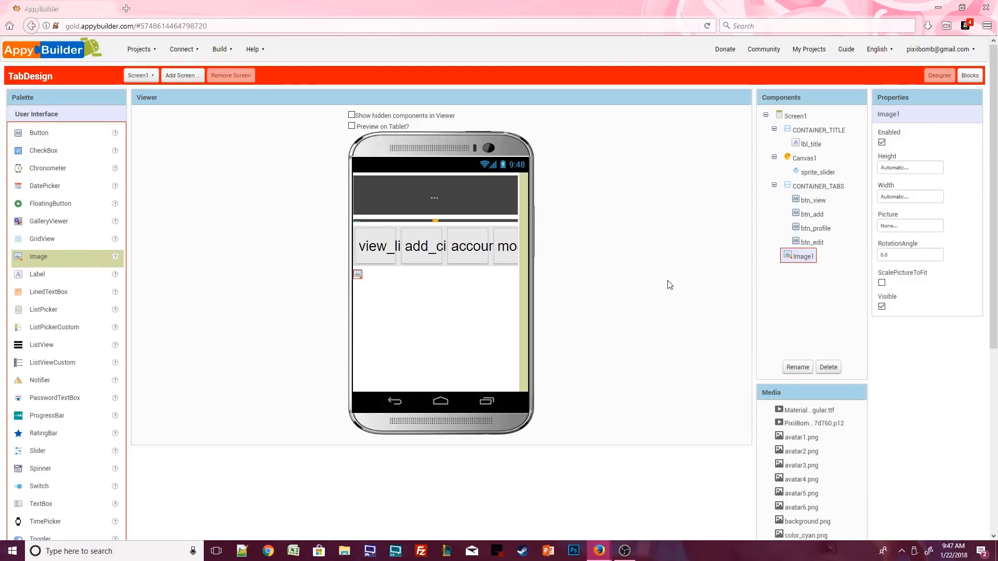
Make the image 20 pixels tall and set its picture to invisible.png
click(910, 167)
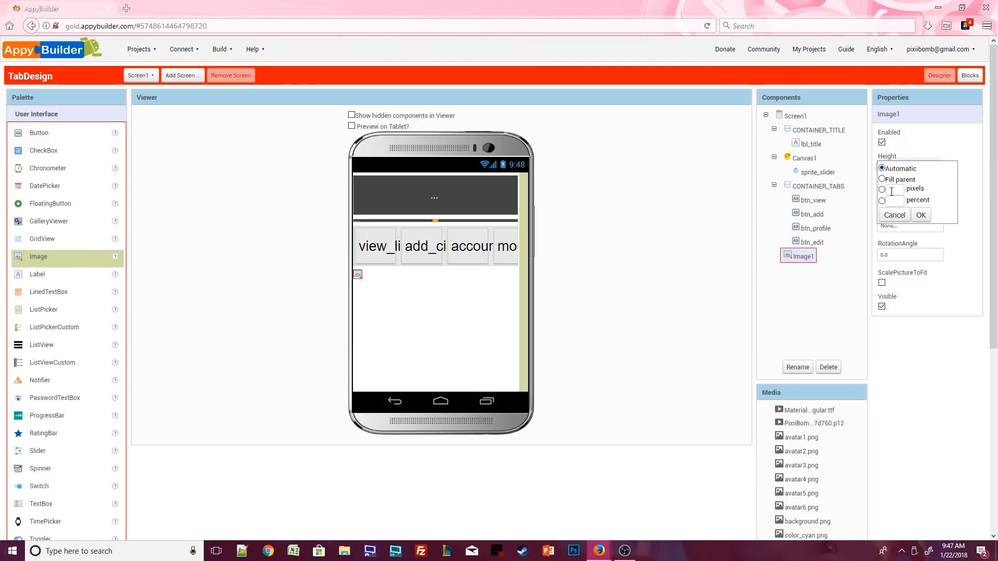
click(921, 215)
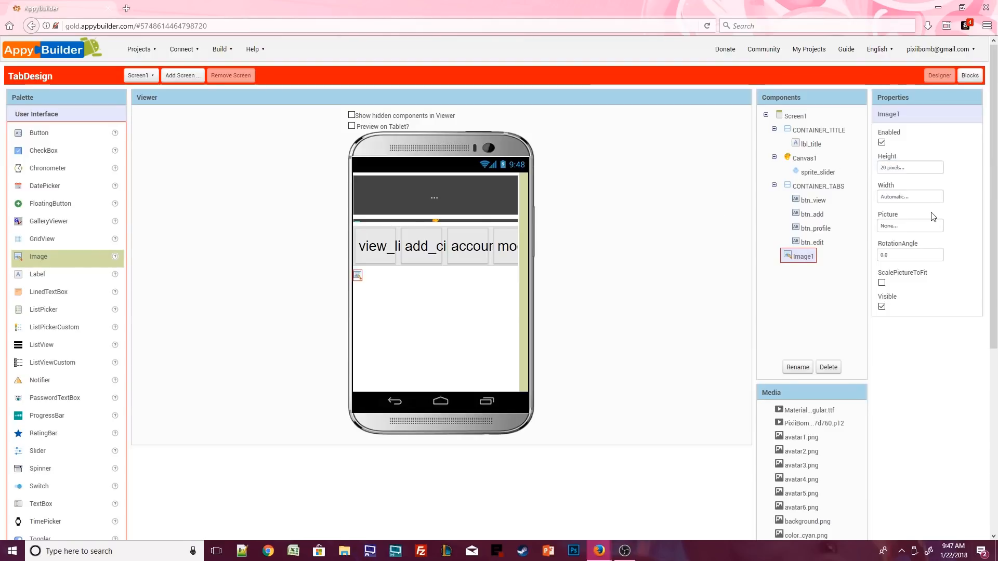
click(909, 225)
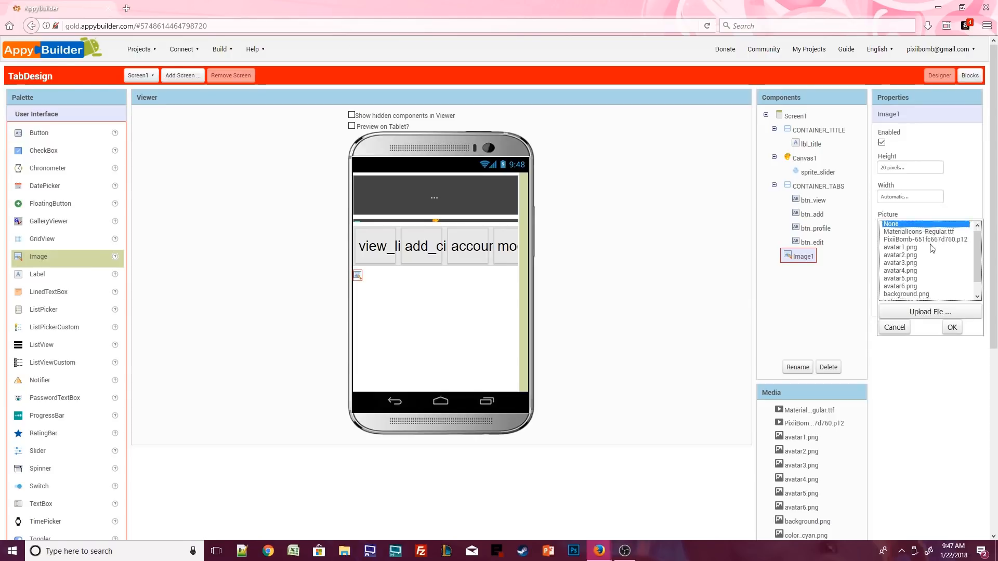
click(952, 327)
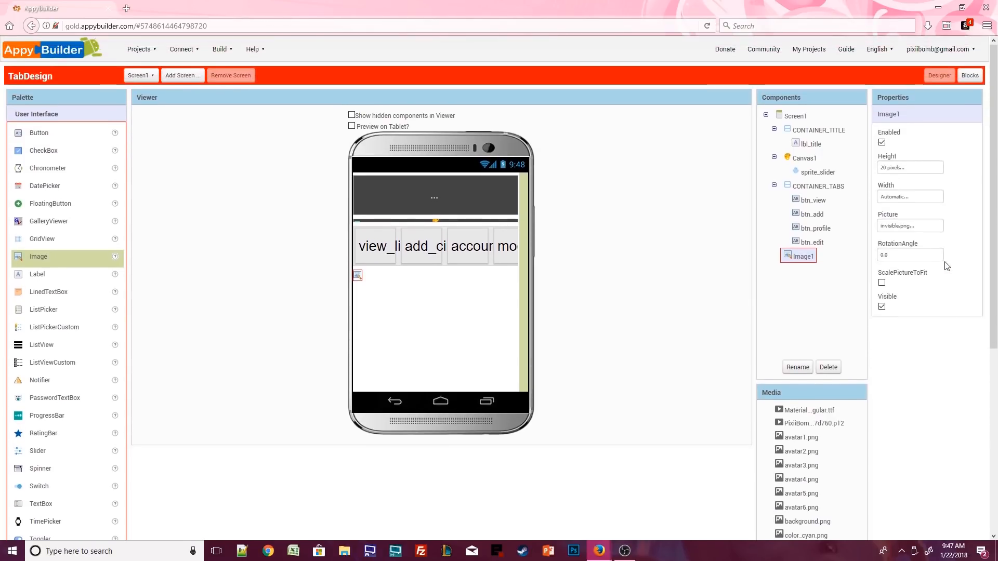
scroll(down, 3)
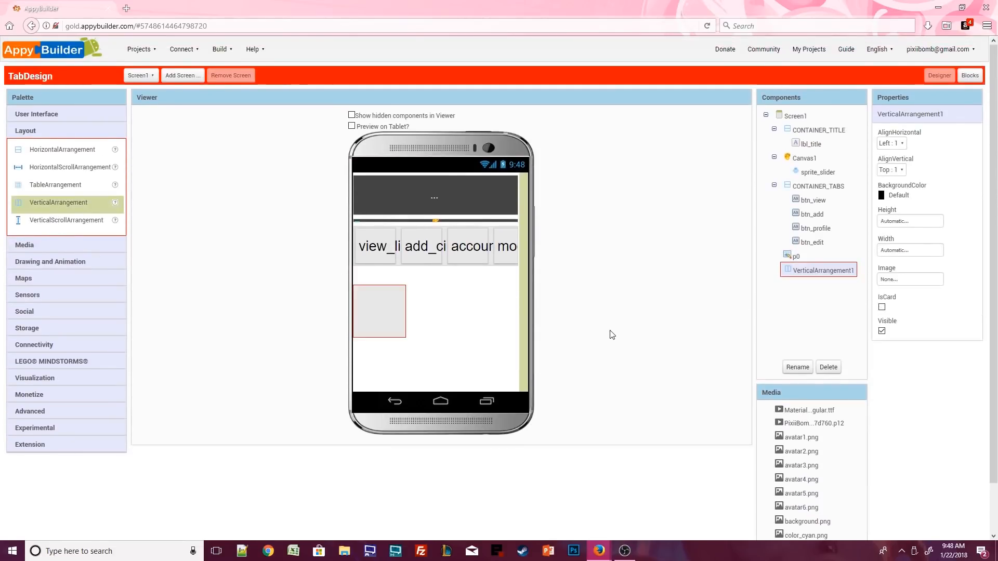
Center the vertical arrangement horizontally, make it fill parent height and width, and rename it MIDDLE
click(892, 144)
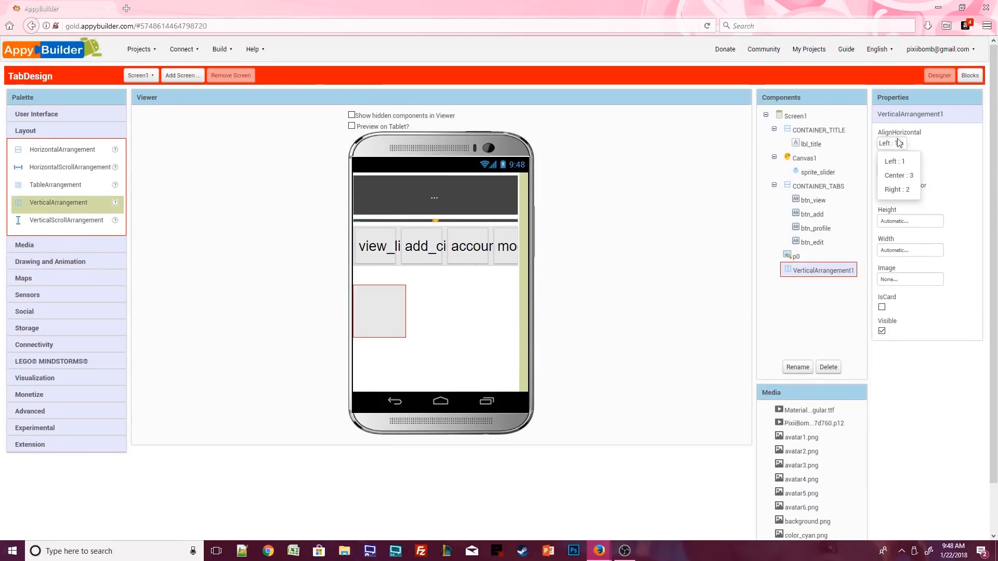
click(898, 176)
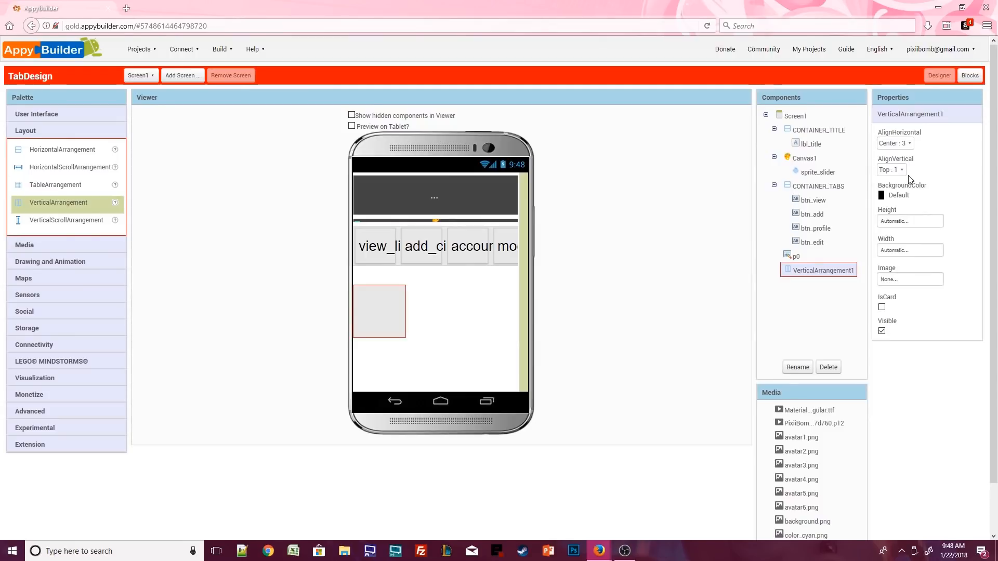
click(910, 221)
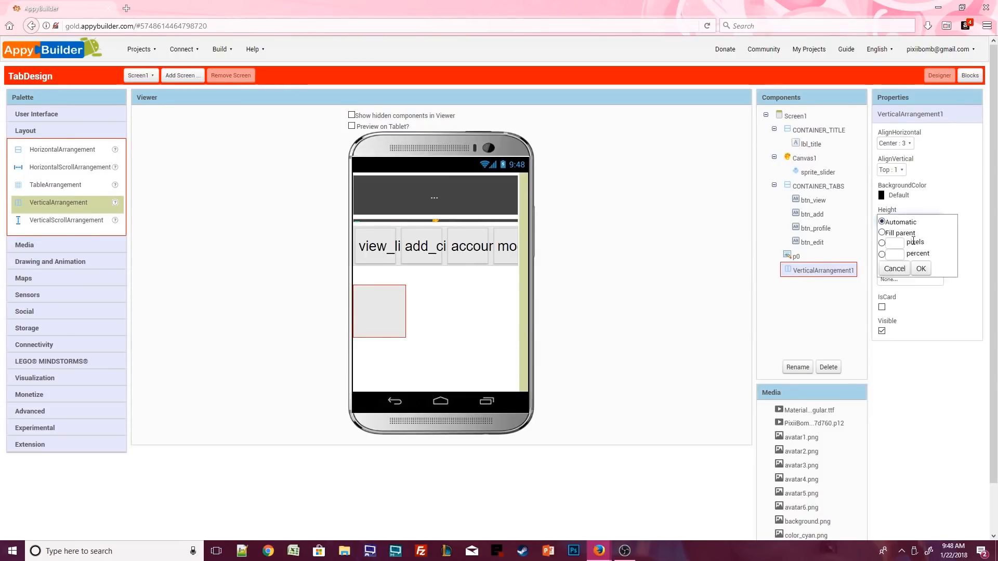
click(920, 269)
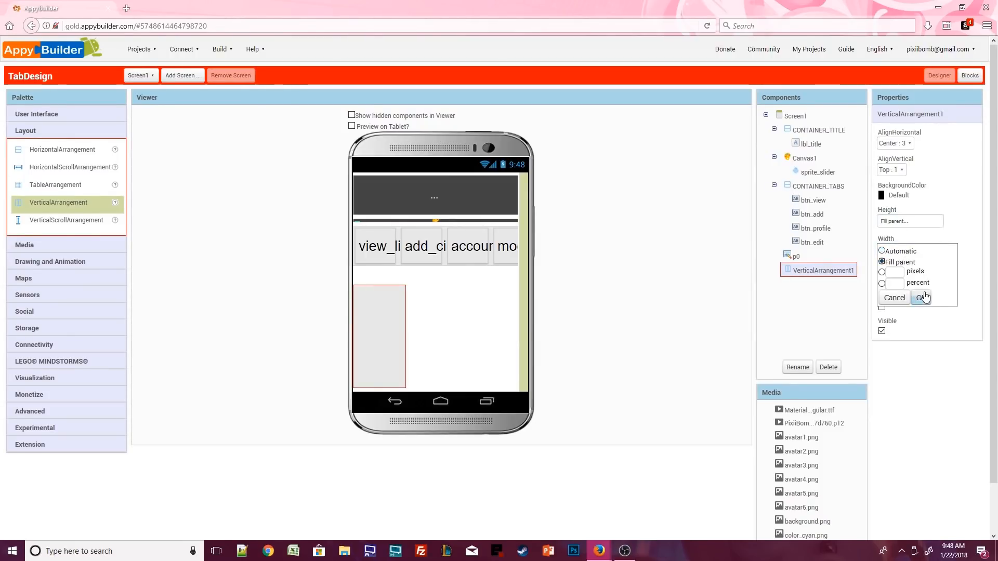
click(921, 297)
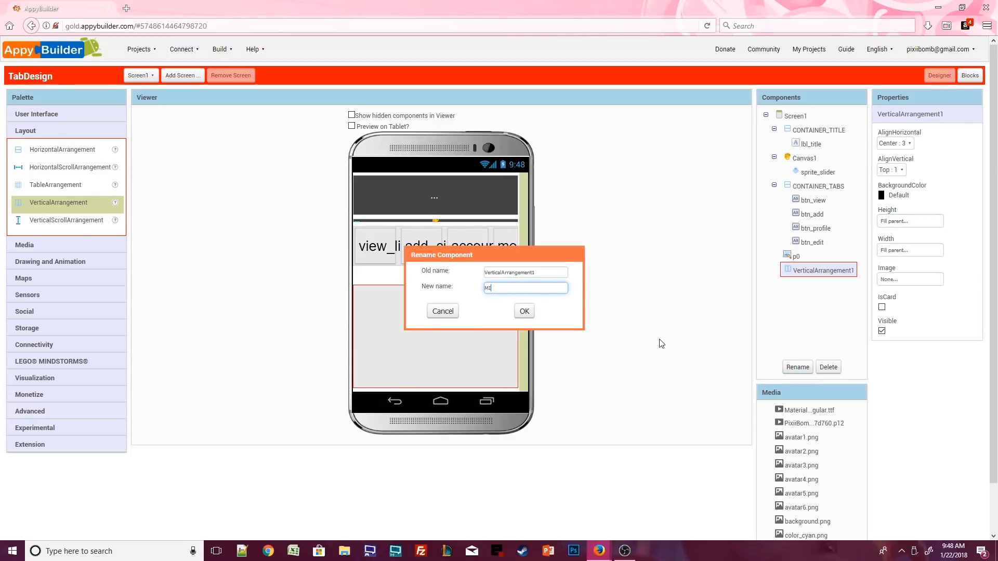
click(524, 311)
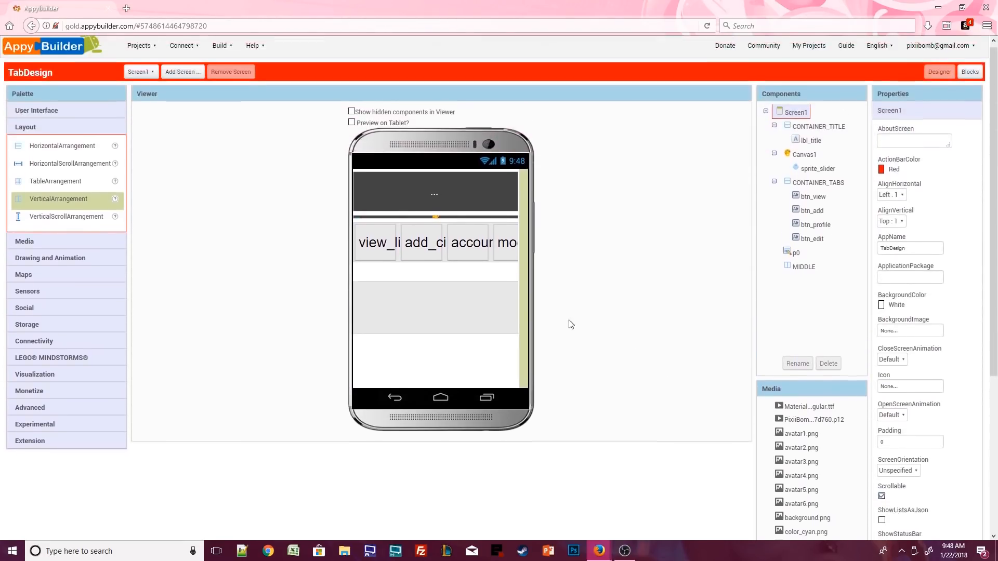
Add four vertical arrangements to MIDDLE, named CONTAINER_VIEW, CONTAINER_ADD, CONTAINER_PROFILE and CONTAINER_EDIT
click(804, 270)
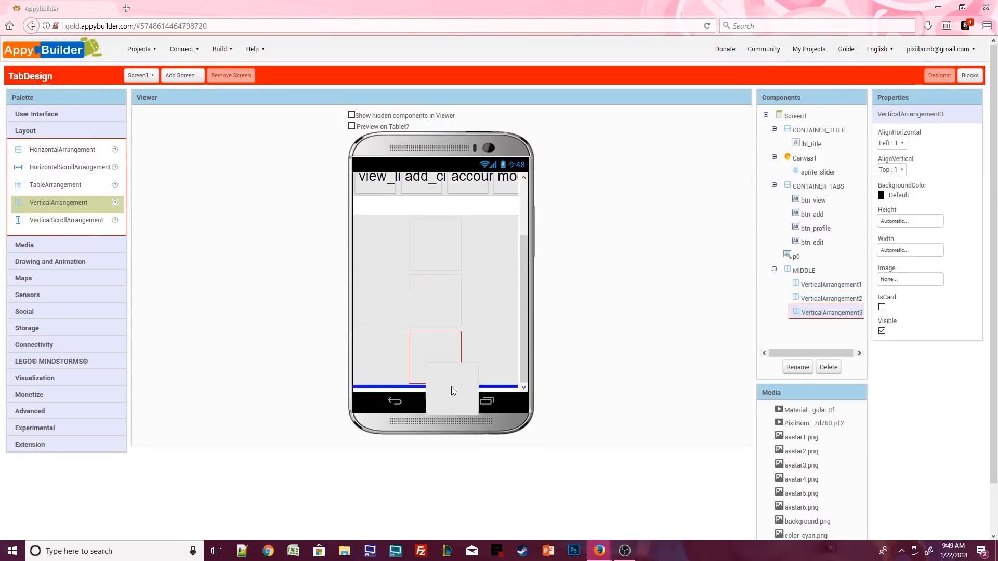
click(813, 199)
text(c)
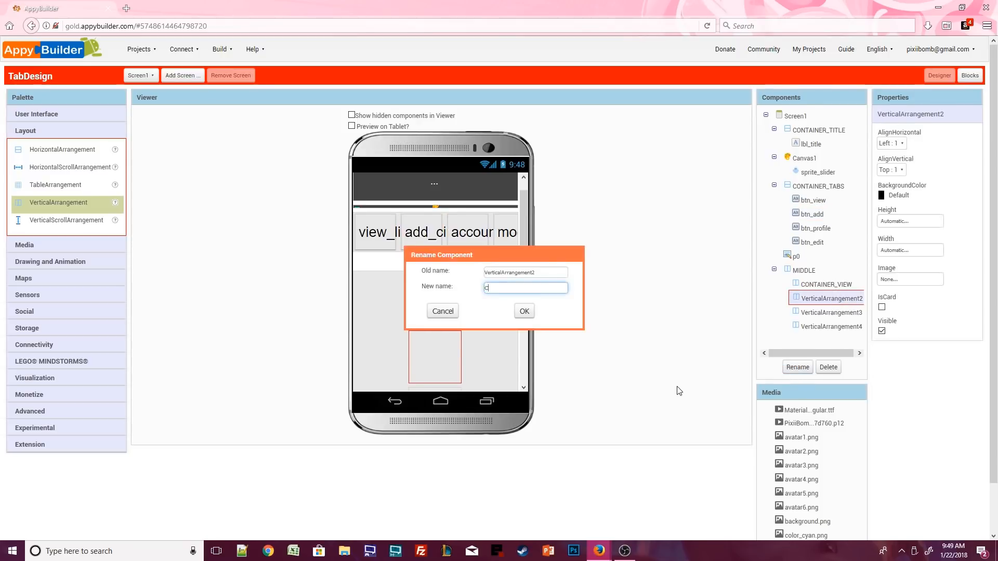
click(523, 311)
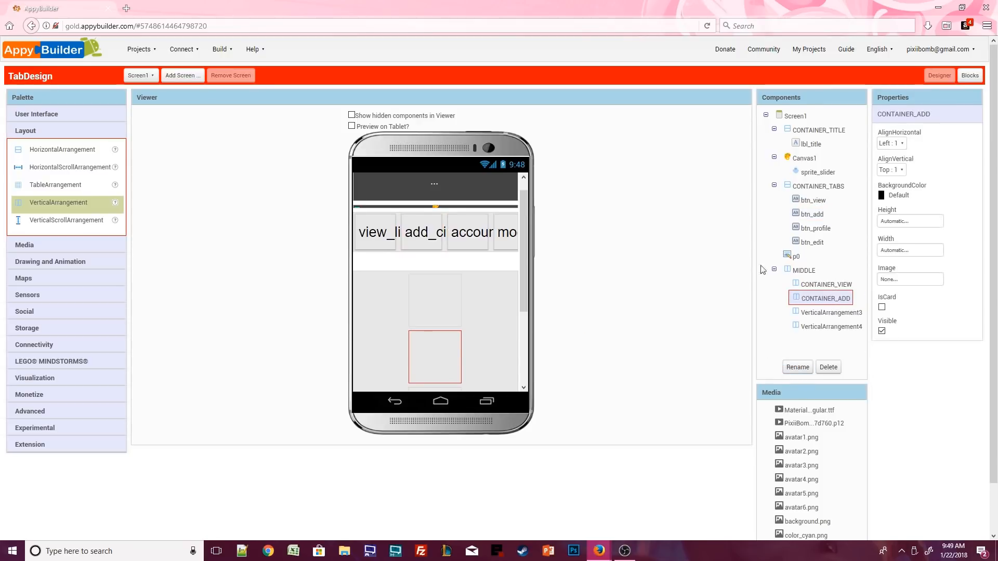
click(797, 367)
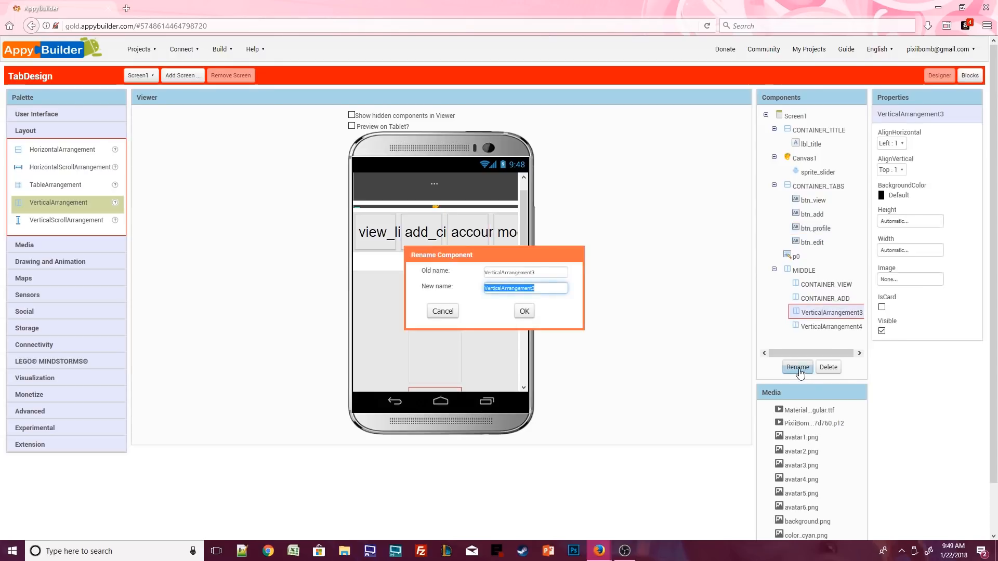
text(CONTAINER_PROFILE)
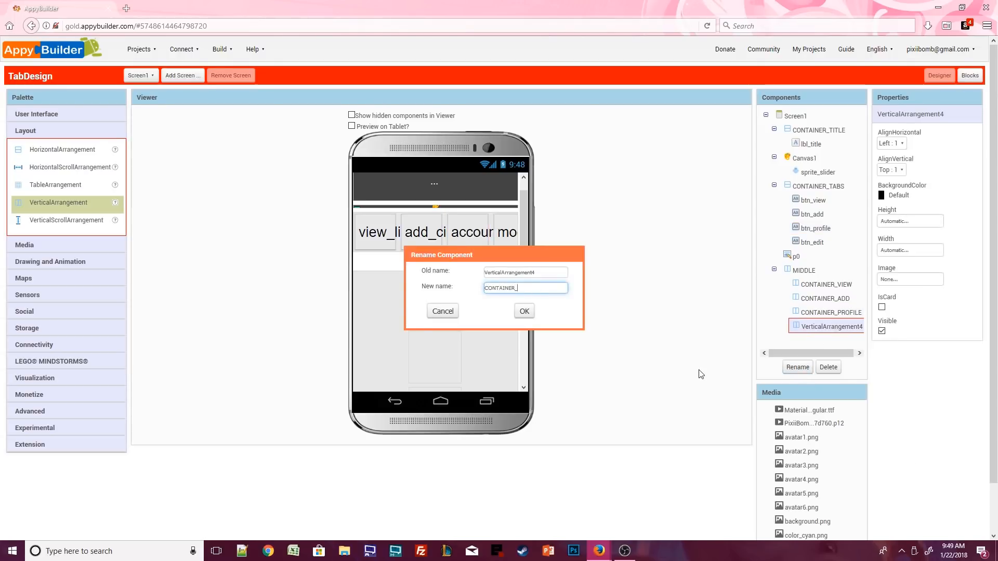
click(523, 311)
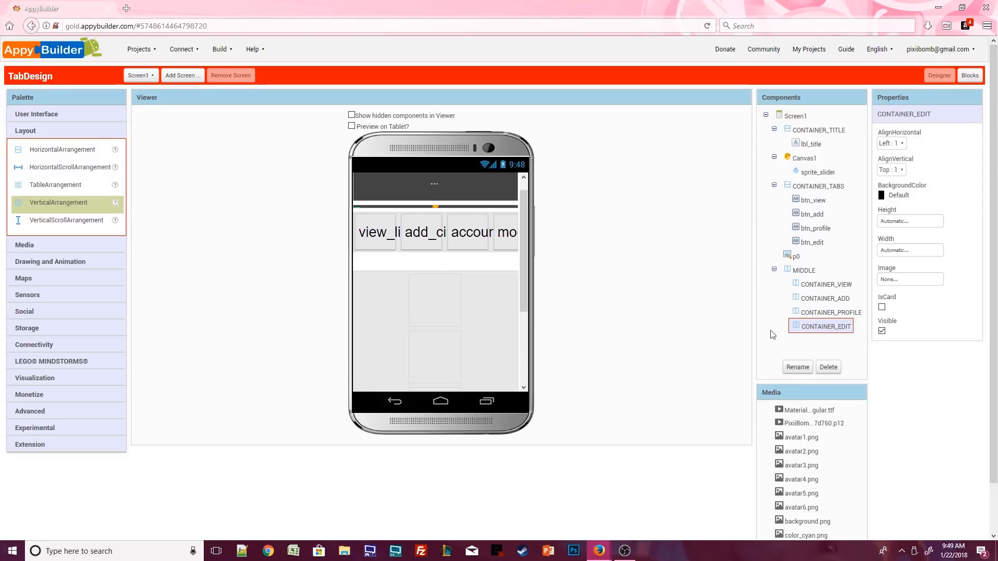
Centre CONTAINER_VIEW horizontally, make it a card, and add an image inside it
click(826, 284)
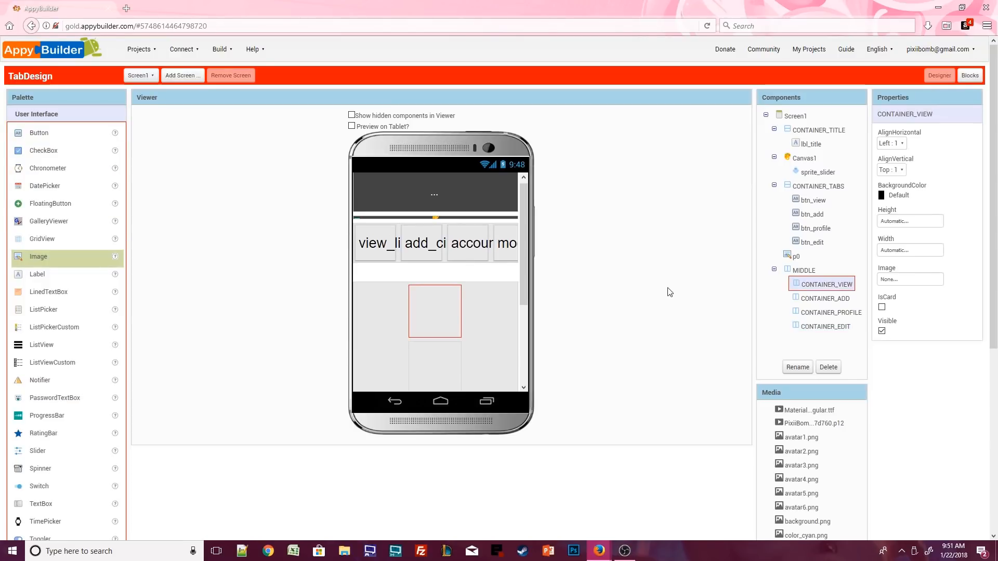
click(891, 144)
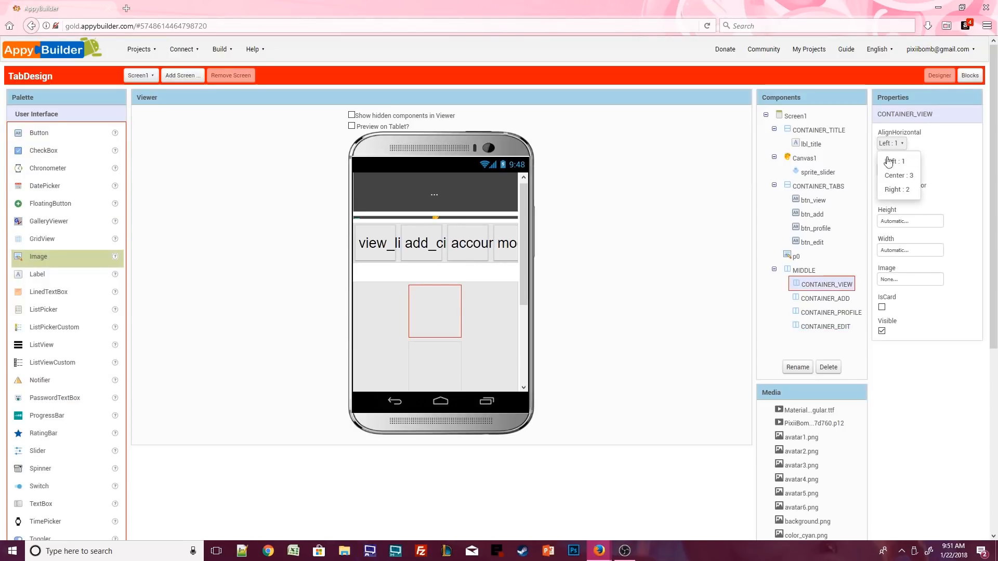
click(898, 176)
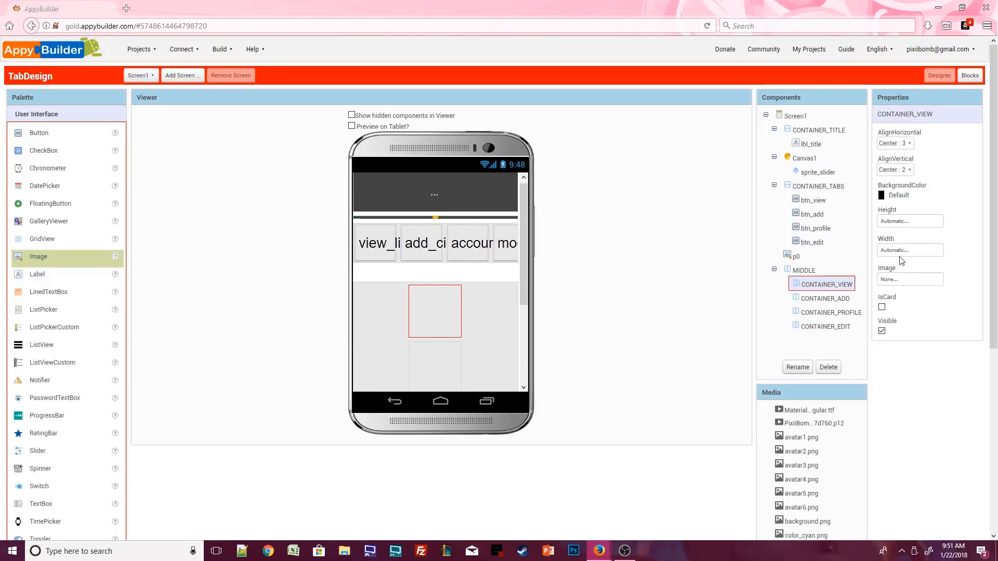
click(882, 306)
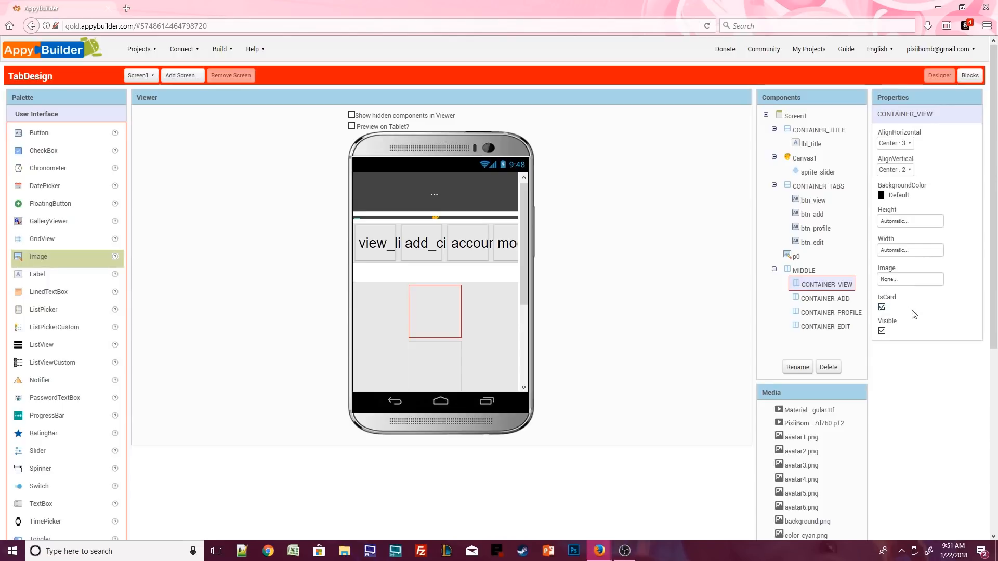
mouse_move(913, 313)
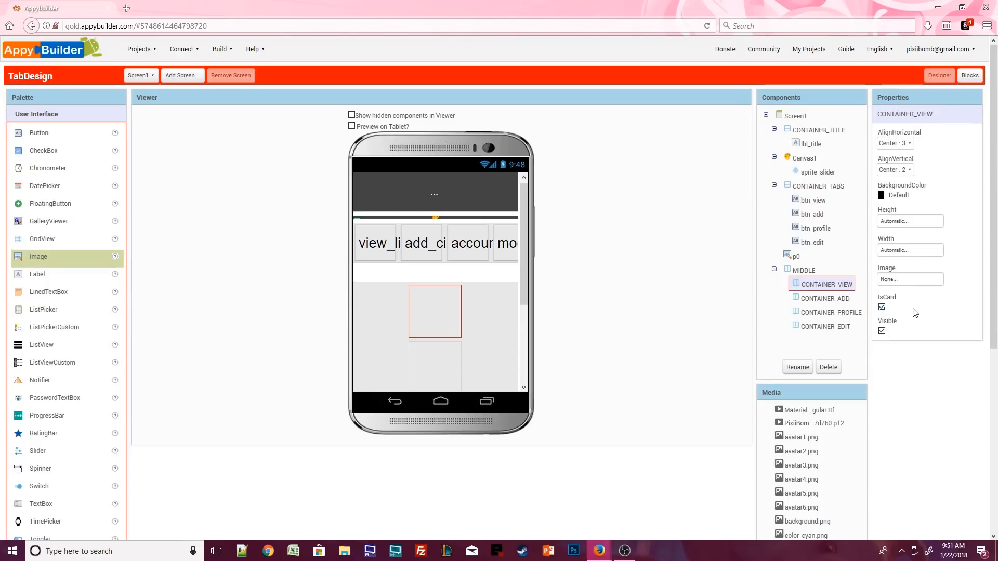
click(909, 249)
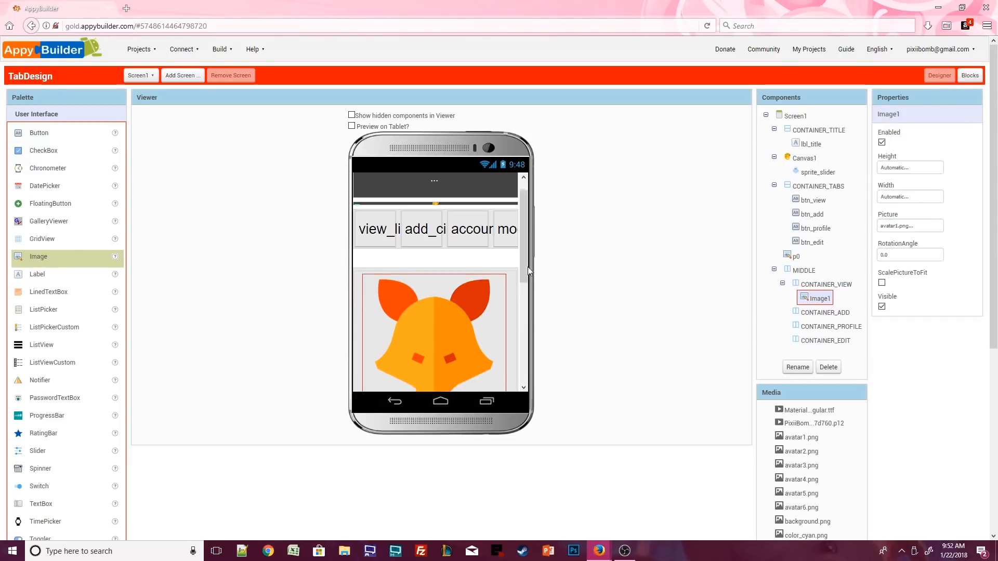
Adjust layout properties of CONTAINER_ADD, CONTAINER_PROFILE and CONTAINER_EDIT
click(826, 311)
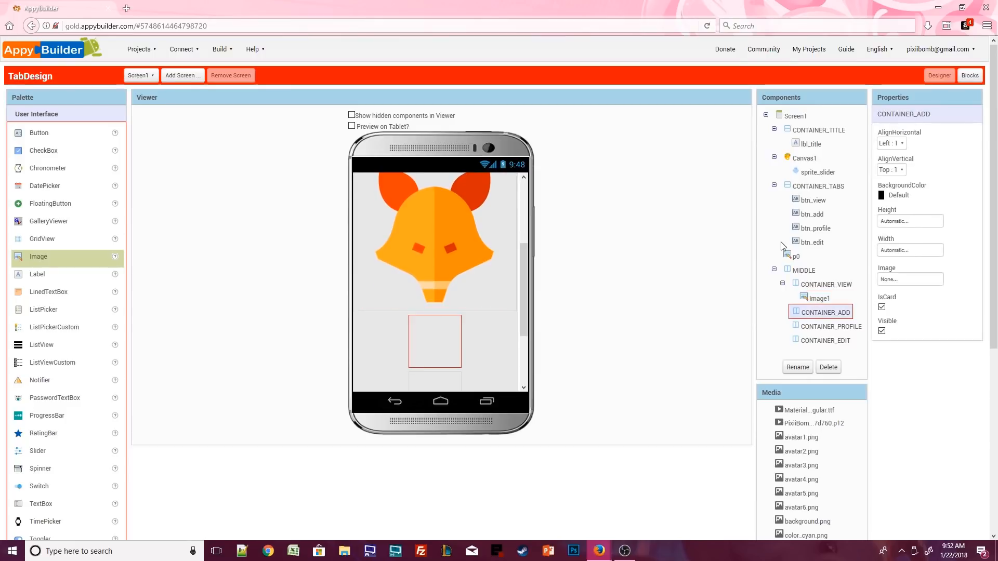
click(911, 280)
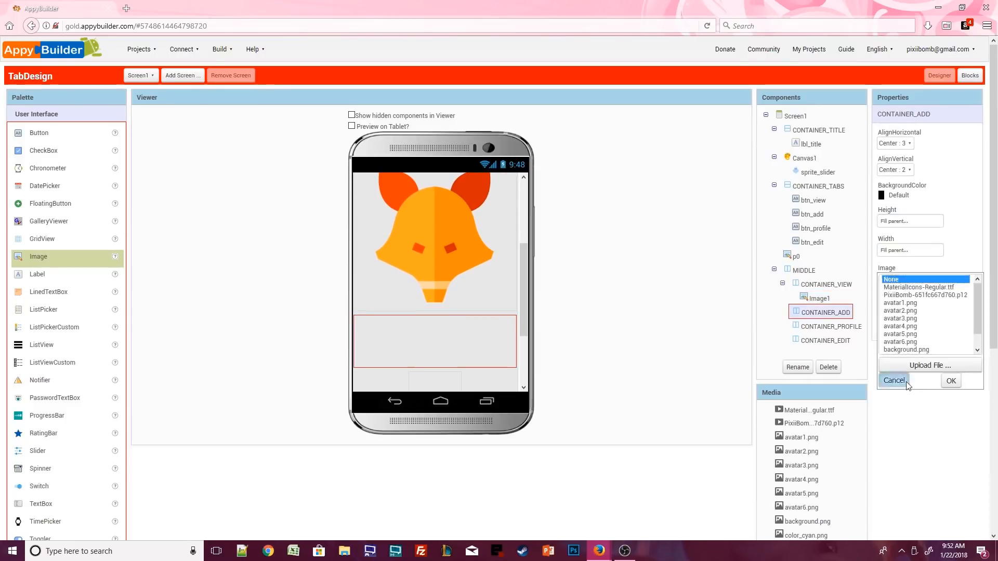
click(950, 380)
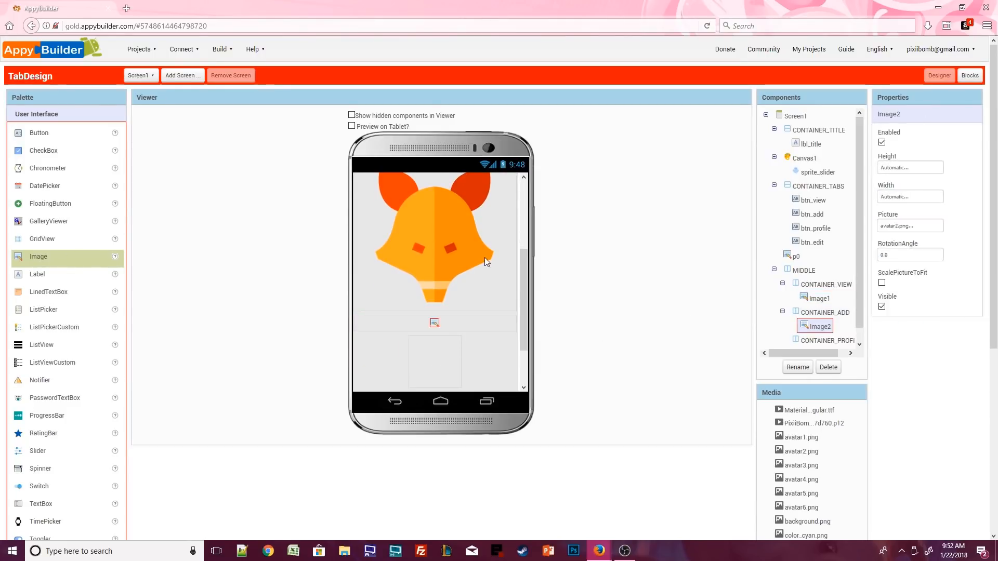
click(825, 328)
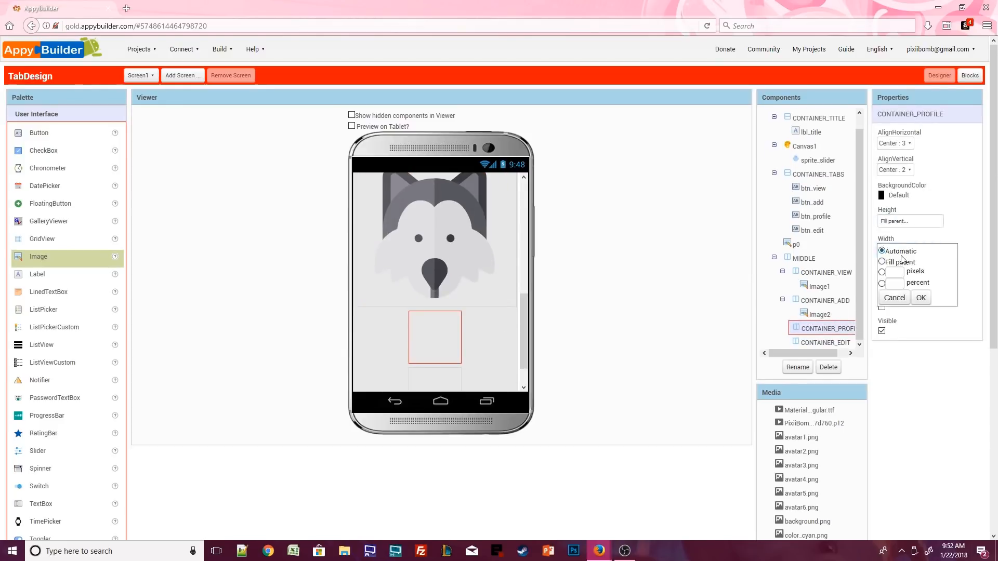
click(825, 344)
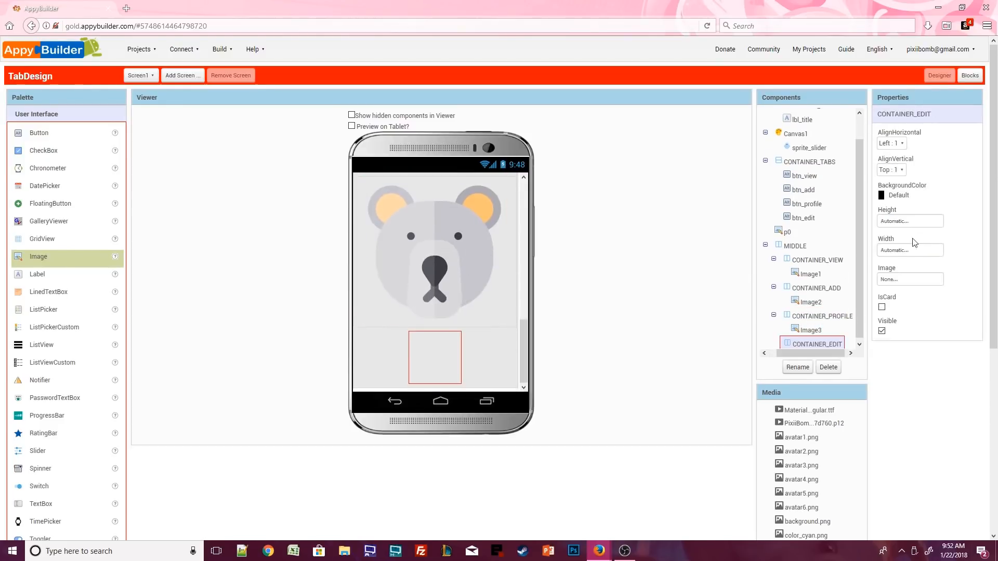
click(910, 280)
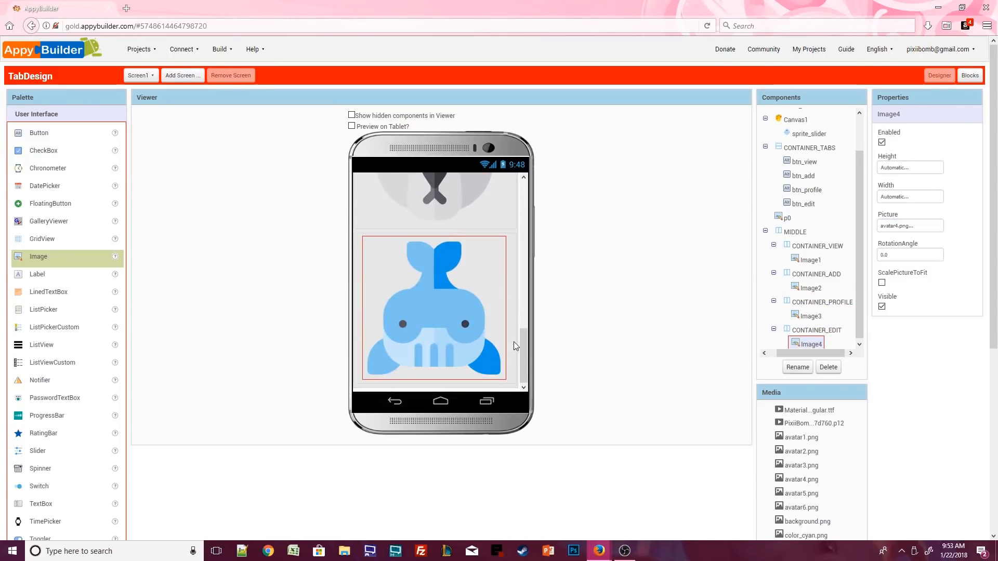
Untick TimerAlwaysFires on the new Clock1 so it stops firing in the background
scroll(down, 3)
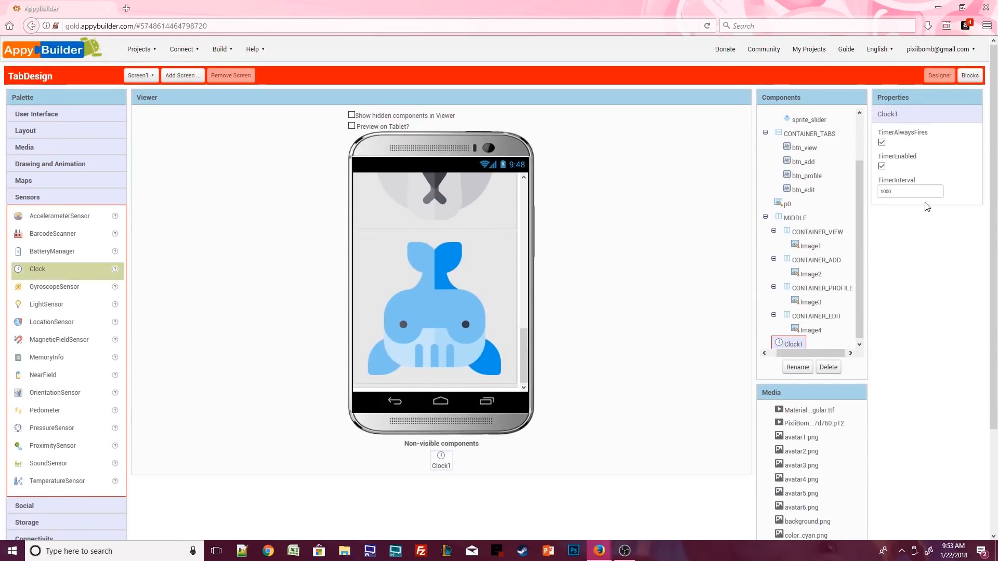
click(882, 142)
text(0)
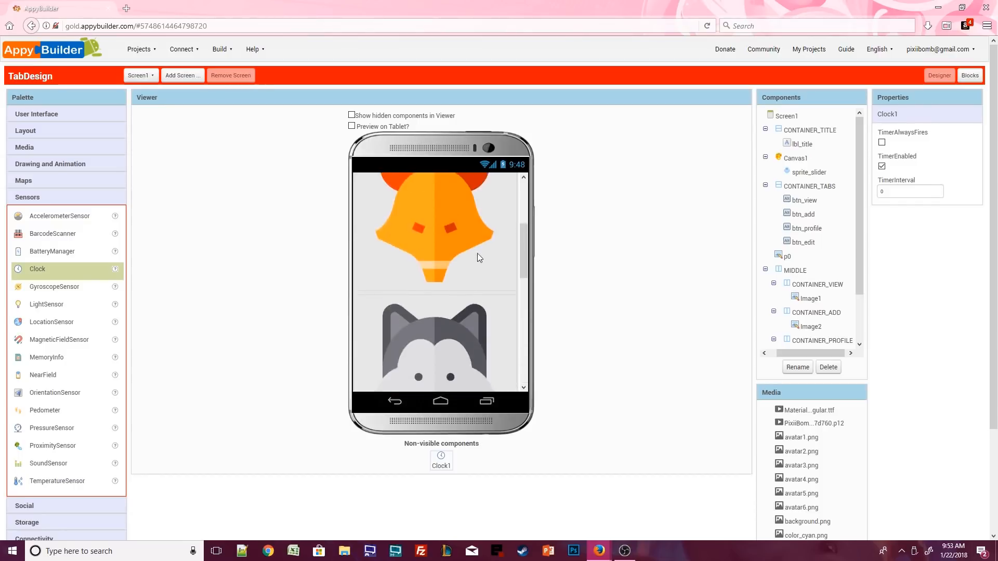
scroll(down, 3)
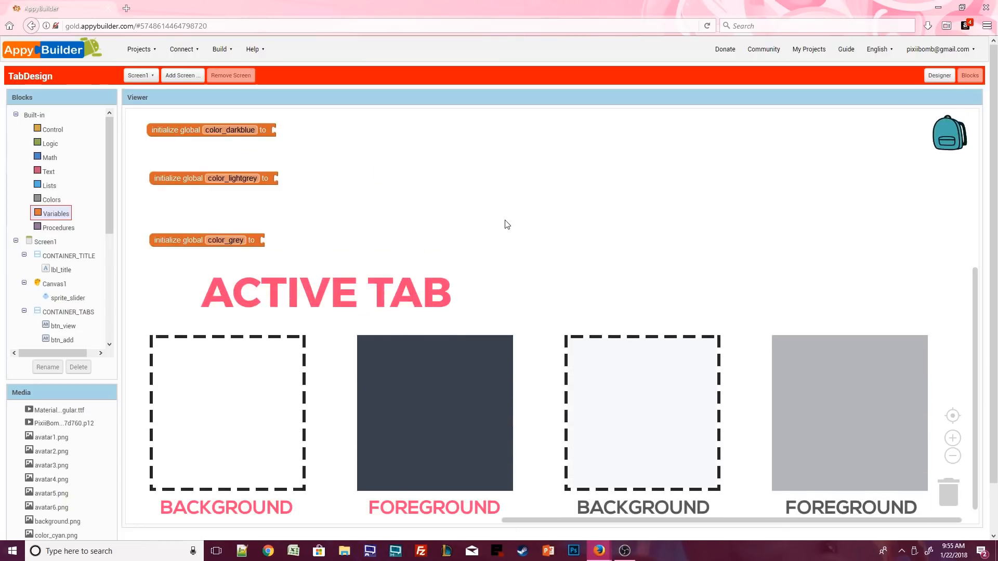
mouse_move(502, 224)
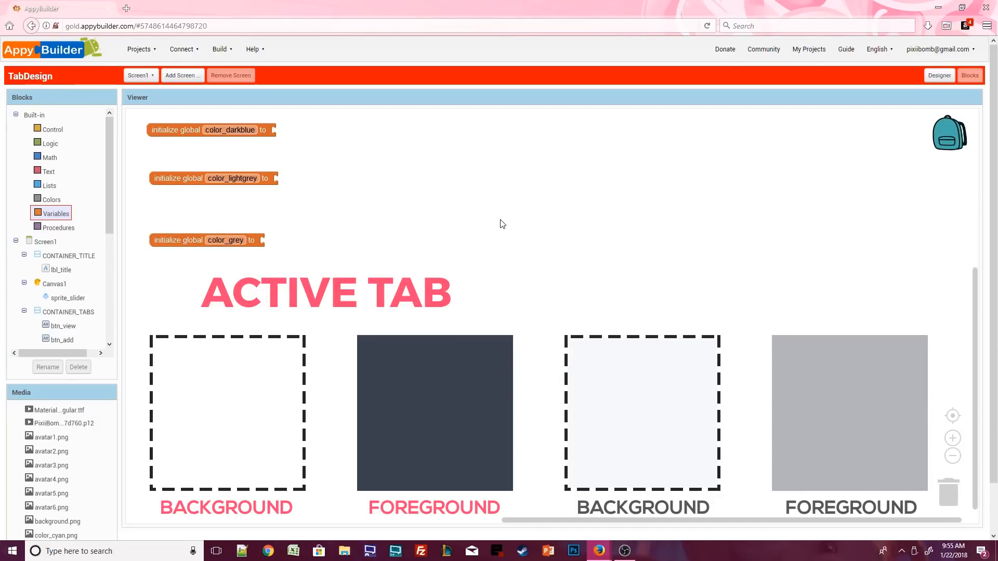
mouse_move(425, 229)
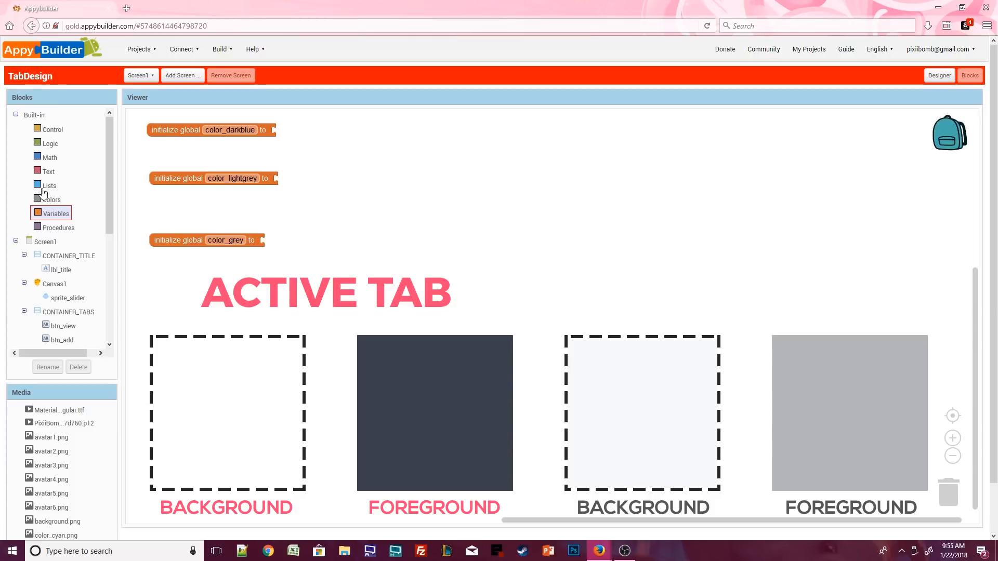
Give the colour variables make-color values 57,65,78, 247,248,250 and 180,181,185
click(52, 199)
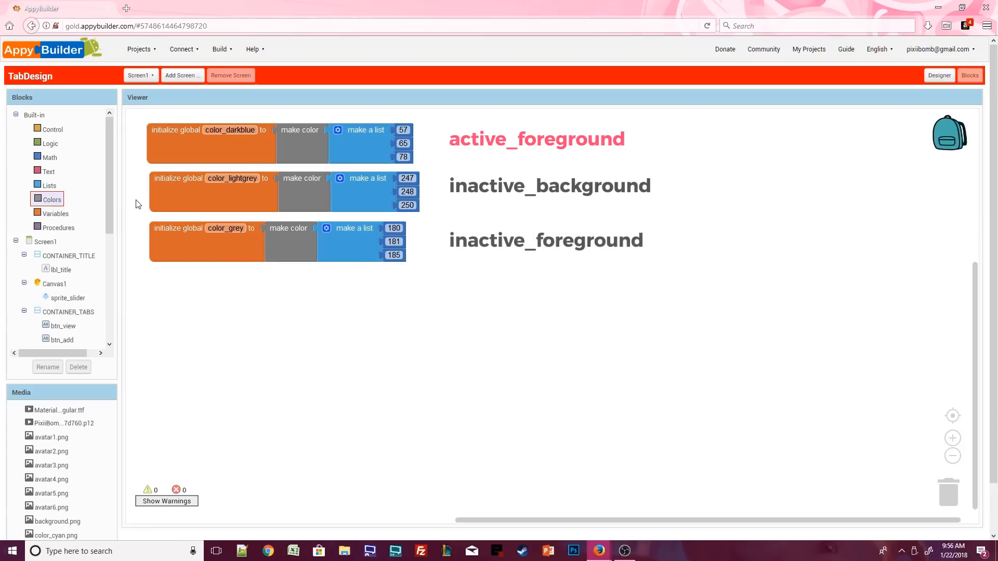
Create globals button_list and container_list as empty lists, and index and X as 0
click(56, 213)
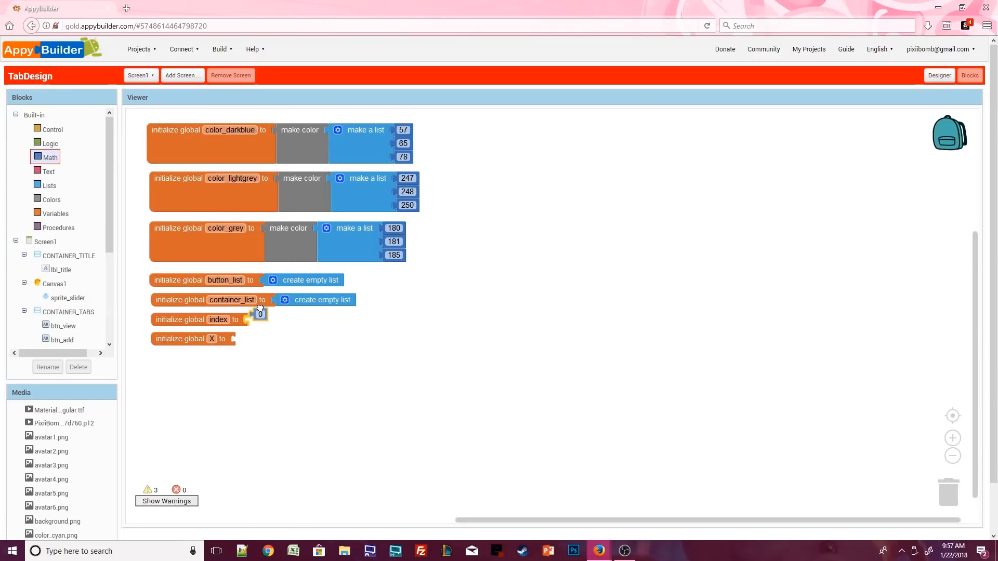
click(58, 227)
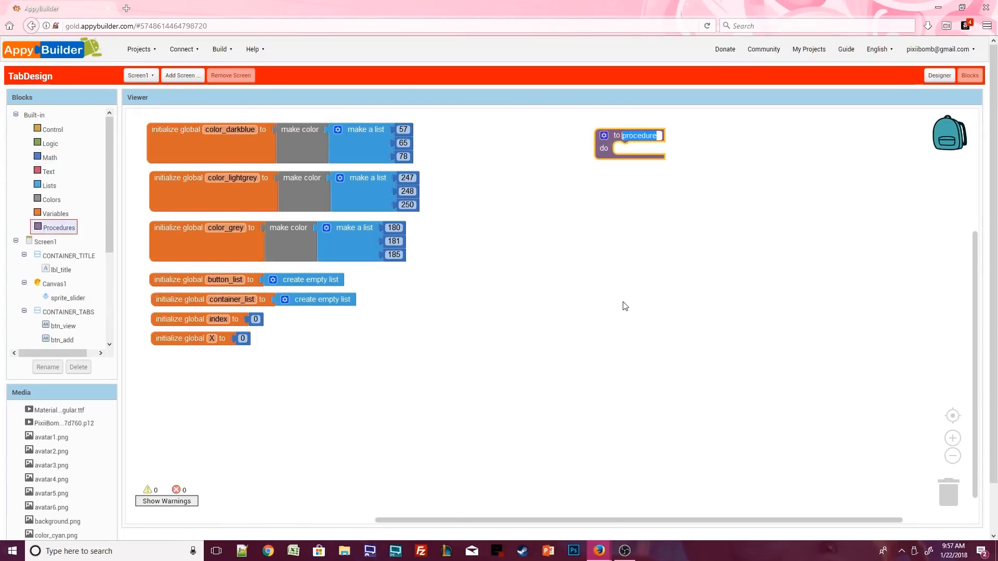
Name the procedure initializeLists and add btn_view and the container blocks to its lists
text(initializeLi)
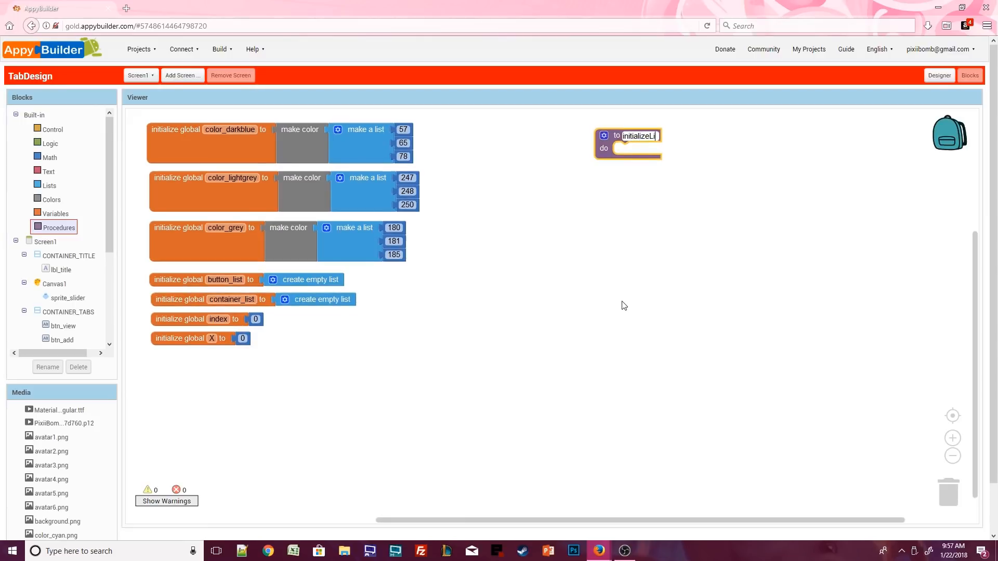
click(49, 186)
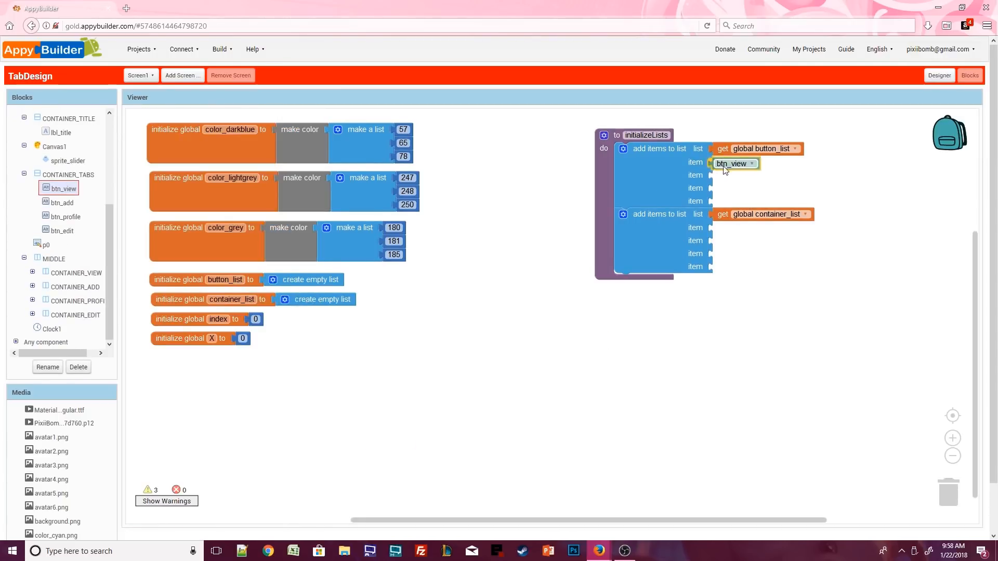
click(734, 176)
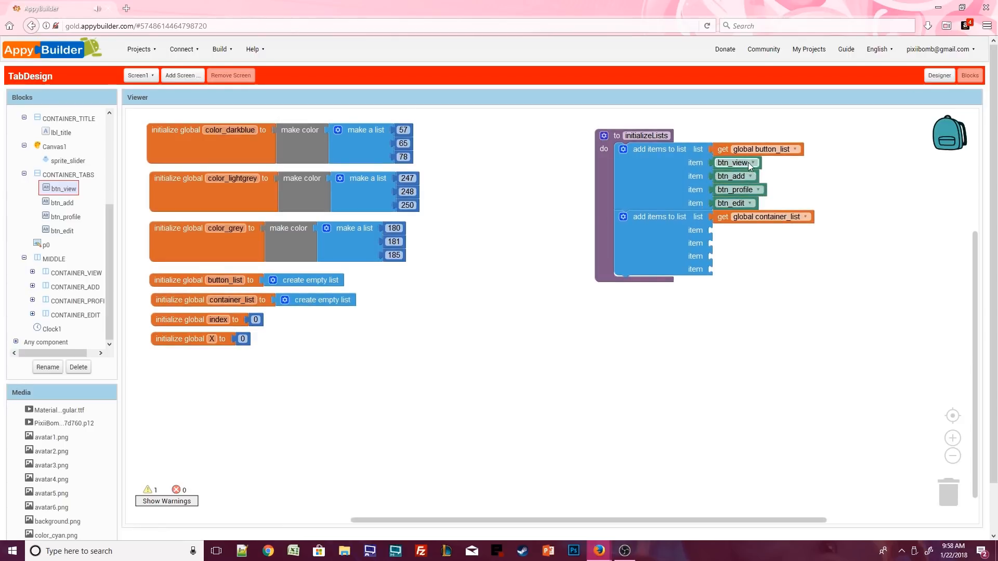
click(76, 273)
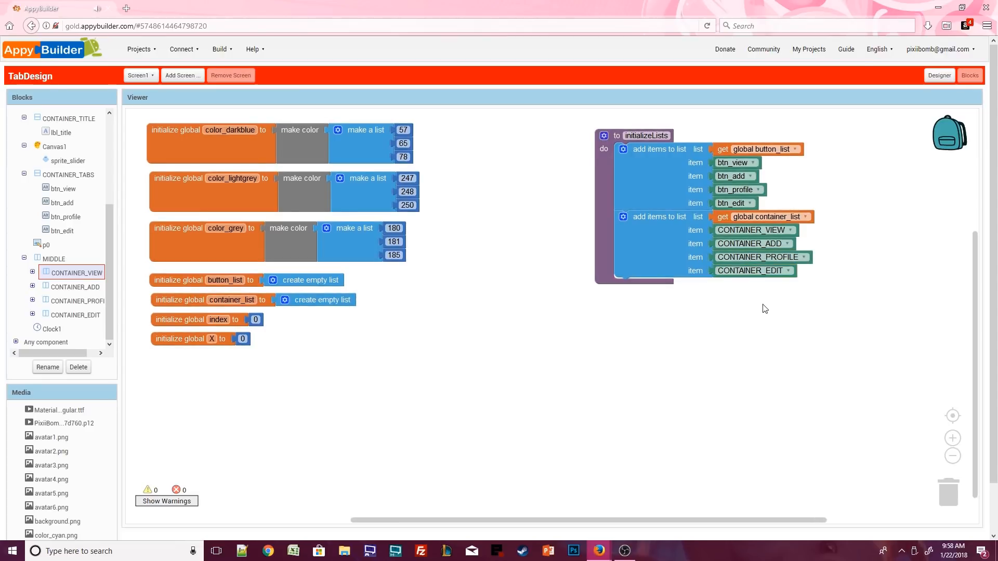
Create a procedure that sets sprite_slider.Width to btn_view.Width
click(59, 227)
text(initializeScreen)
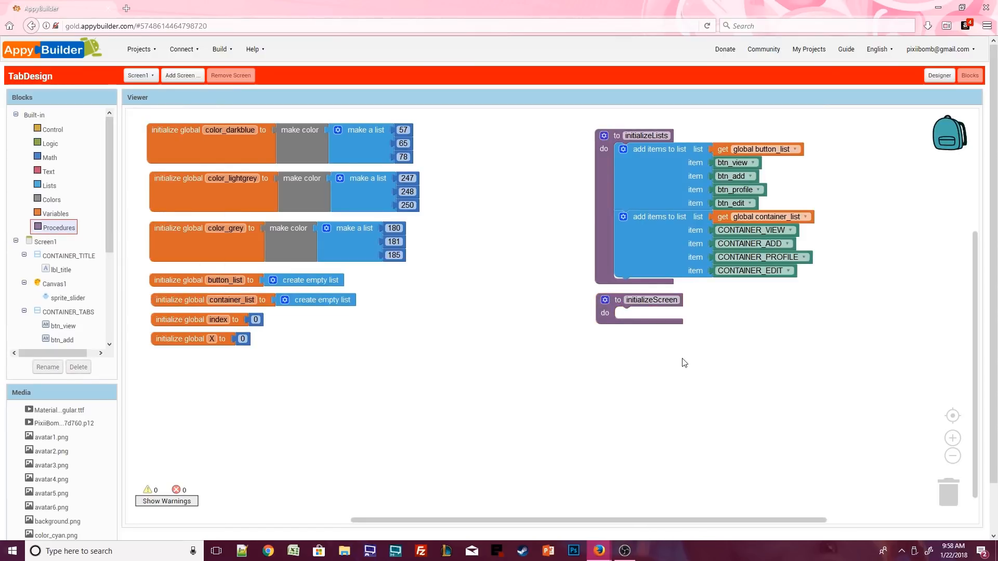
click(68, 297)
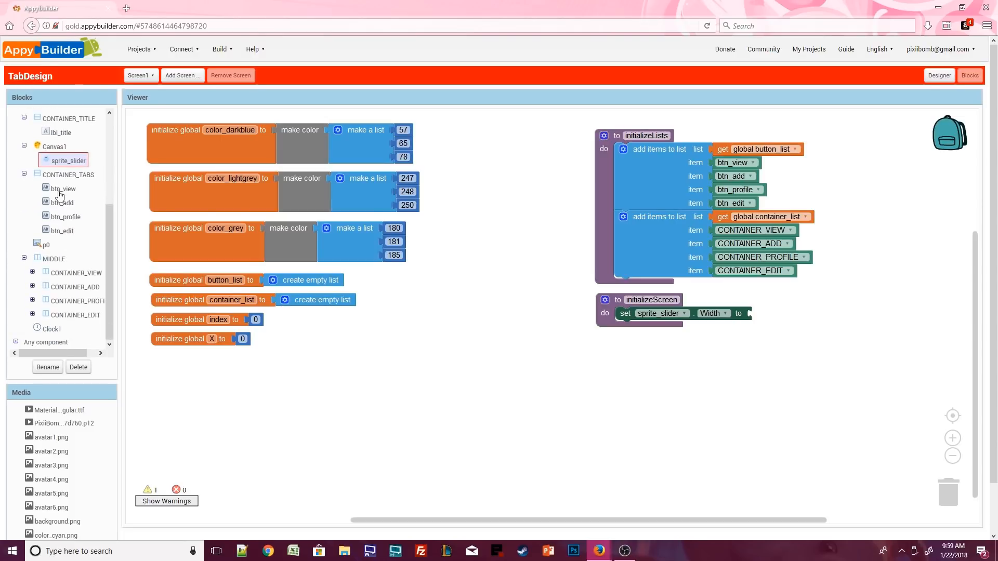
click(64, 189)
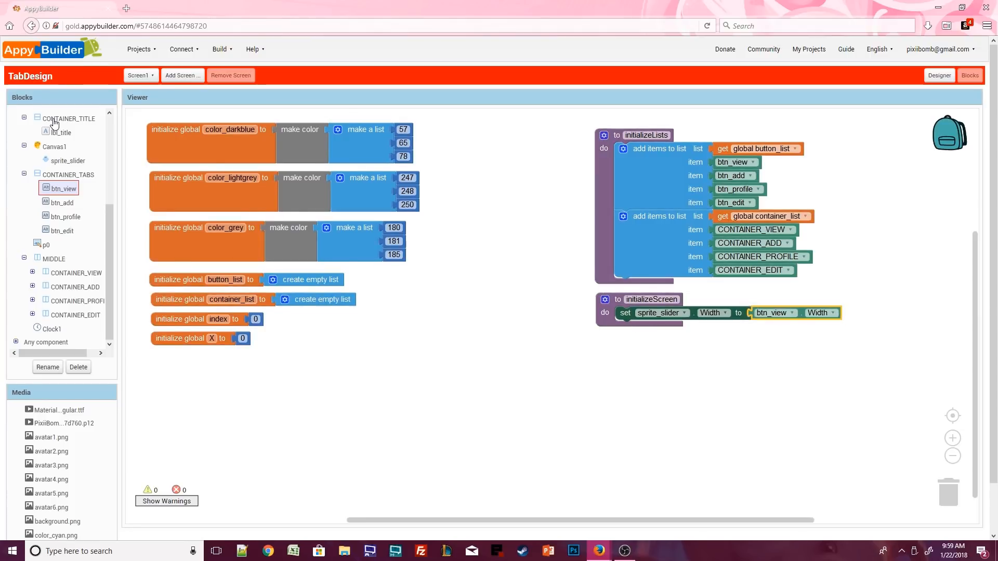
Set CONTAINER_TITLE's background to color_darkblue and add a Canvas1 BackgroundColor setter
click(67, 119)
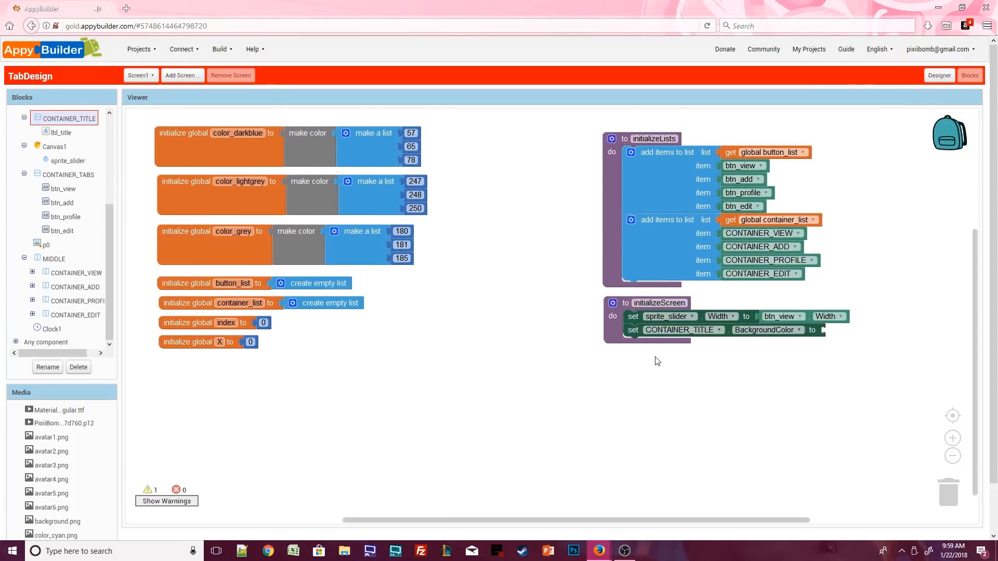
click(239, 133)
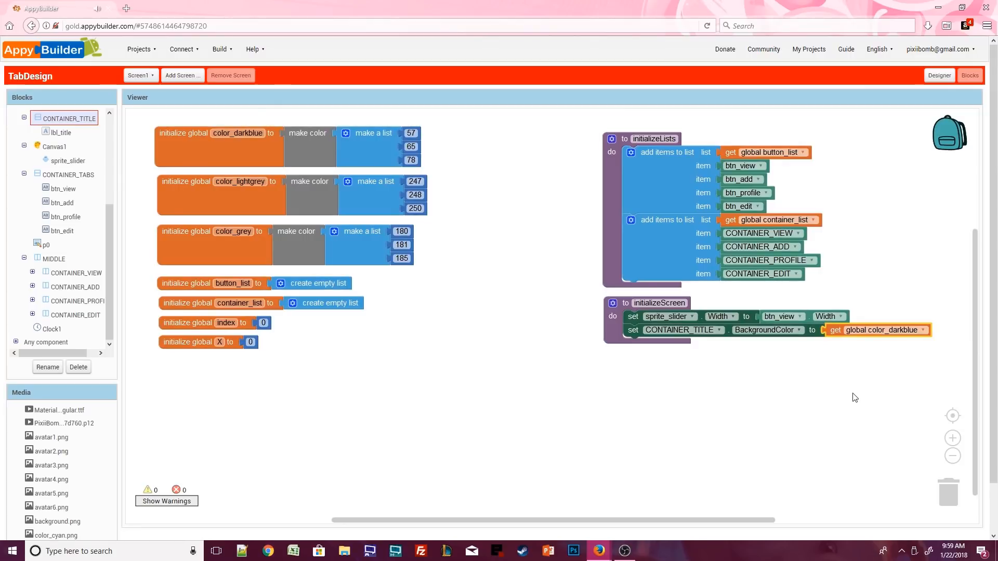
click(56, 147)
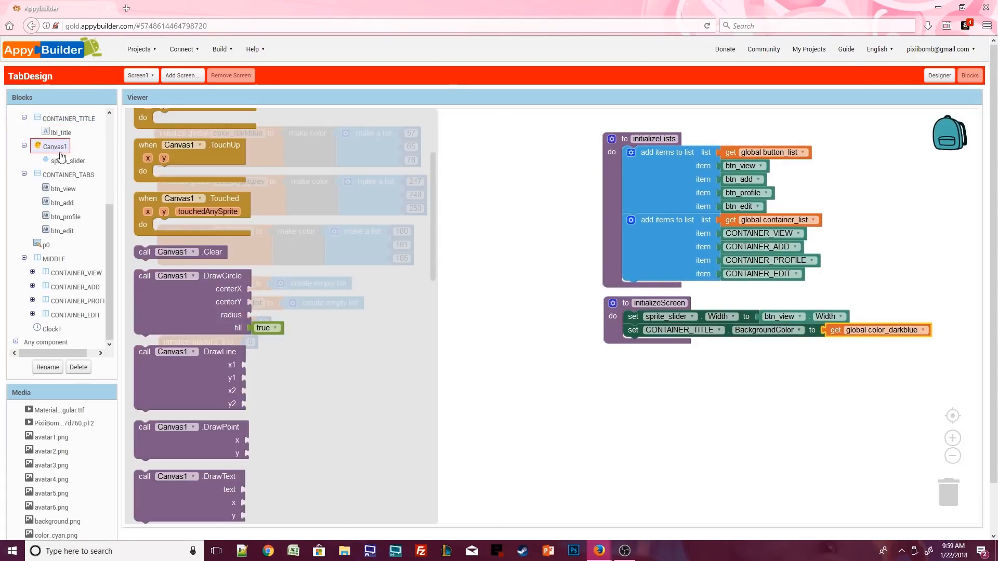
scroll(down, 3)
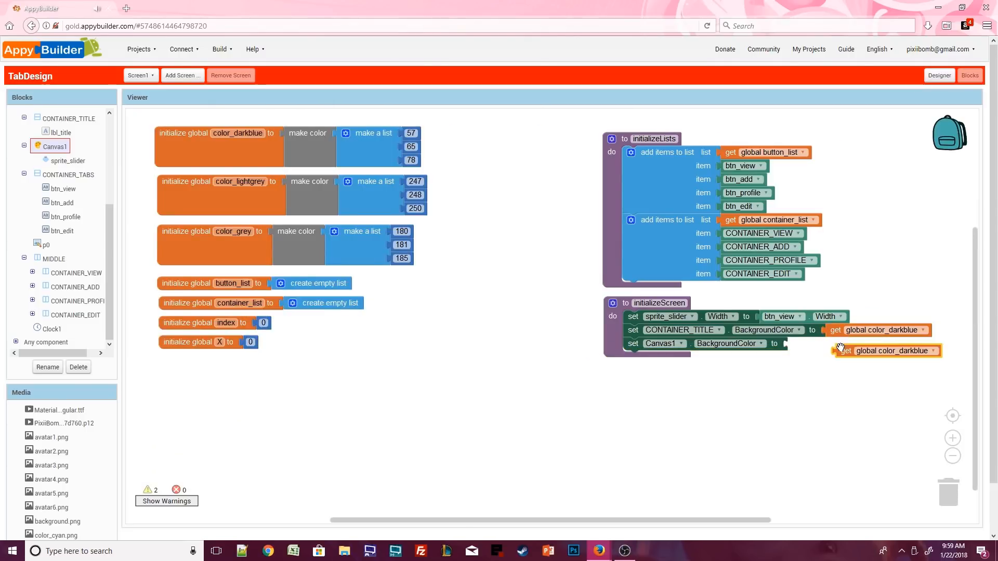
Plug color_darkblue into Canvas1.BackgroundColor and call switchTab with btn_view and "view all"
click(59, 227)
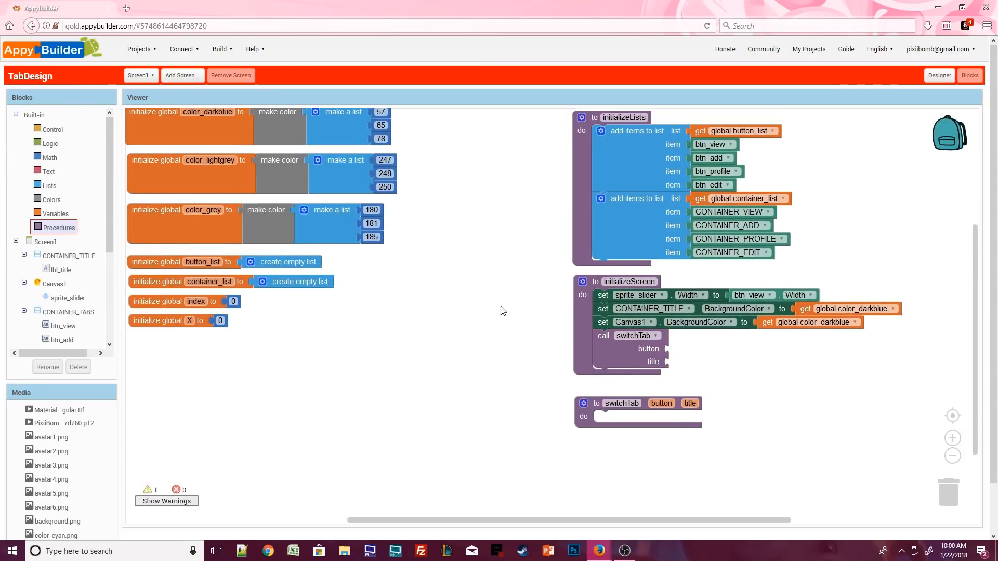
mouse_move(634, 257)
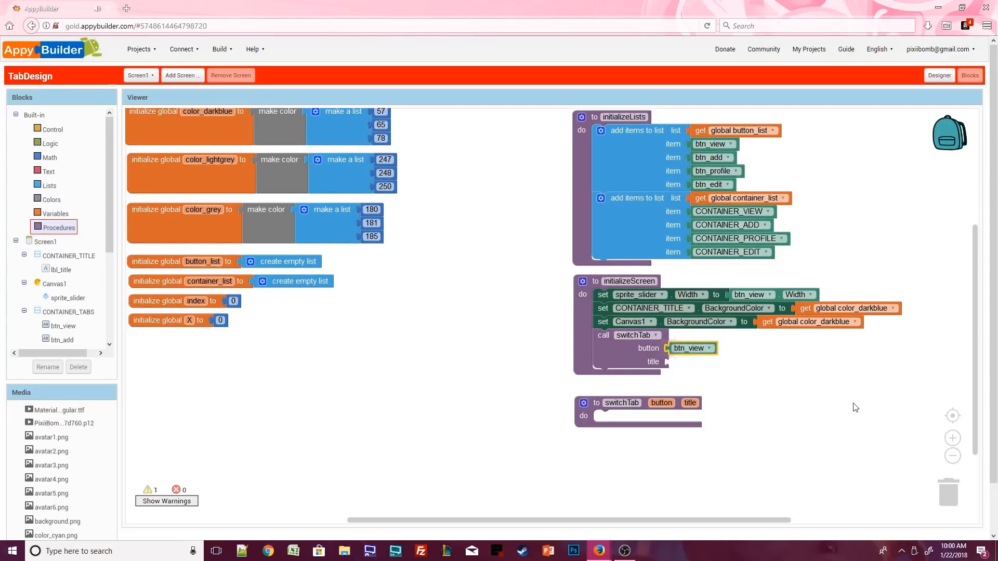
mouse_move(854, 414)
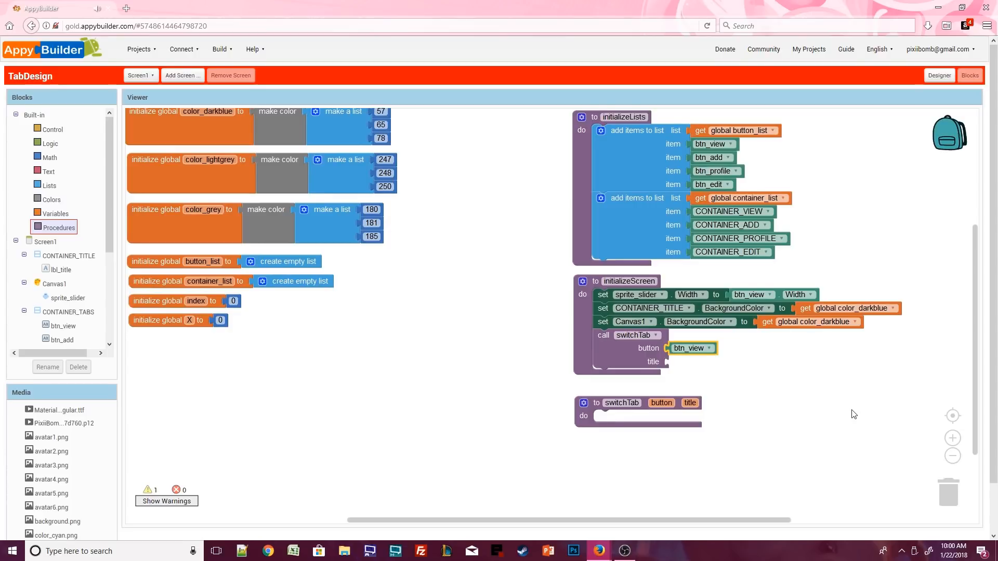
mouse_move(420, 342)
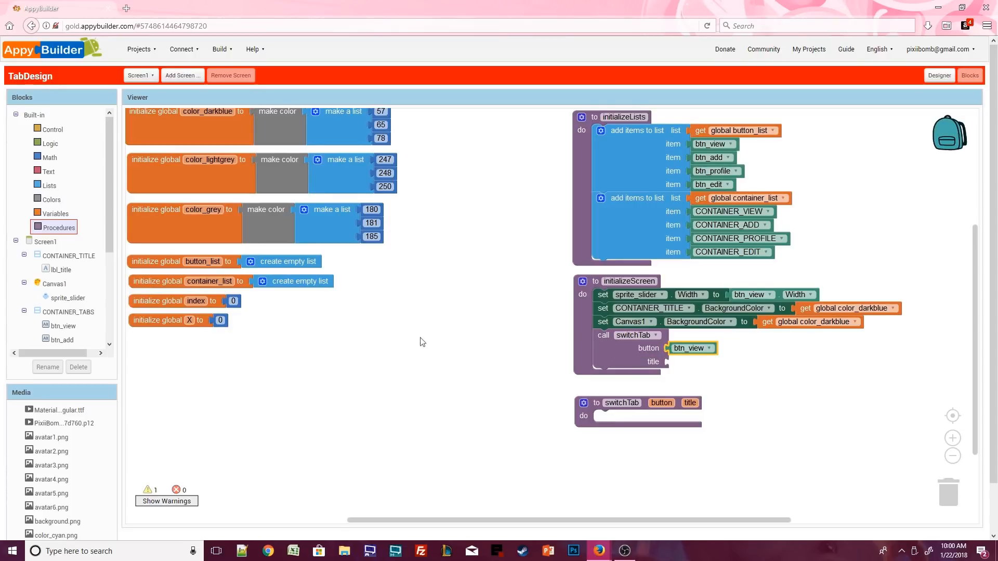
click(48, 171)
text(view all)
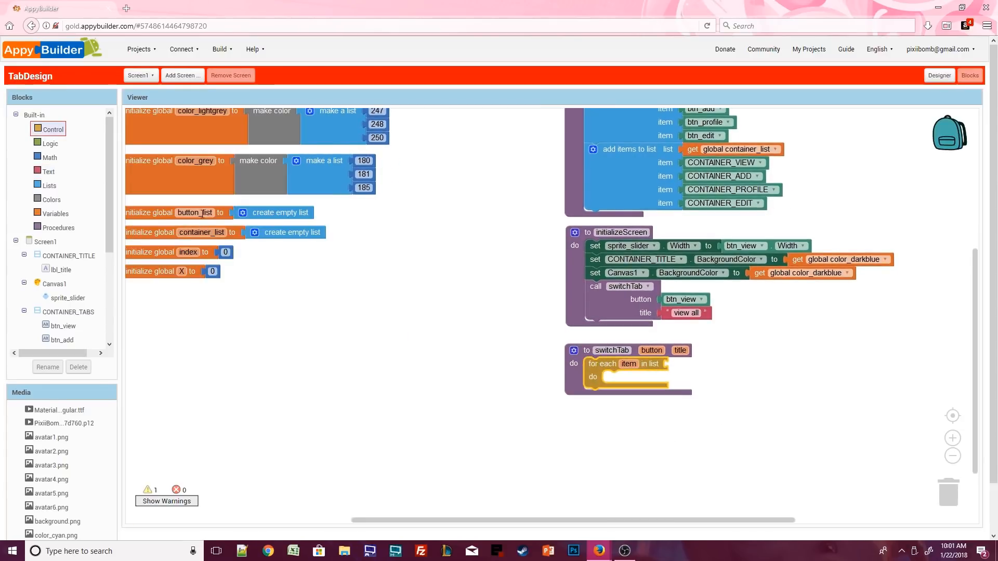
Add for-each loops in switchTab that grey every tab button and hide every container
click(52, 130)
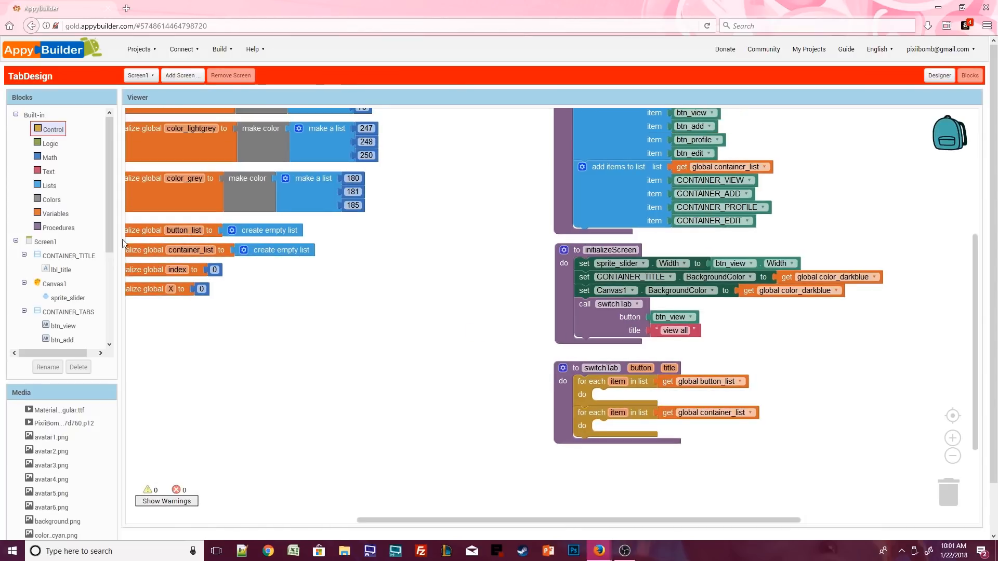
scroll(down, 3)
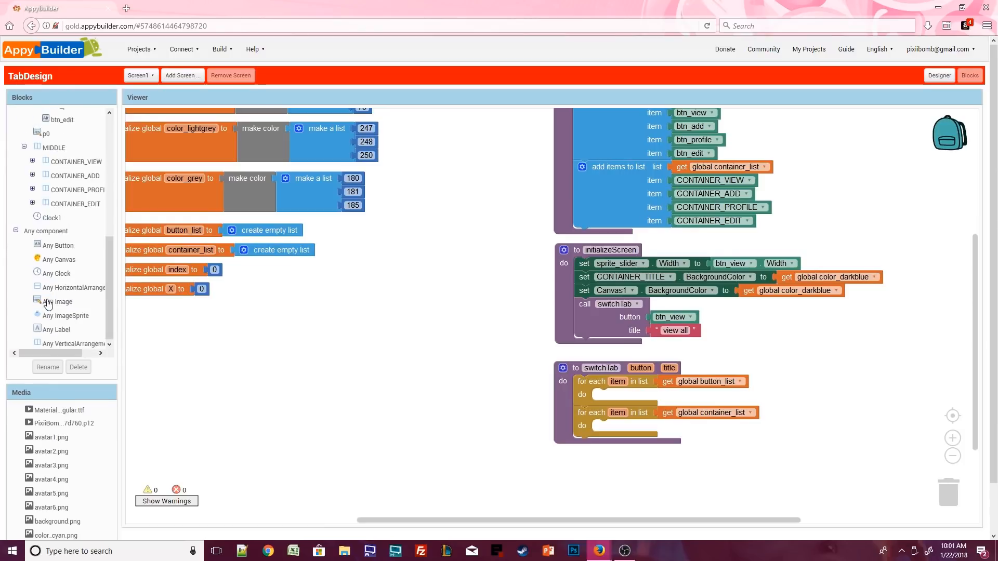
click(58, 244)
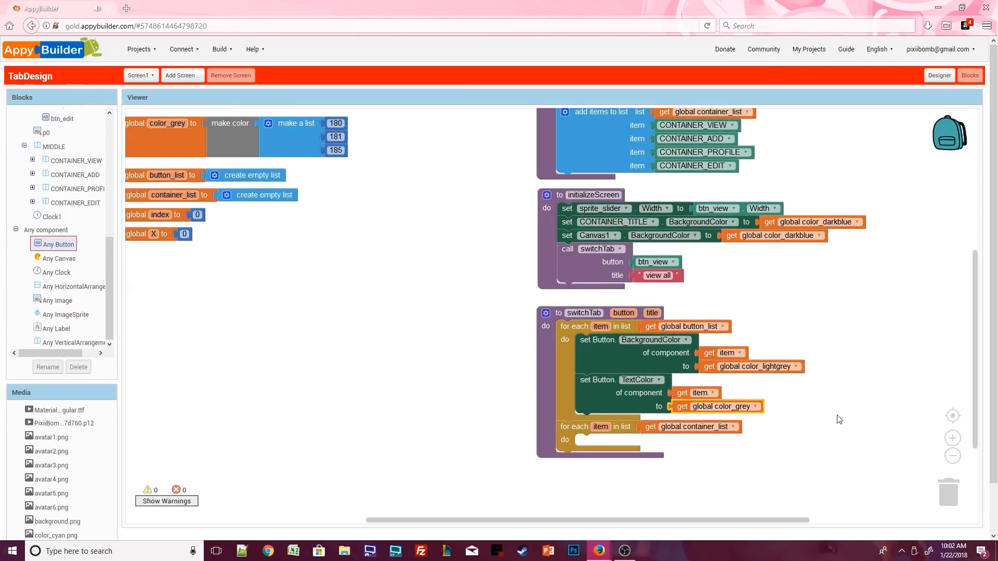
click(72, 343)
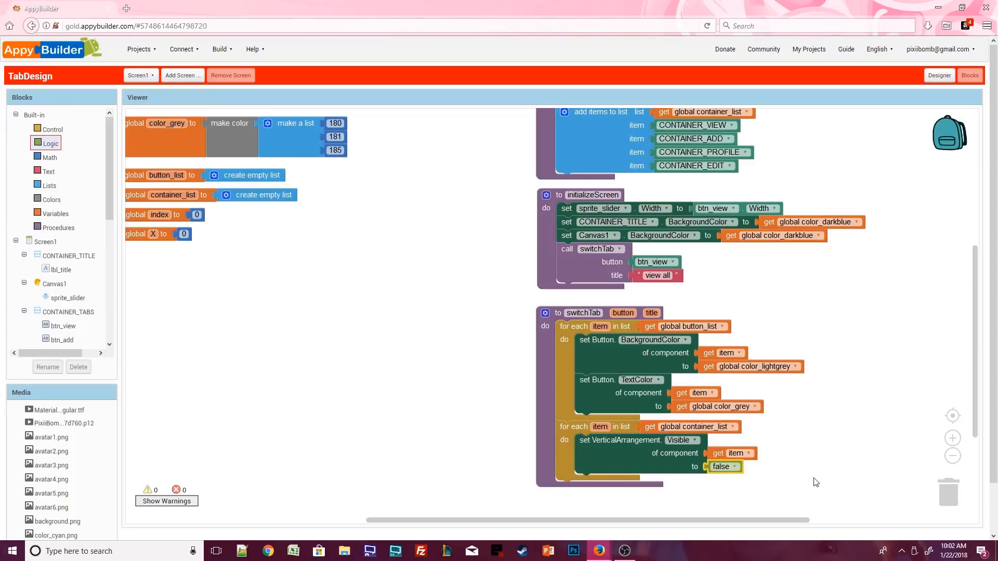
Set lbl_title.Text to the uppercased title
scroll(down, 3)
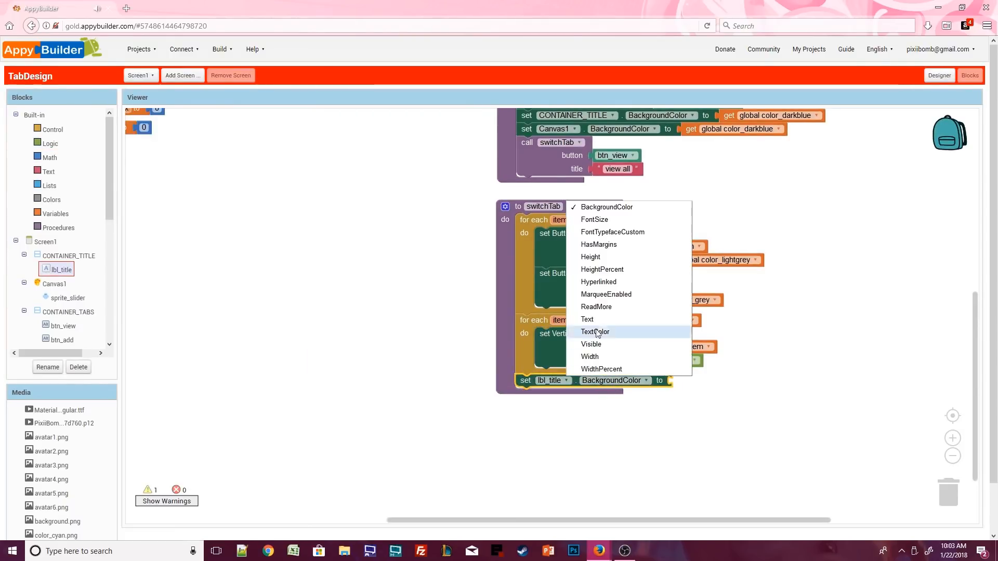
click(587, 318)
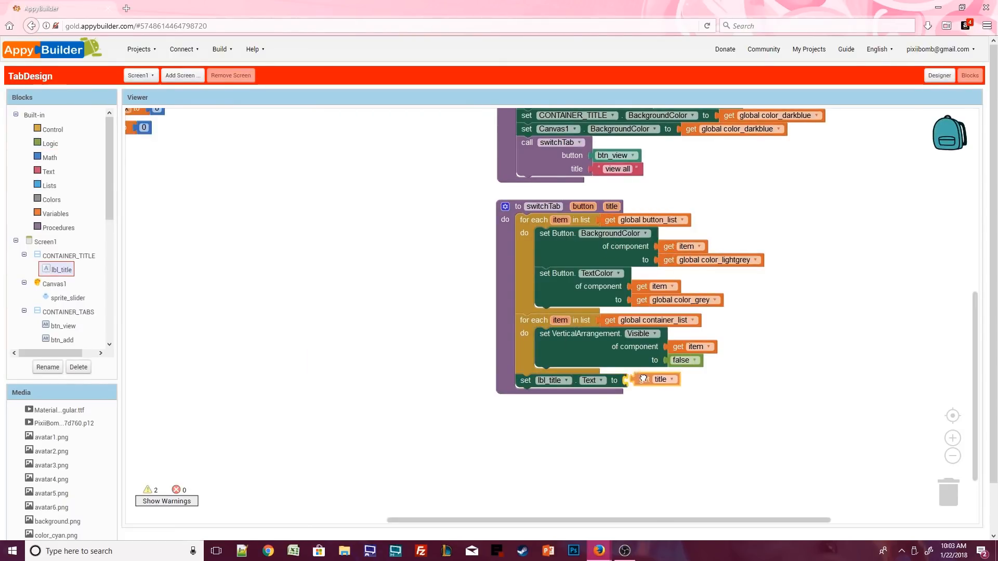
click(47, 171)
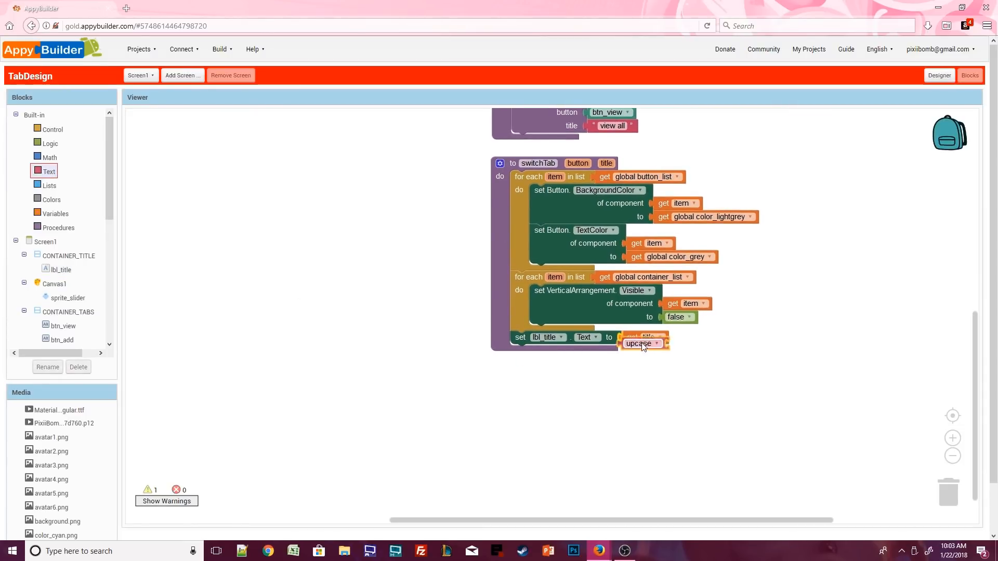
click(643, 343)
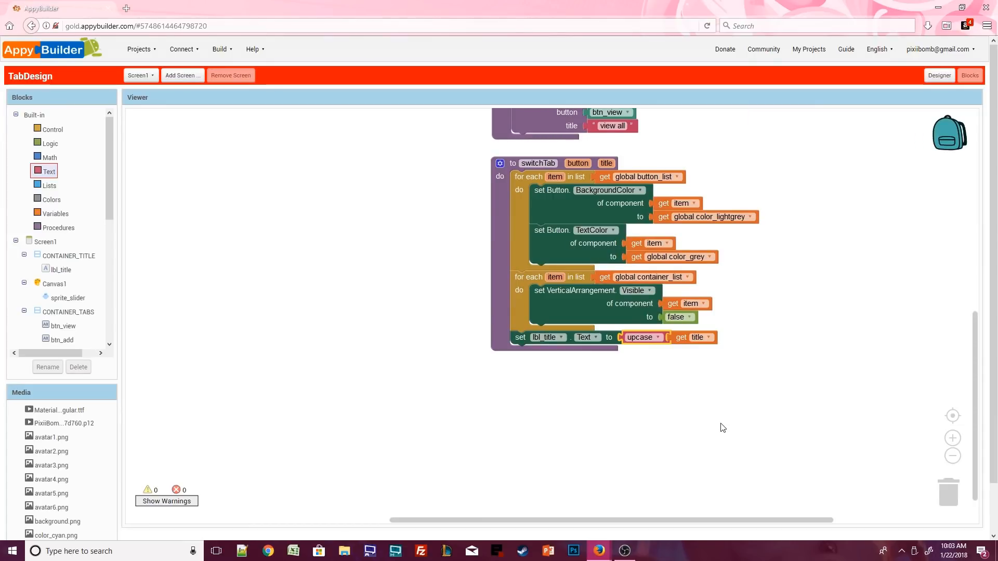
mouse_move(567, 212)
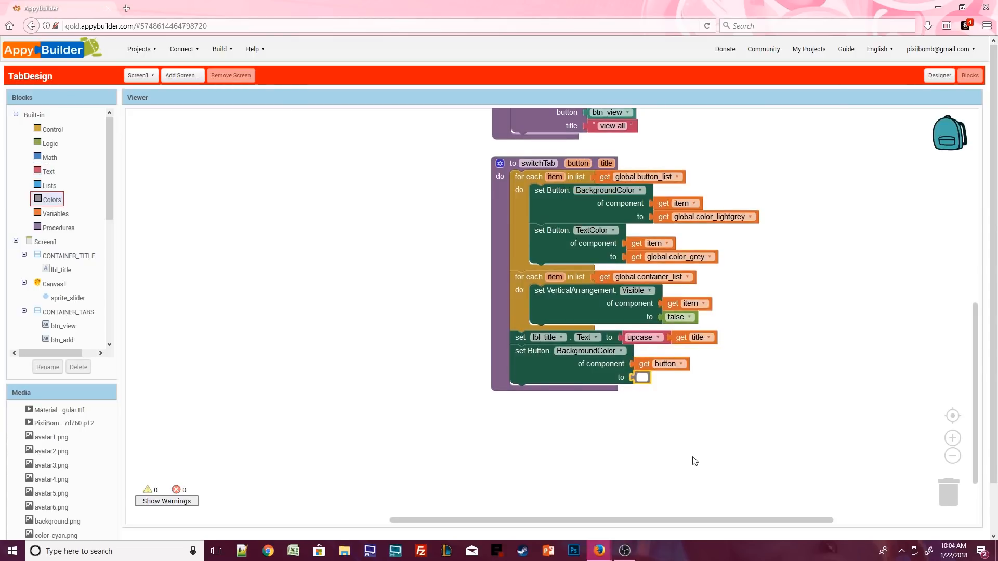
Duplicate the button colour setter into a TextColor setter using global color_darkblue
click(638, 190)
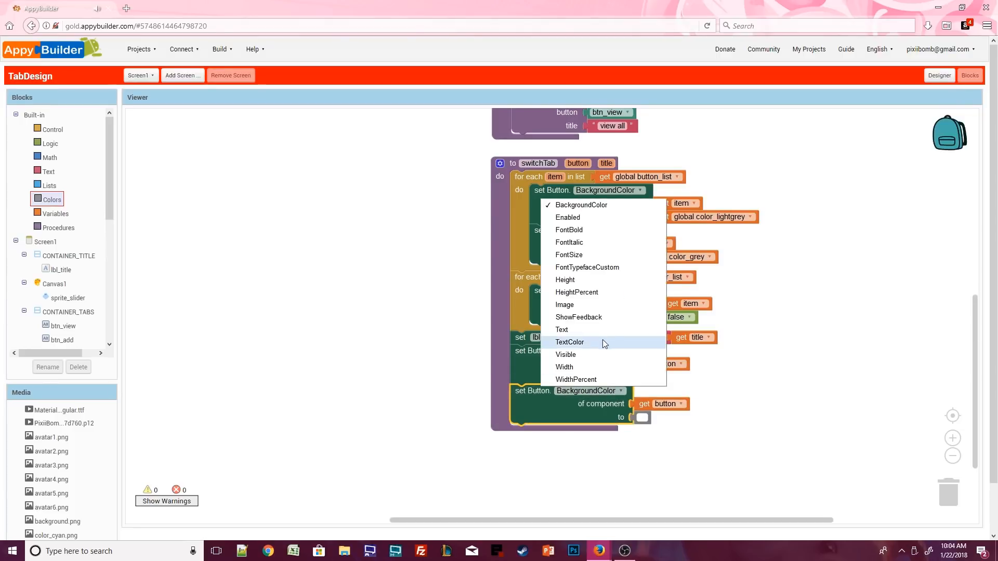
click(570, 342)
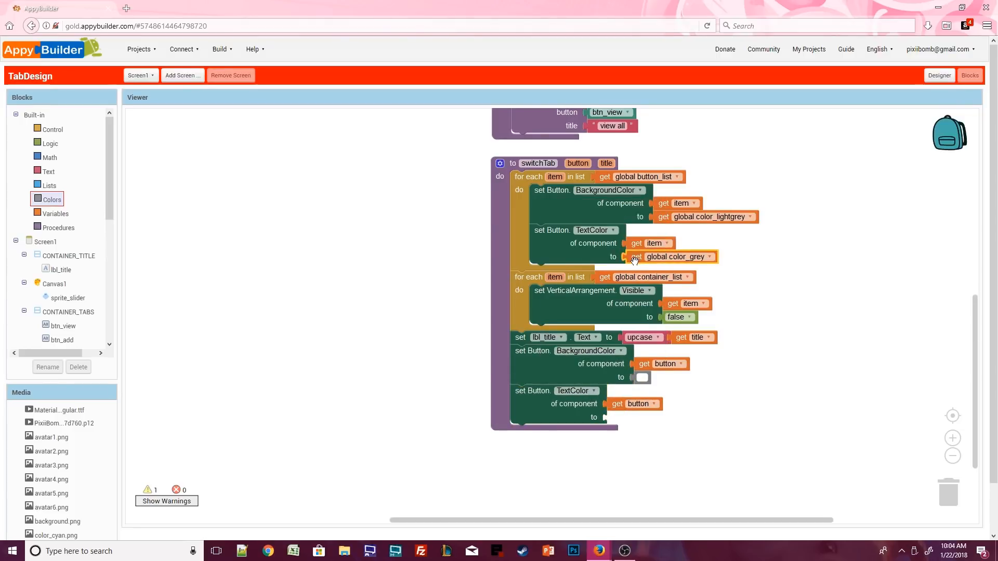
click(689, 417)
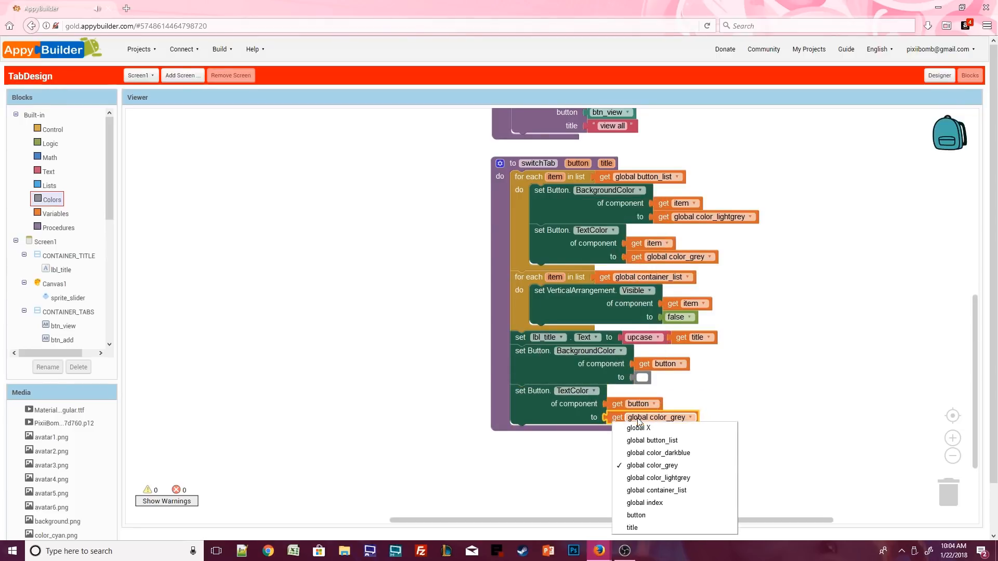
click(659, 453)
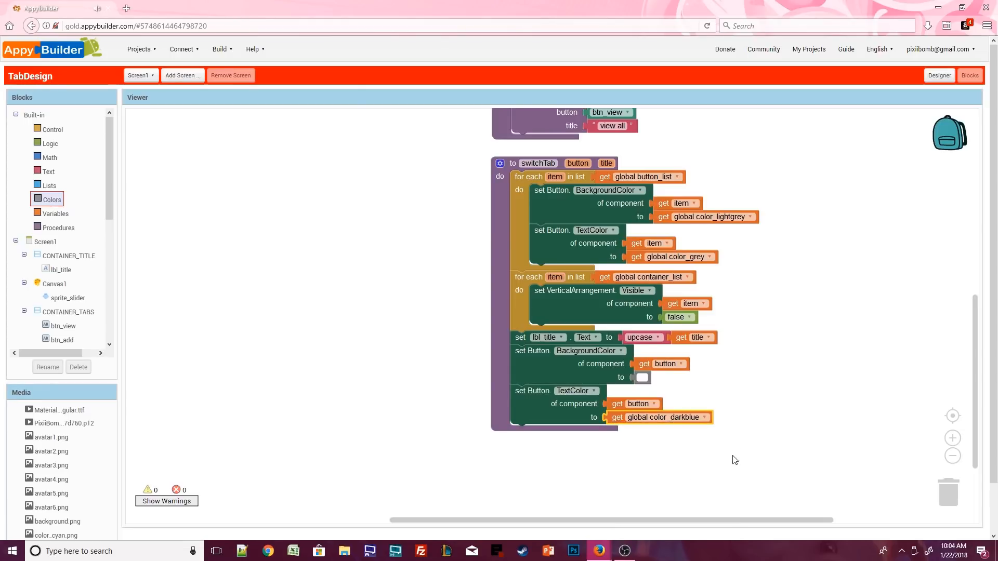
mouse_move(723, 377)
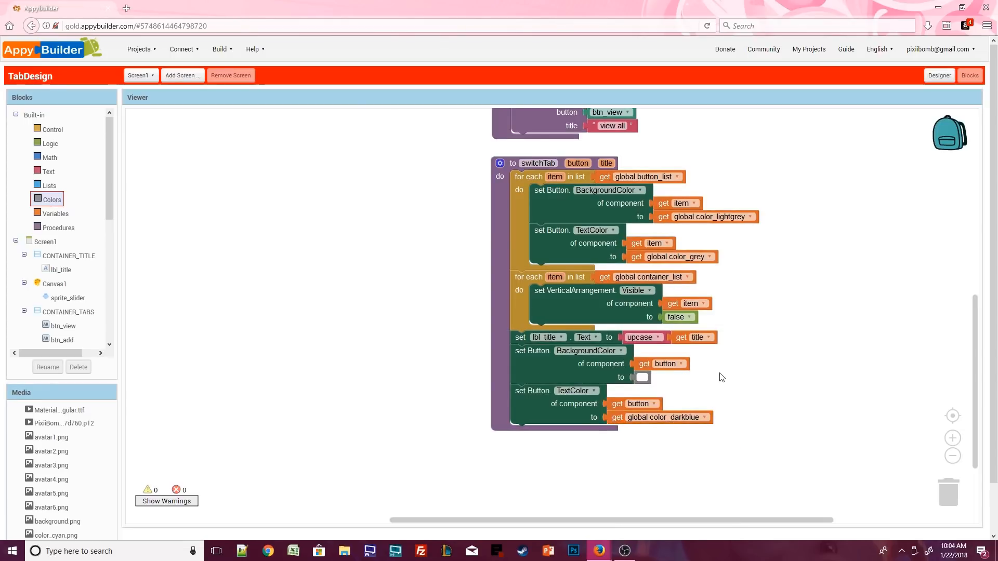
click(56, 213)
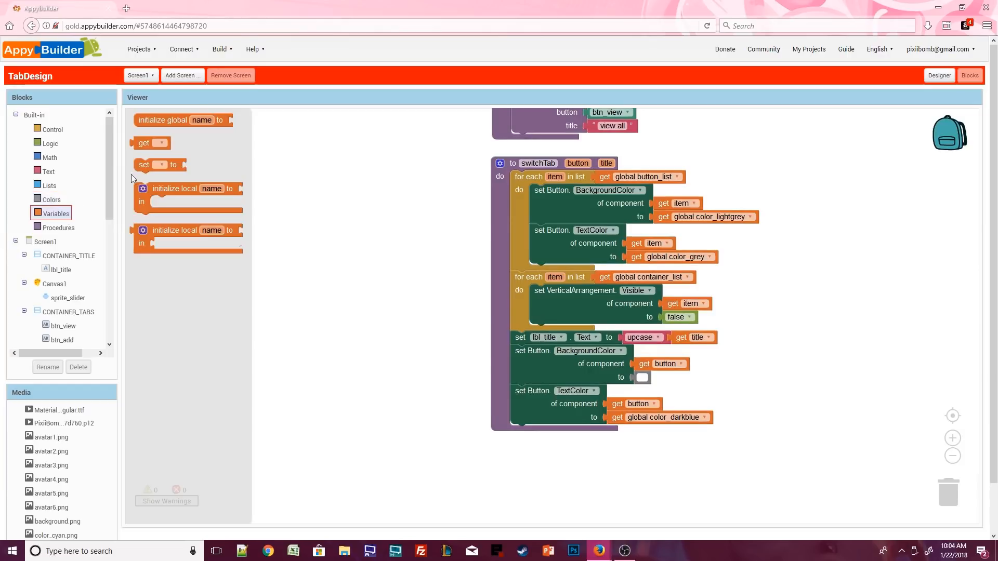
In switchTab, select the global container_list item at global index and set Visible true
click(551, 431)
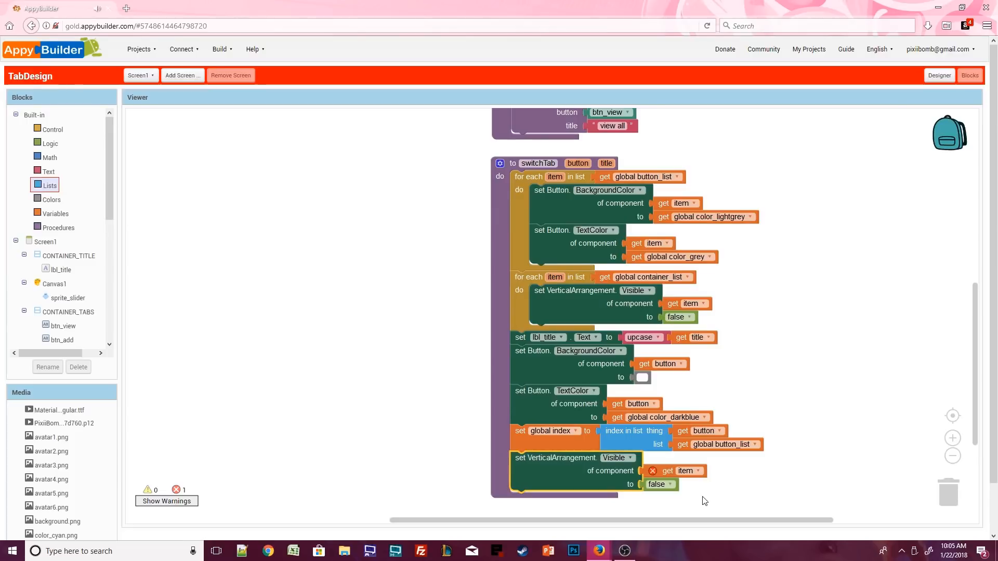
click(49, 185)
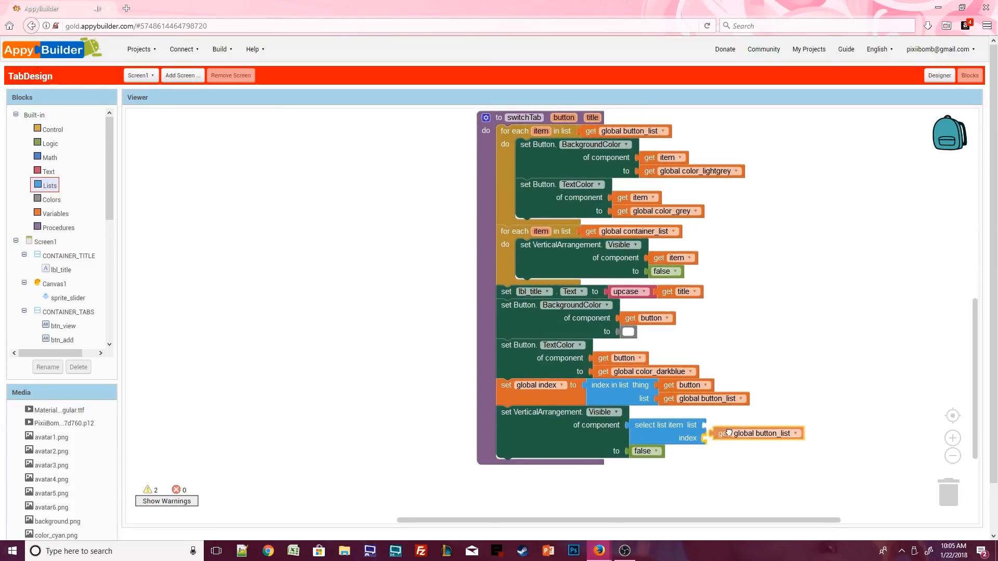
click(55, 213)
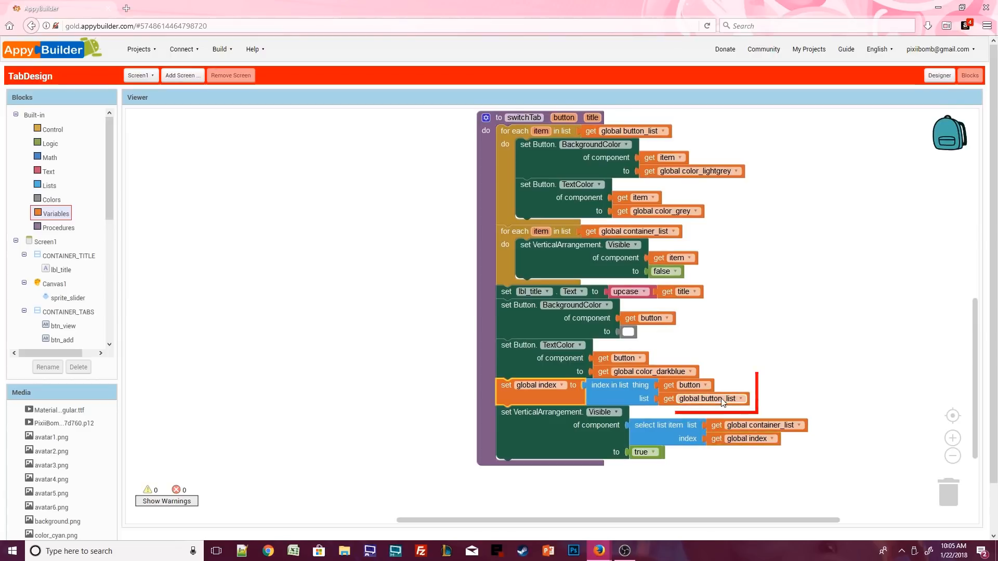
click(539, 385)
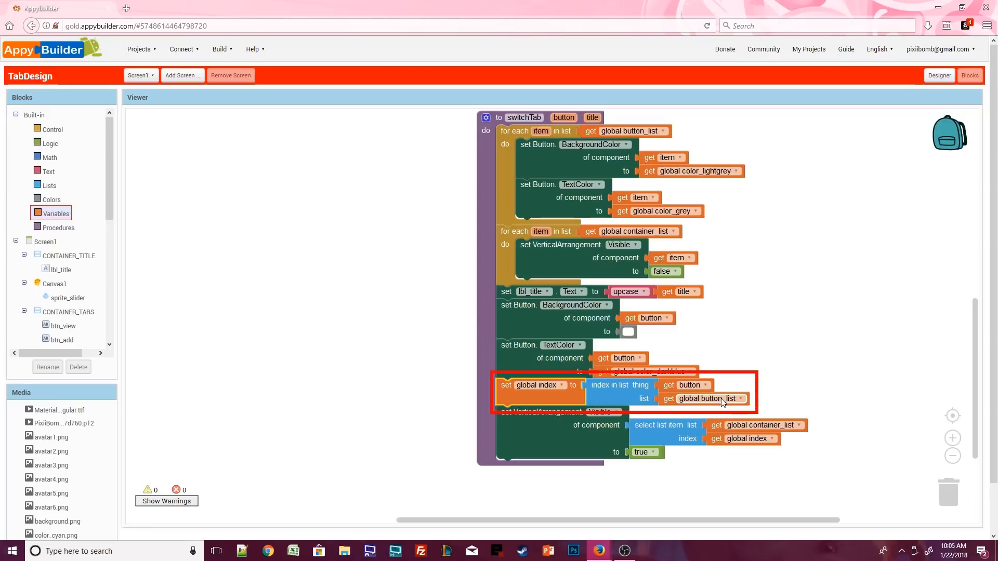
click(56, 213)
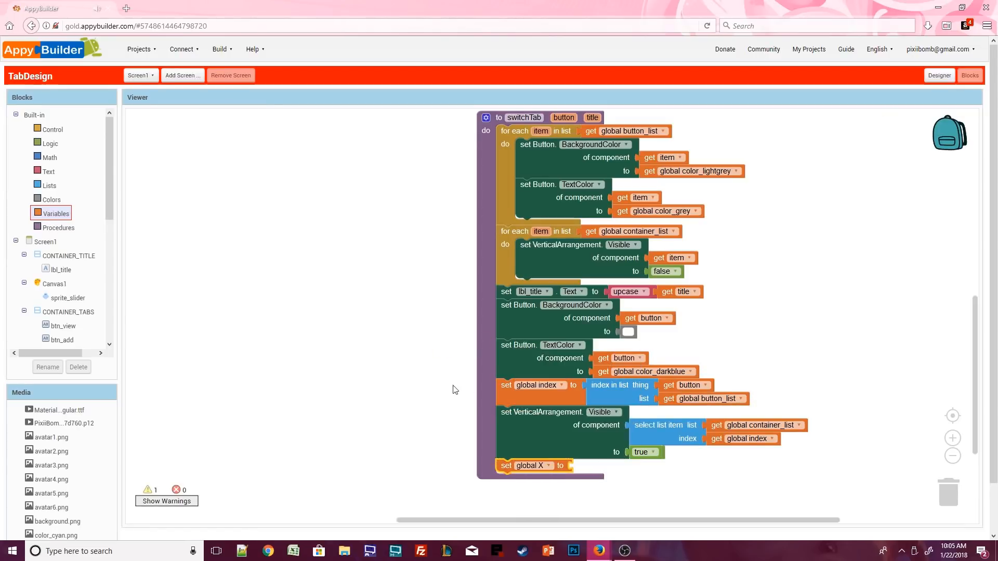
mouse_move(329, 230)
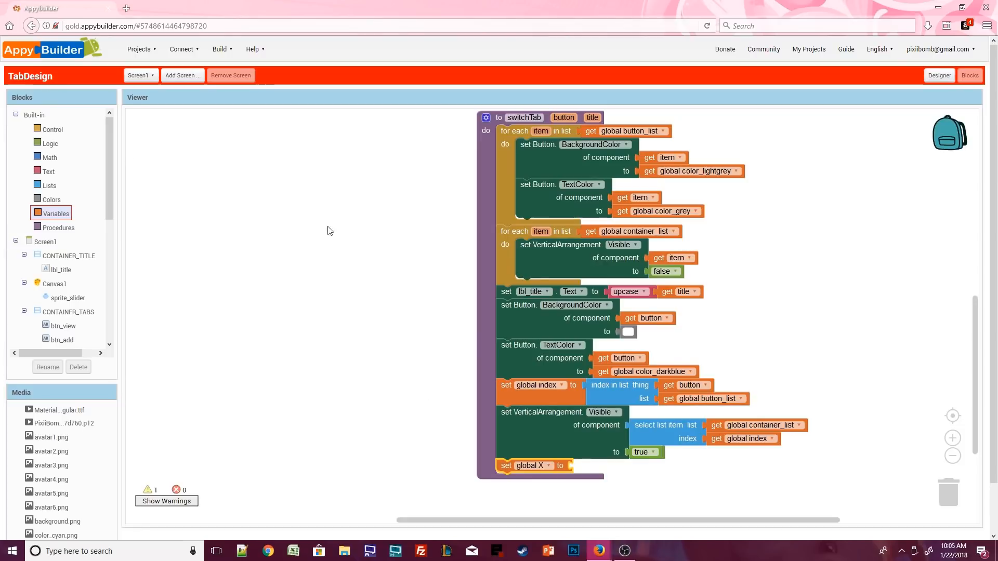
Set global X to a multiply expression using btn_view.Width at the end of switchTab
click(49, 157)
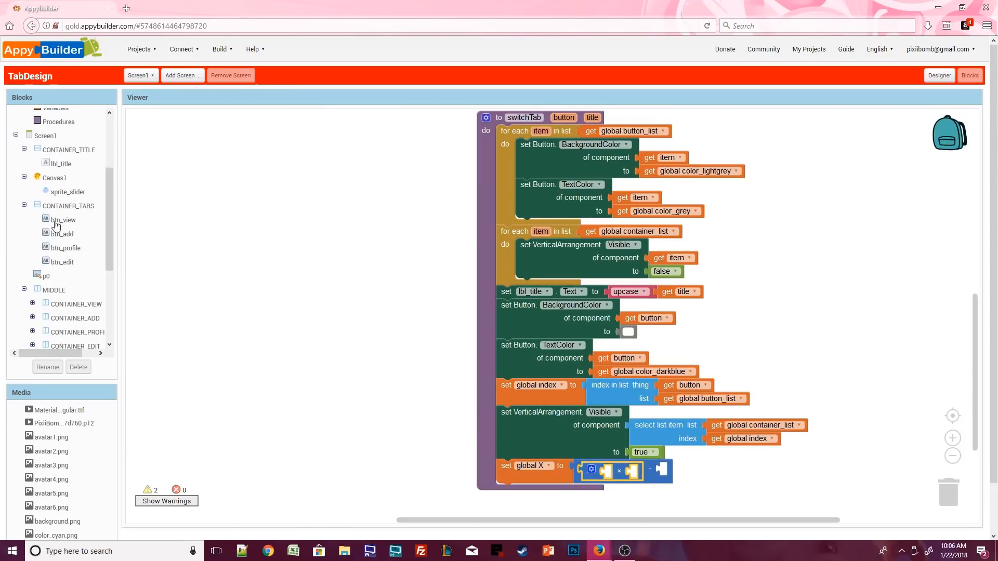
click(63, 219)
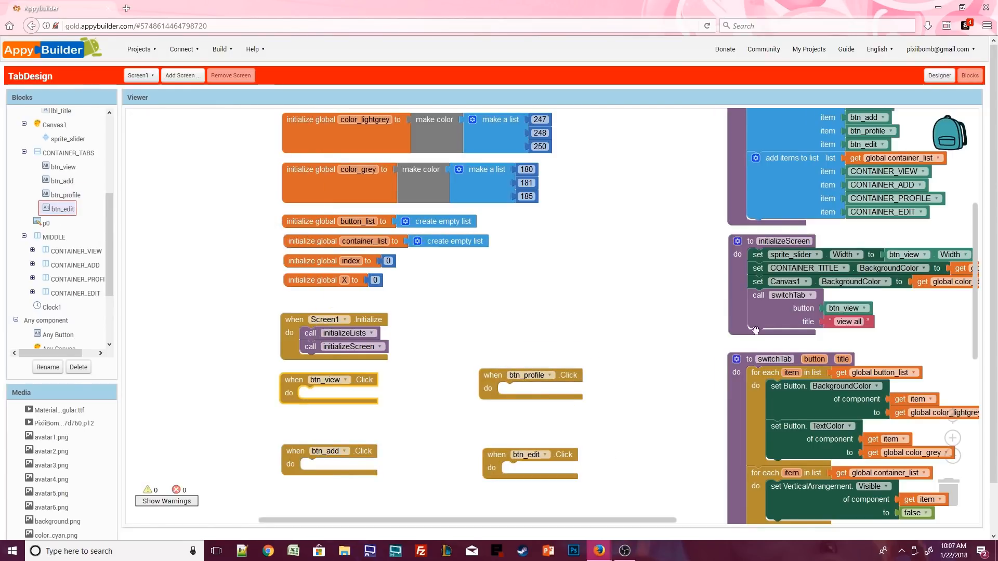
mouse_move(777, 318)
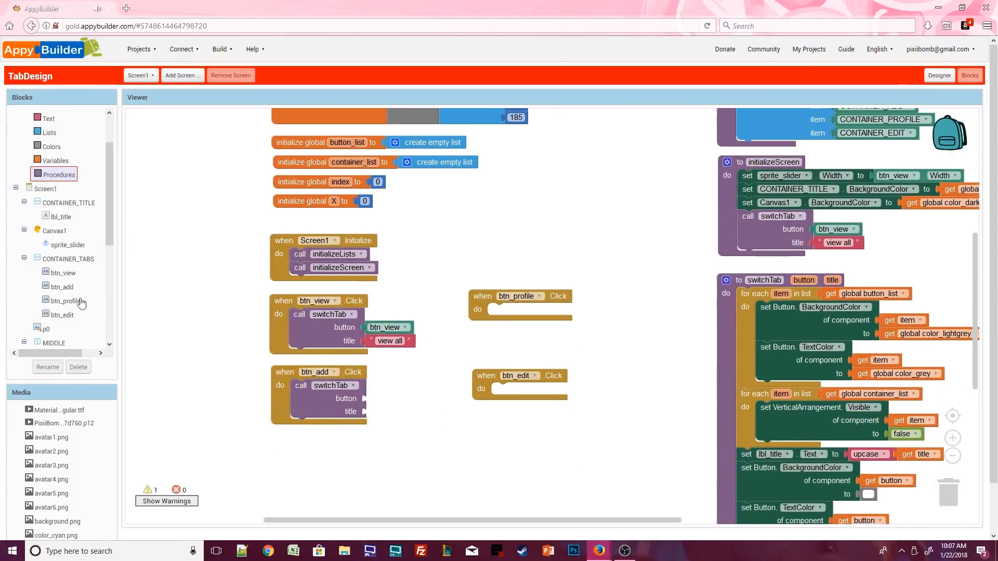
Add switchTab calls to the tab Click handlers, passing btn_add and btn_profile in copies
click(62, 286)
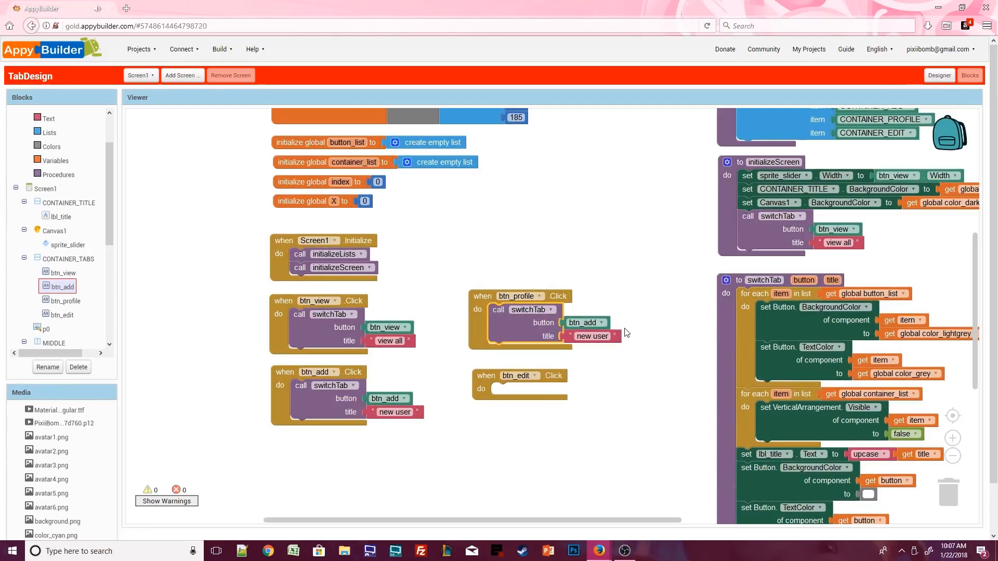
click(599, 323)
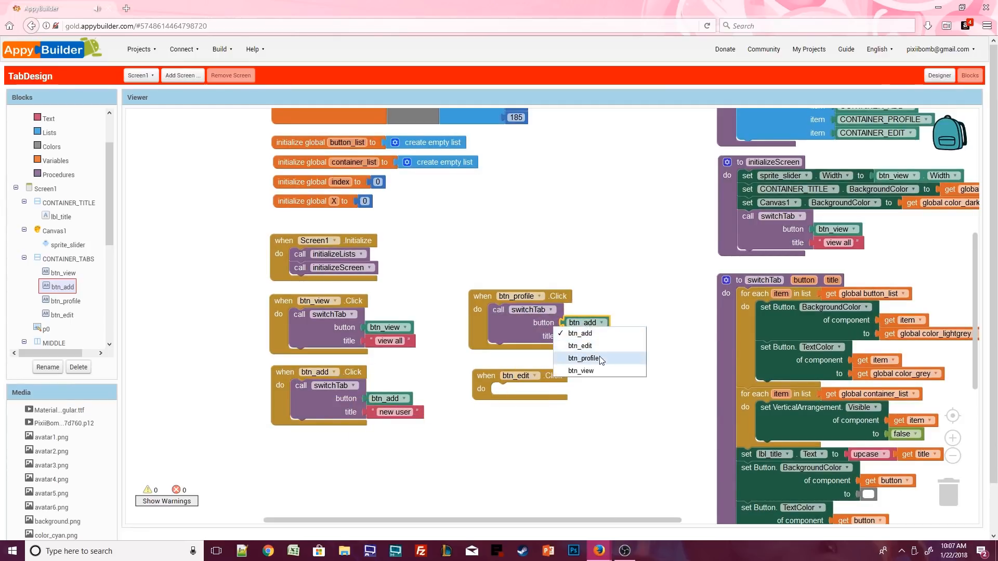
click(584, 358)
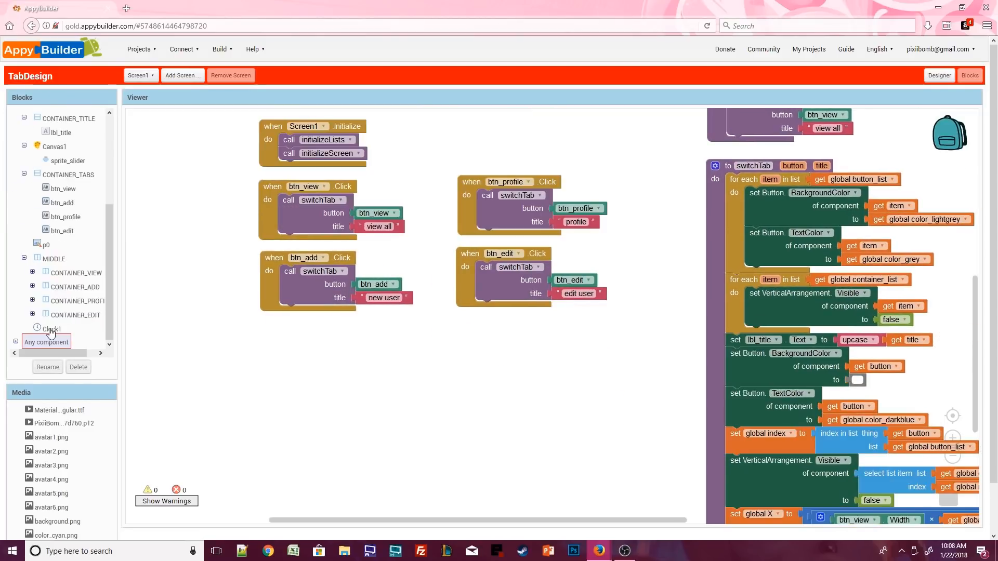
In Clock1.Timer, move sprite_slider.X by 5 toward global X using < and > tests
click(51, 328)
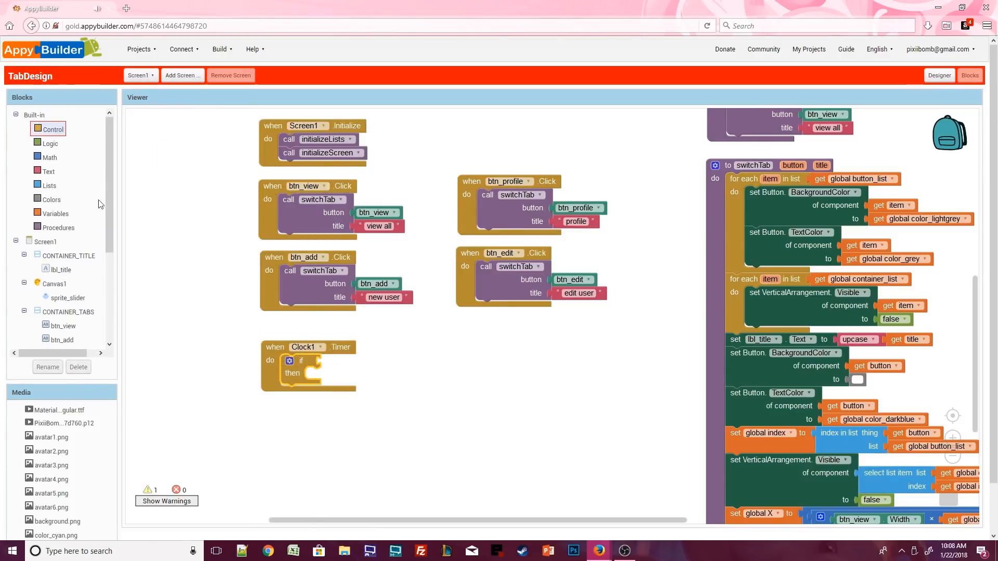
click(348, 362)
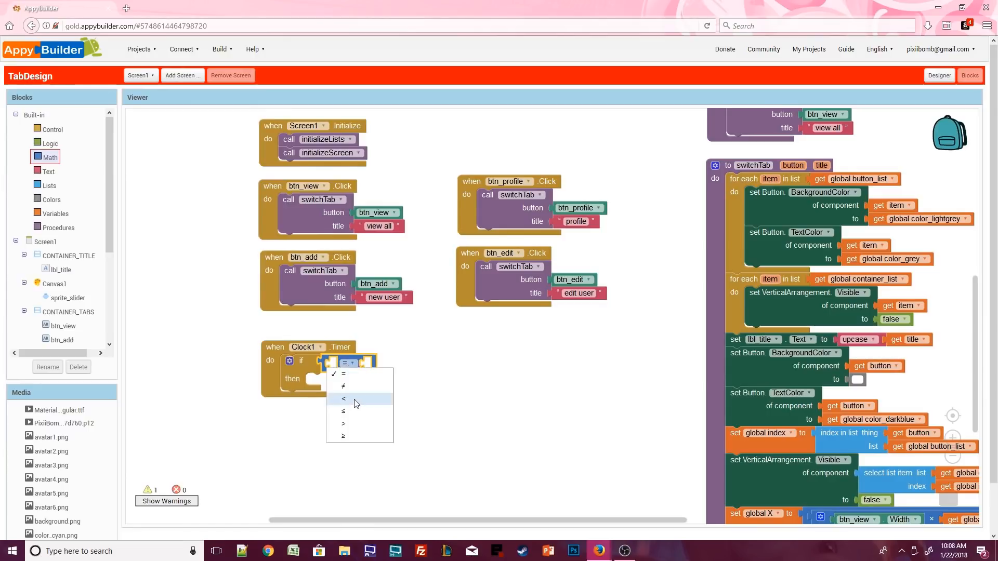
click(343, 399)
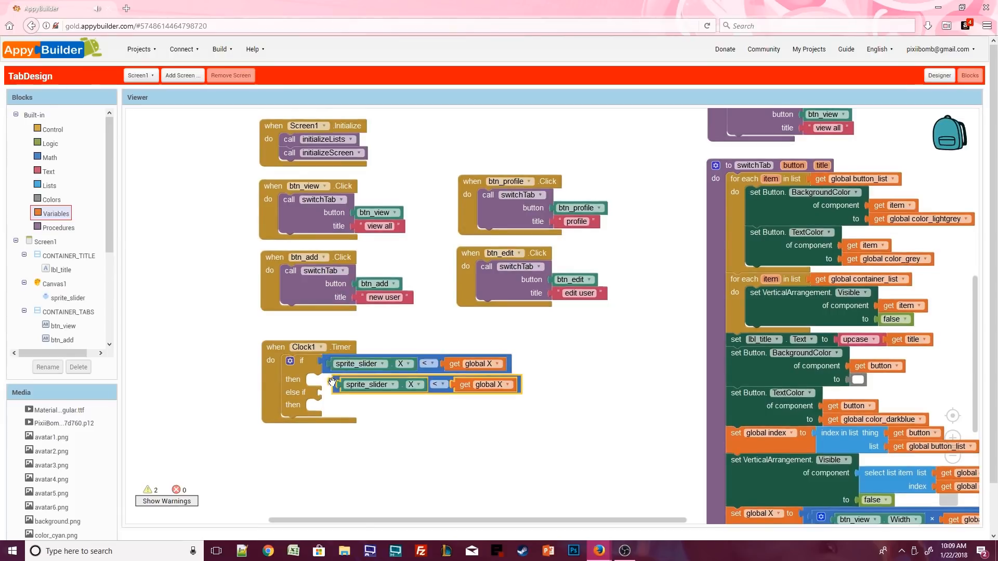
click(429, 394)
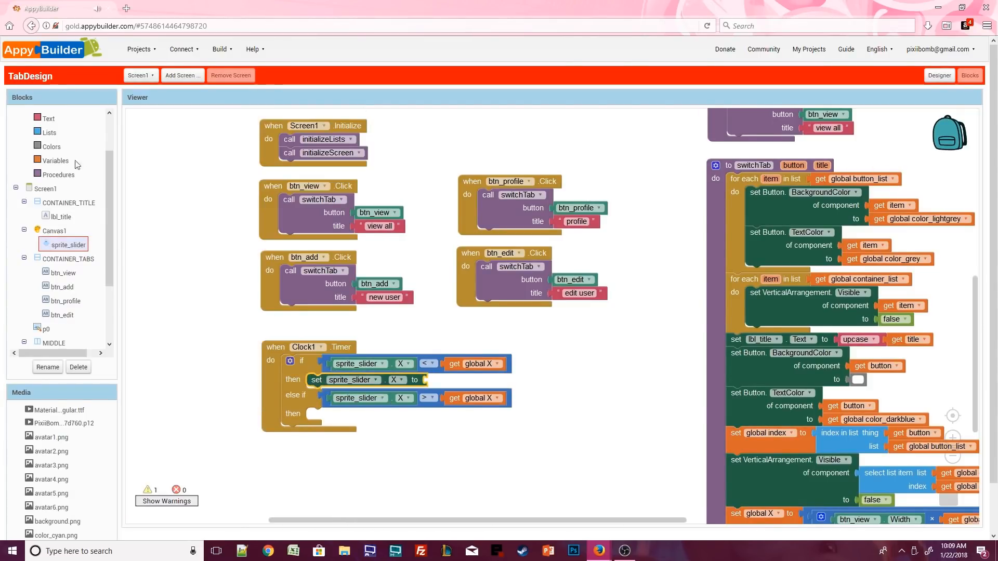
click(50, 157)
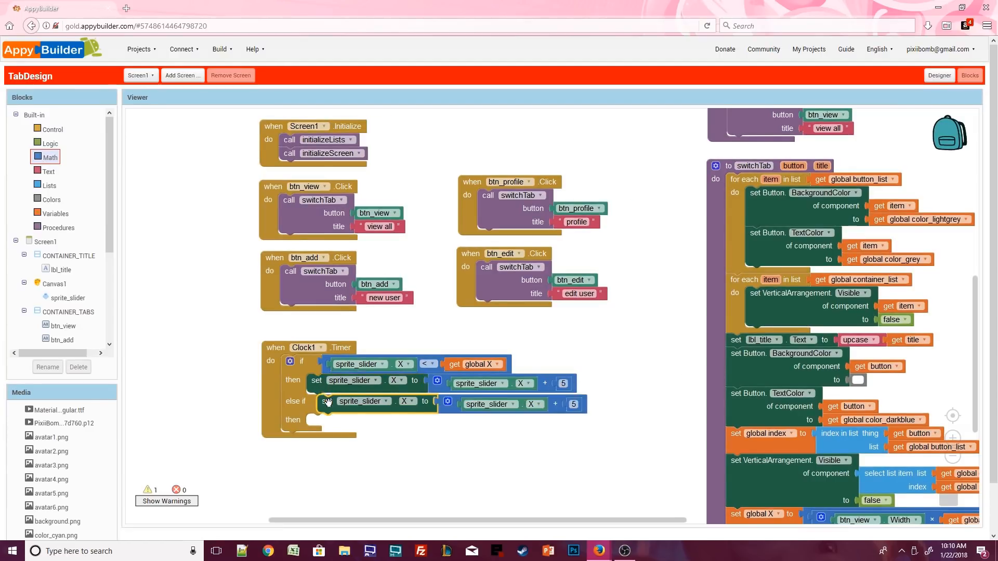
click(50, 157)
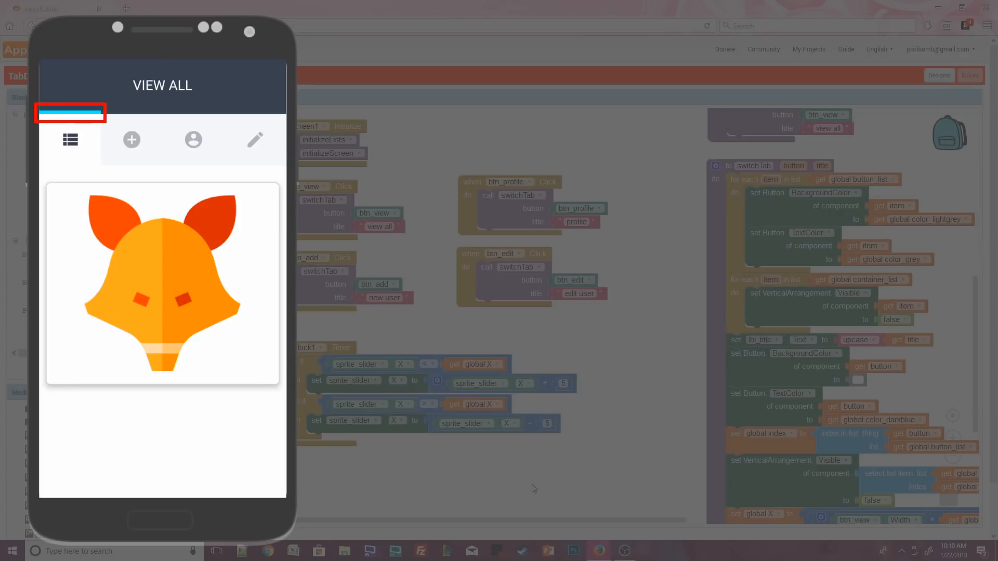
Tap the View All, New User and Profile tabs in the emulator to test switching
click(70, 140)
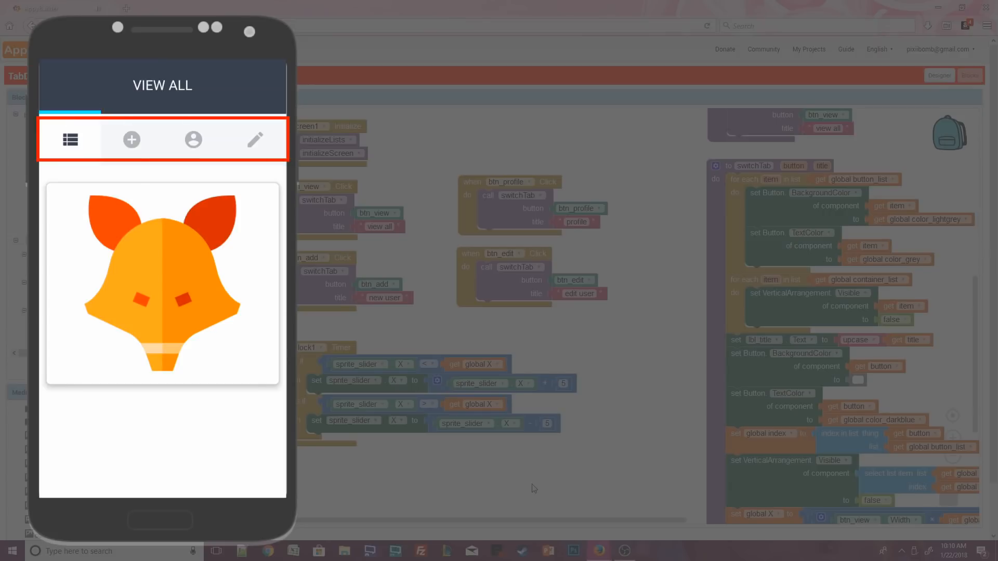
click(70, 139)
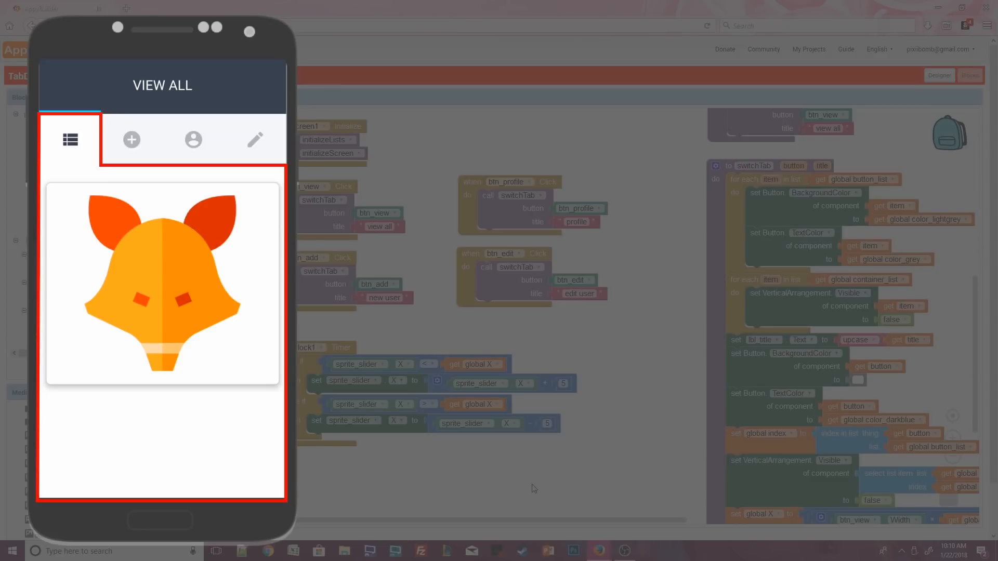
click(131, 139)
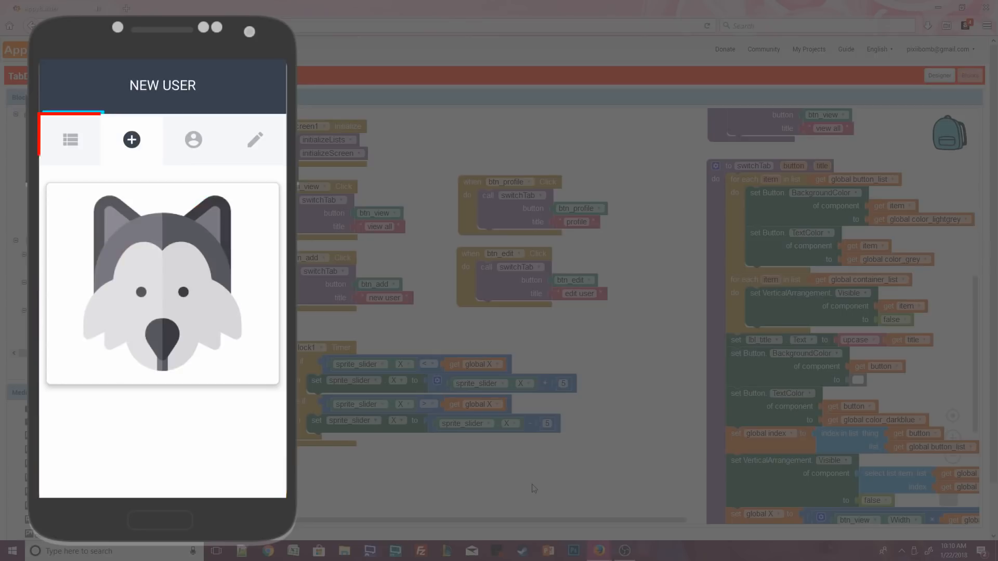
click(193, 139)
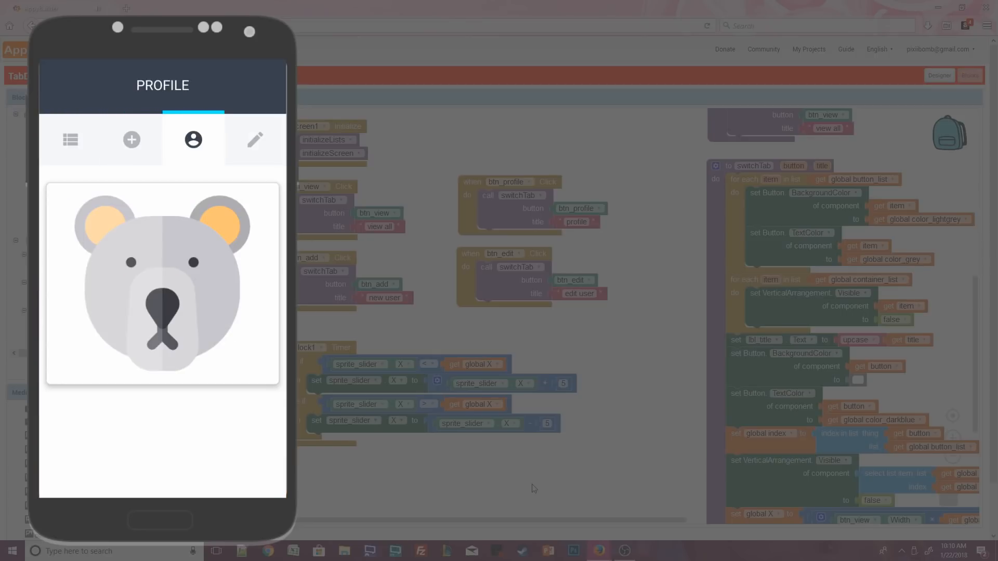
click(70, 139)
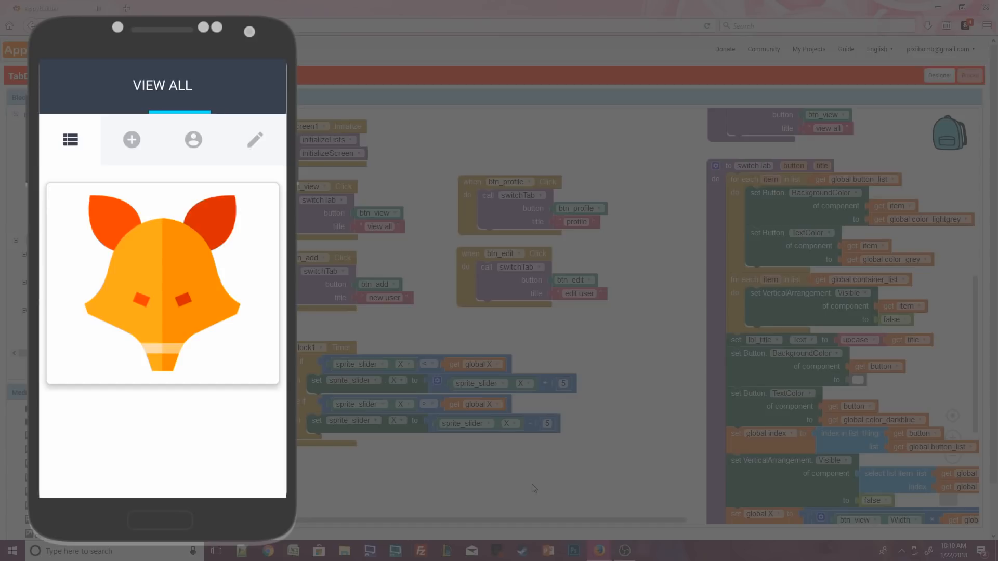
click(193, 139)
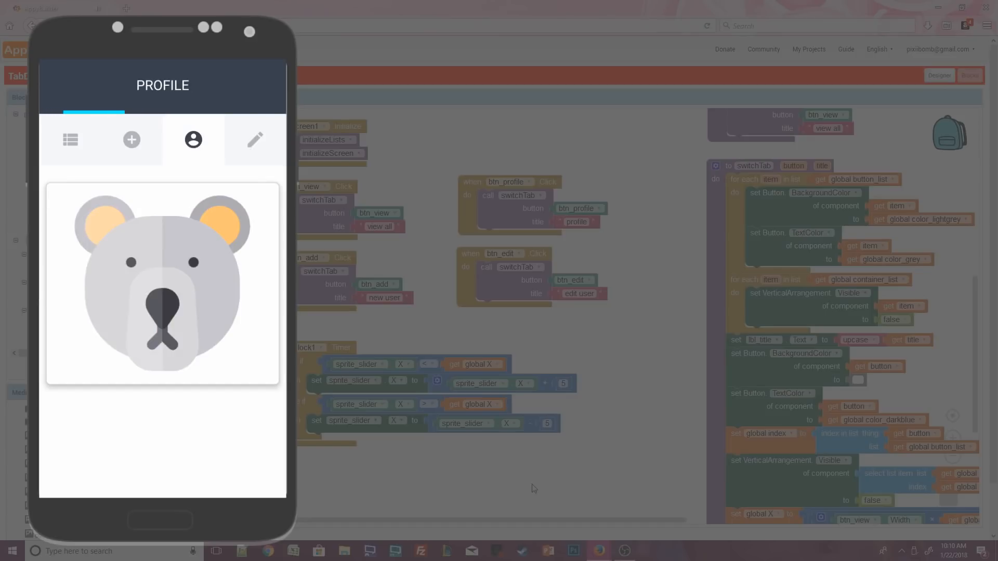
click(132, 140)
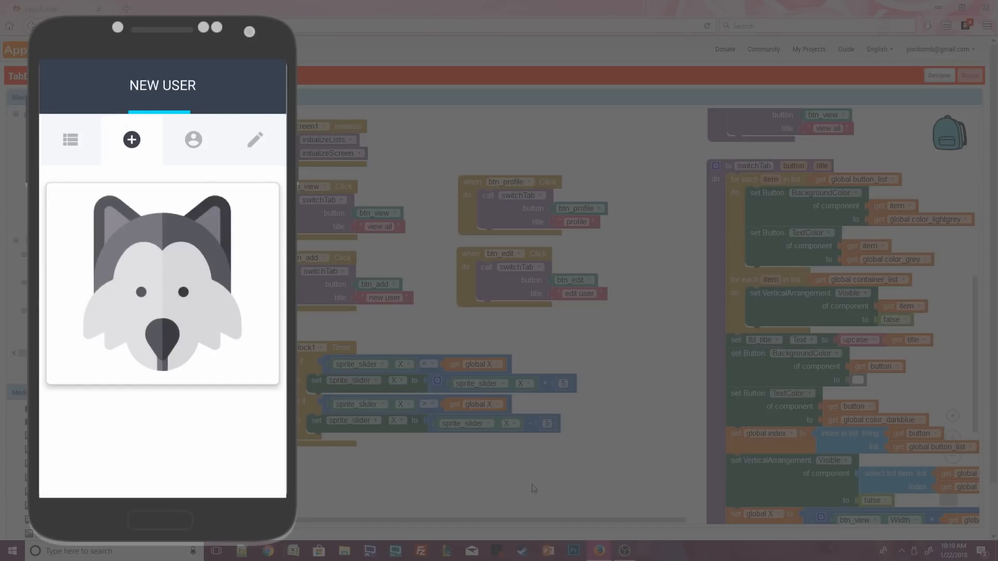
click(255, 139)
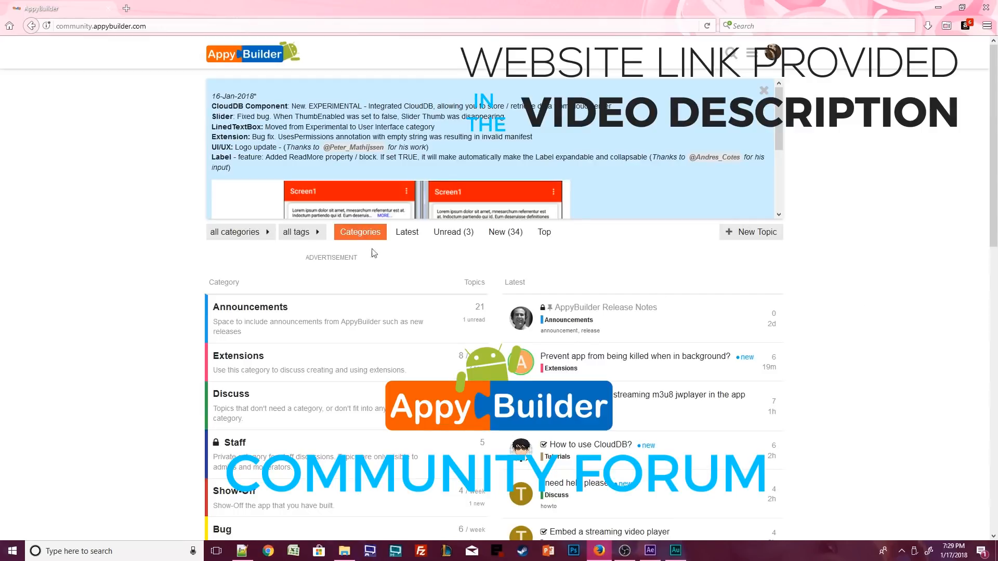
Scroll down the AppyBuilder Community forum to reveal the category list
scroll(down, 3)
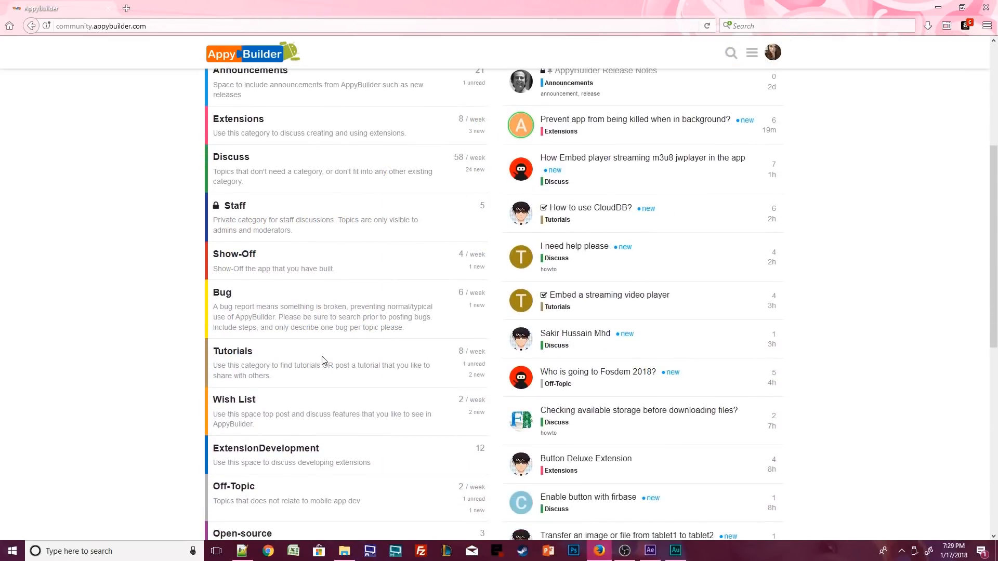